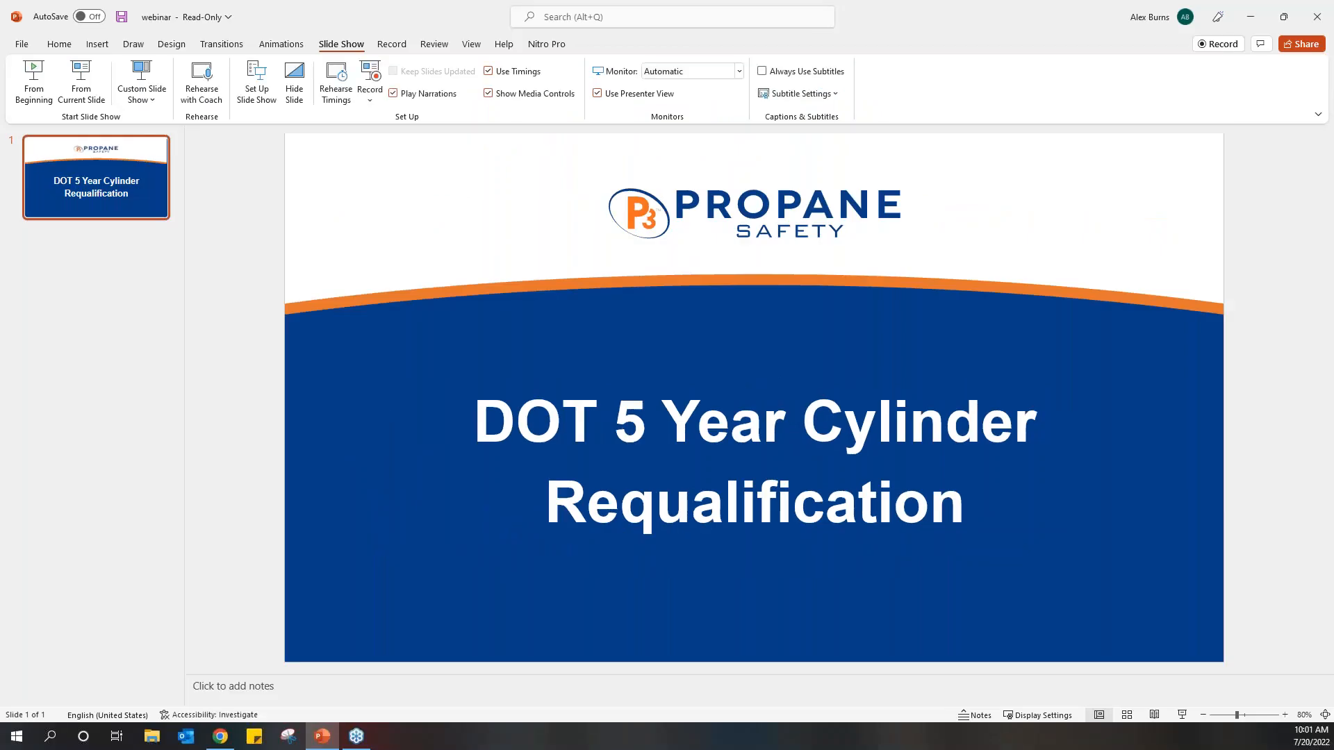
- Bring the browser forward and switch to the P3 Mobile portal home
left_click(220, 736)
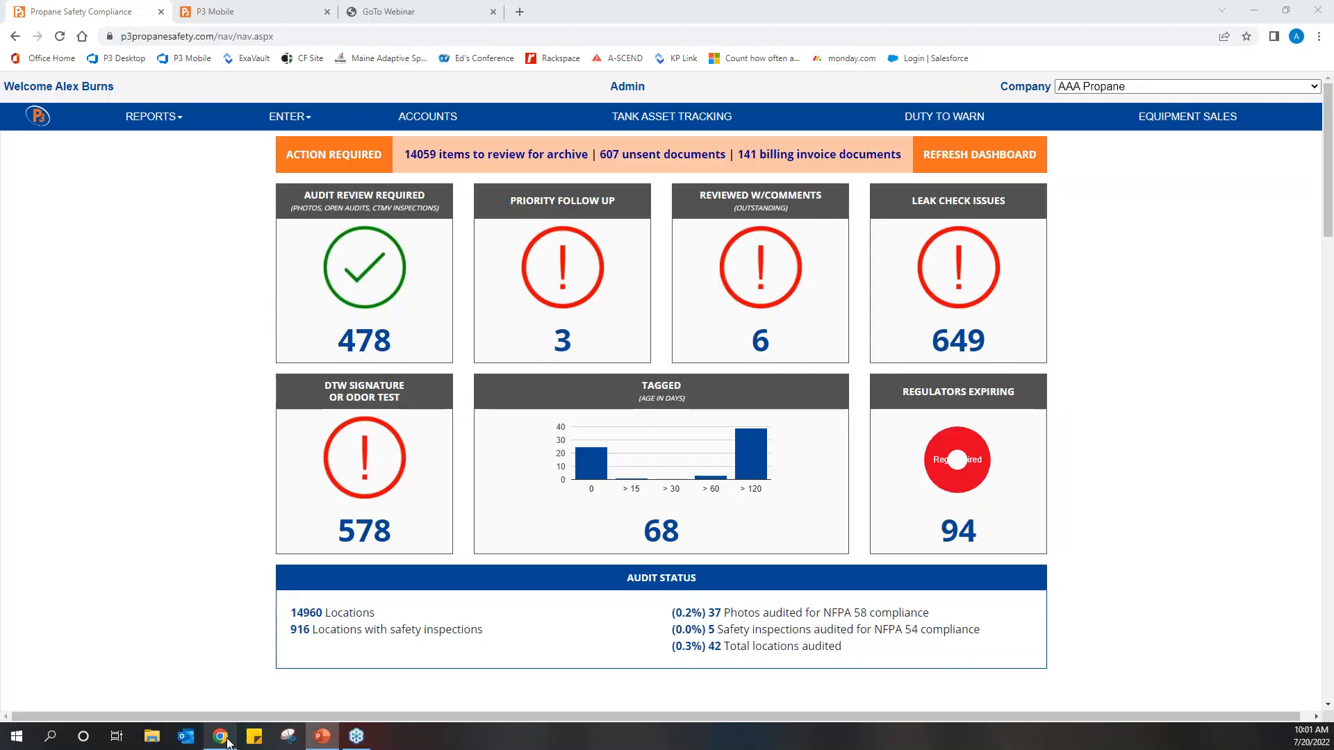
left_click(247, 11)
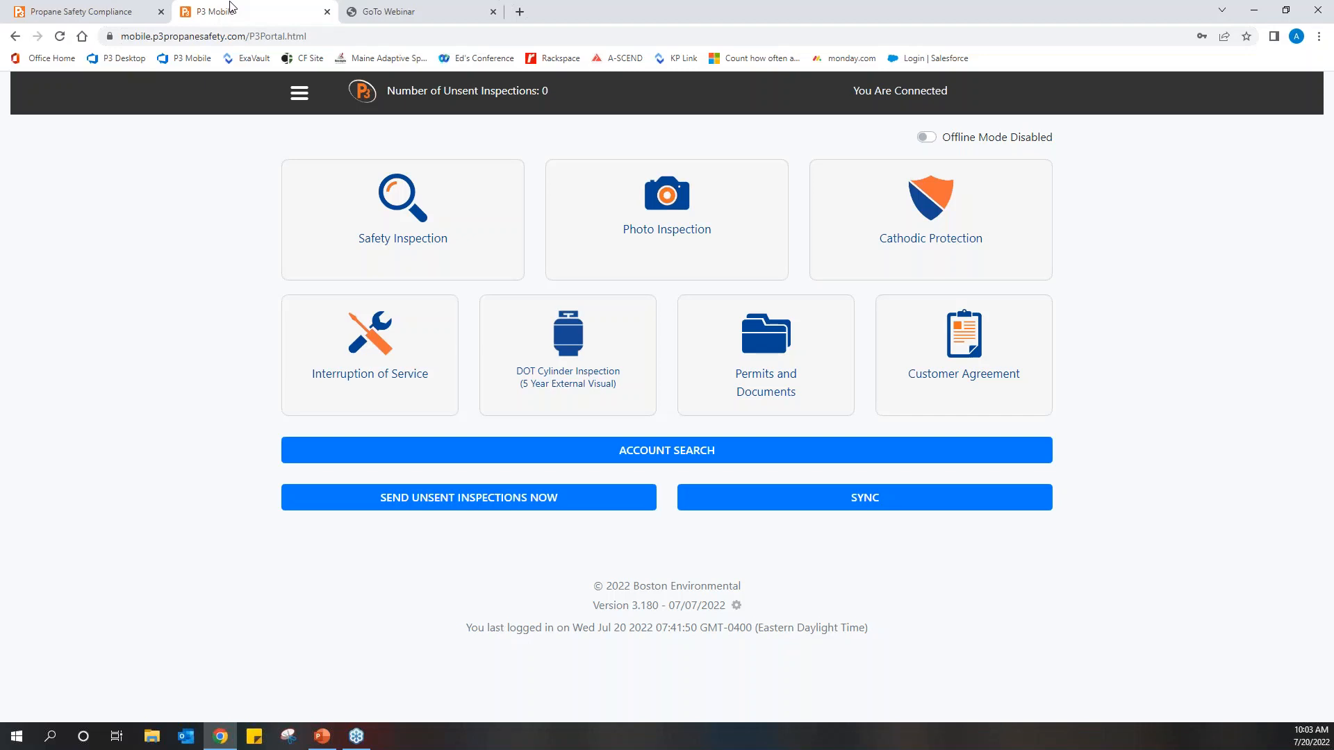
mouse_move(498, 202)
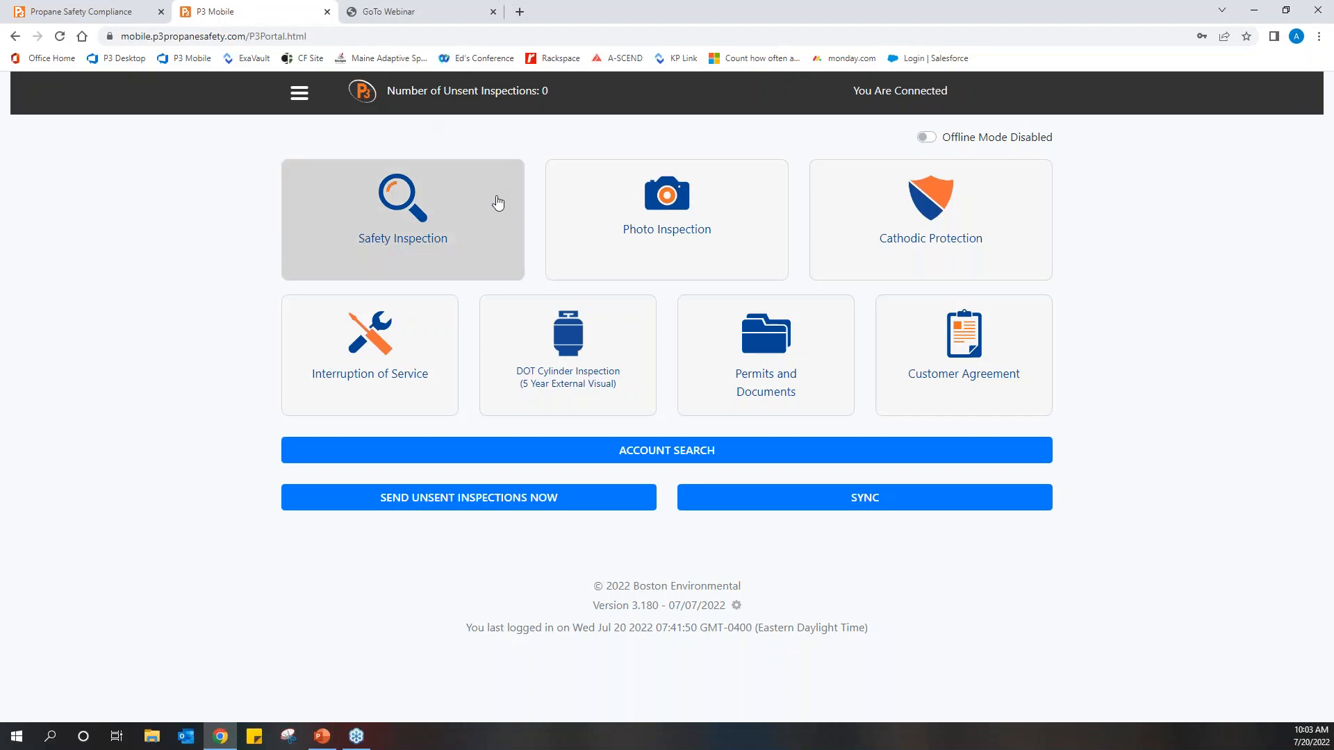
mouse_move(595, 345)
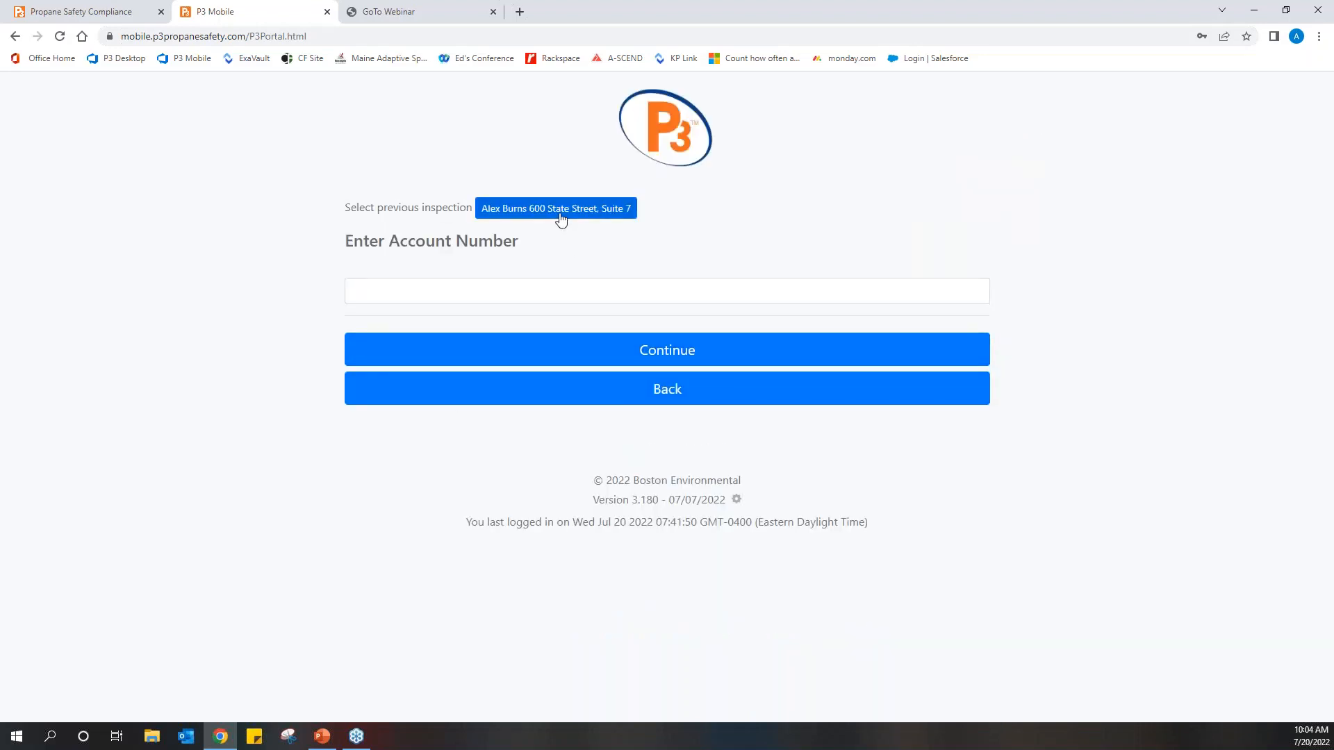
left_click(556, 208)
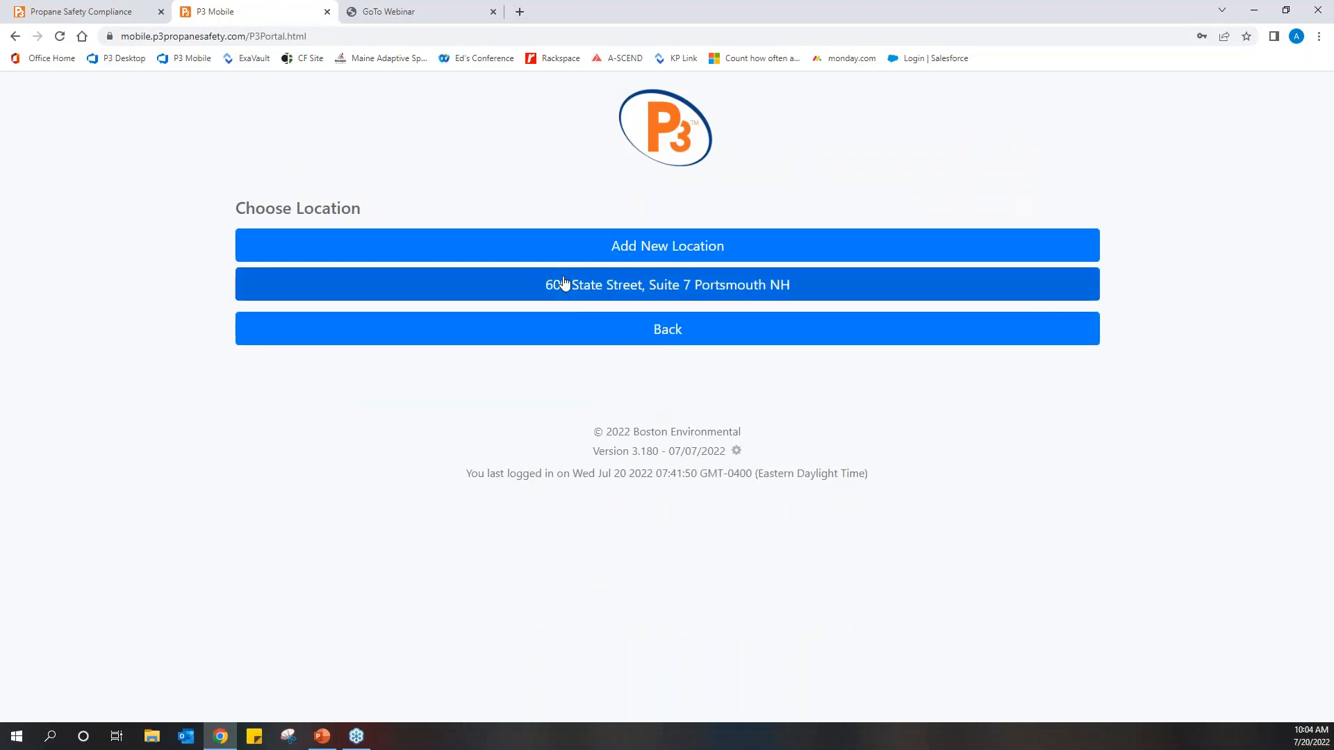
left_click(667, 284)
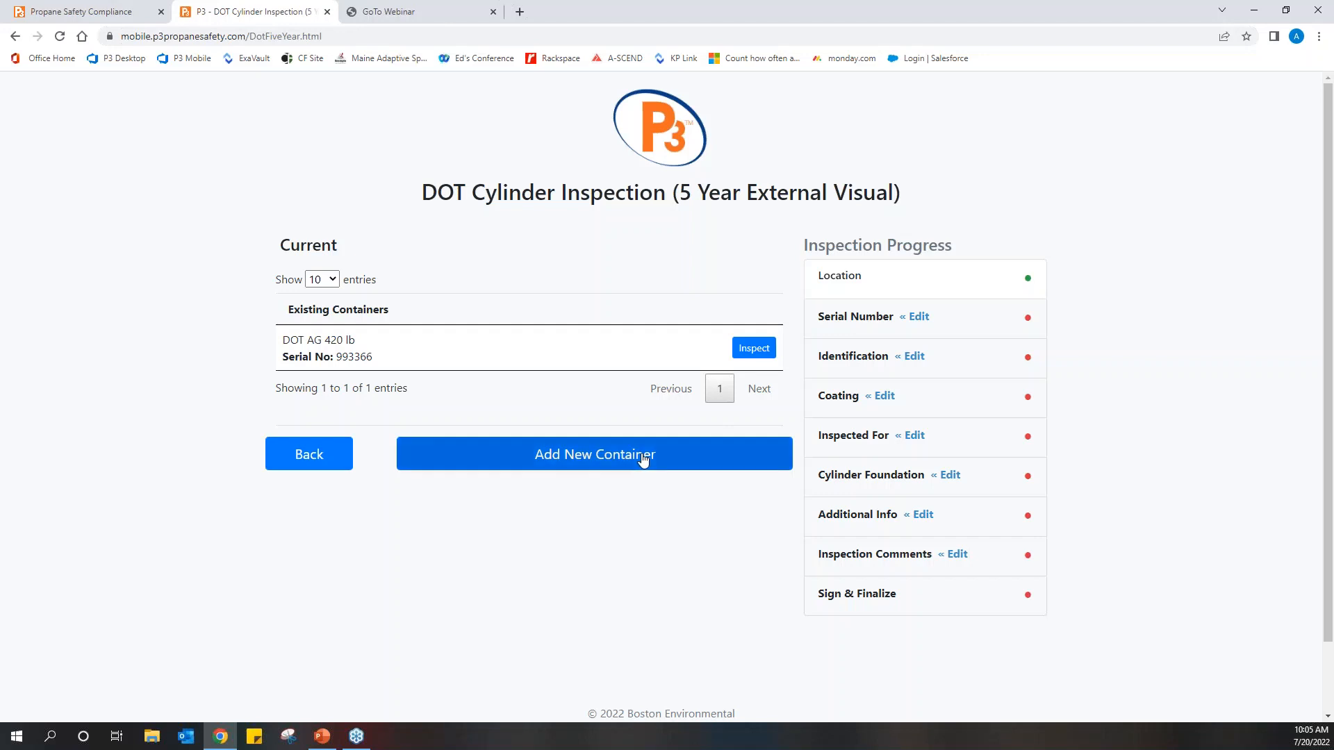
left_click(594, 453)
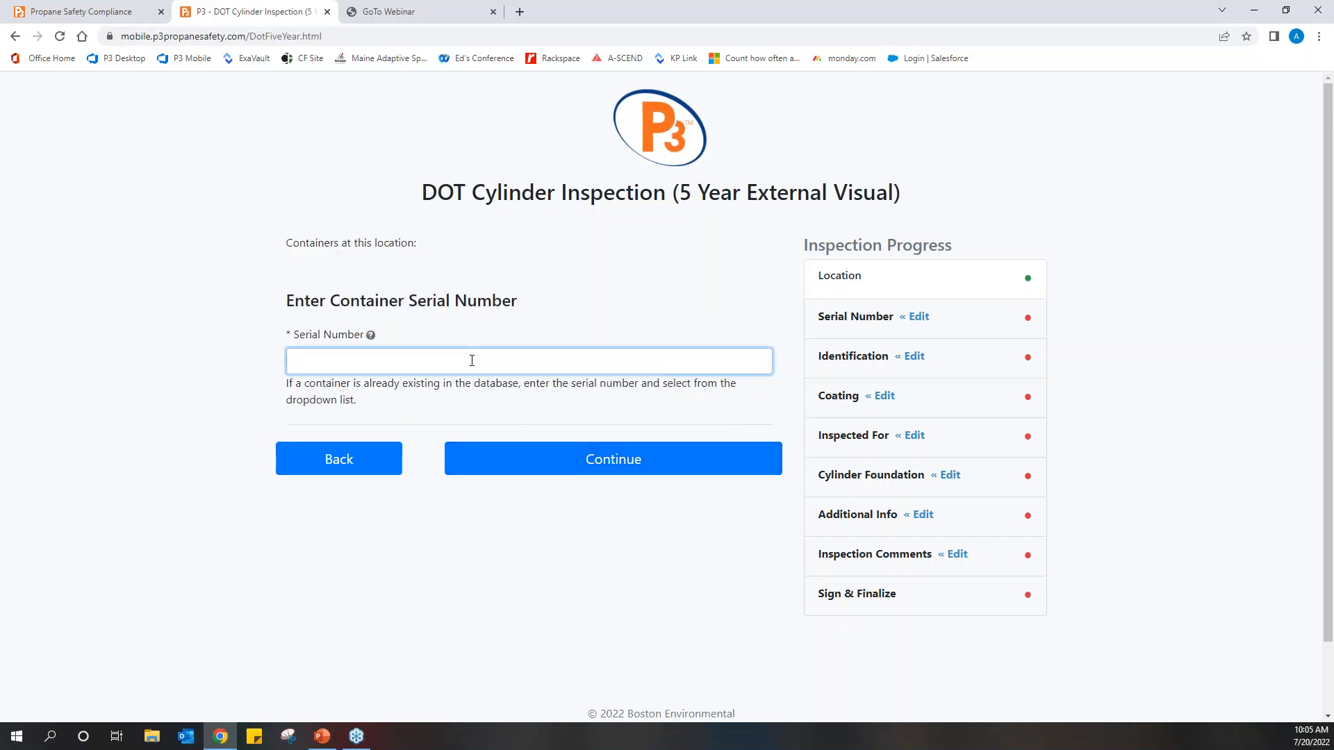
type("45")
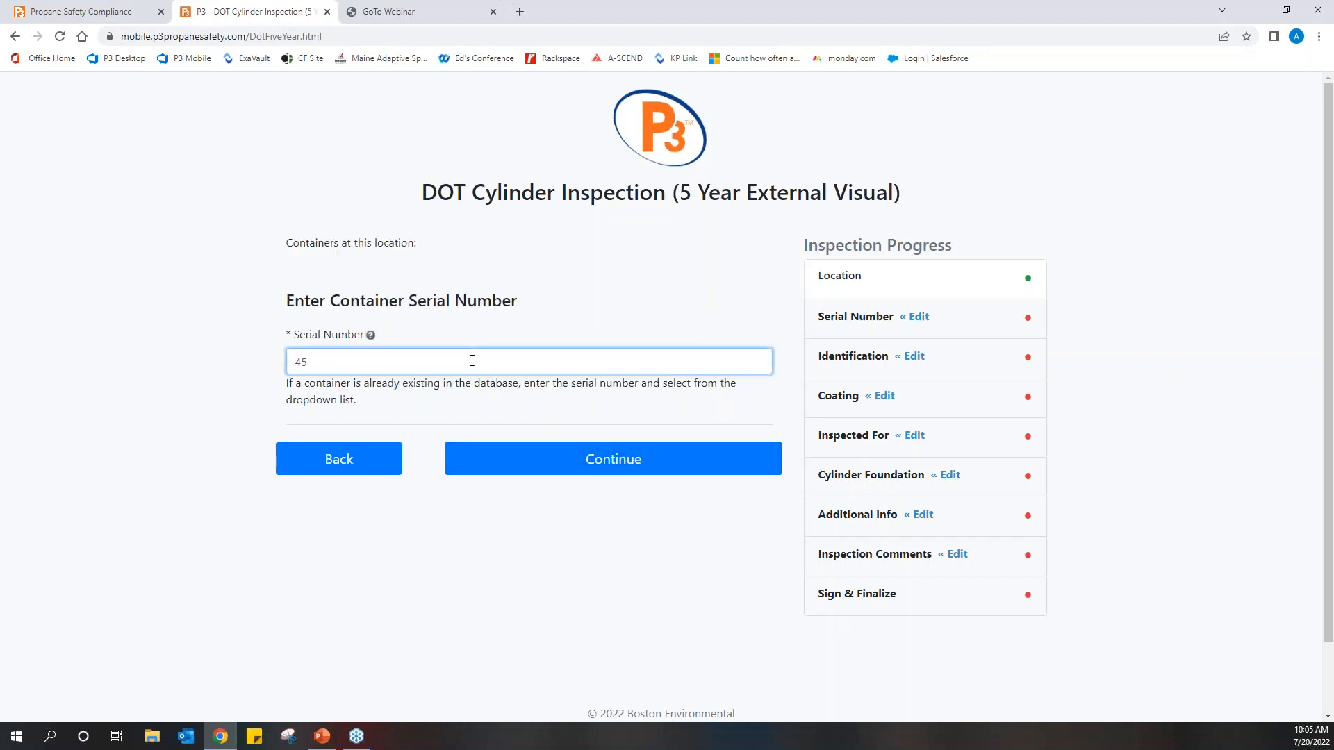
type("666")
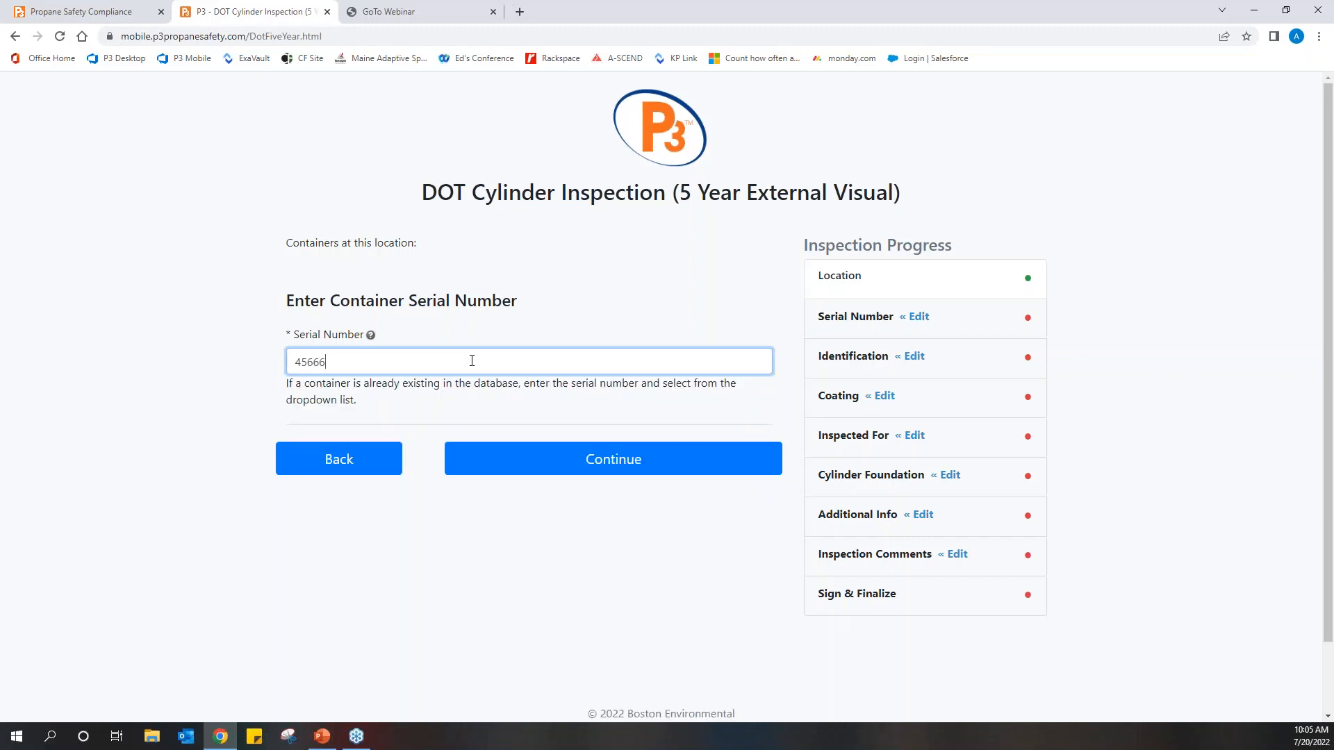
left_click(611, 458)
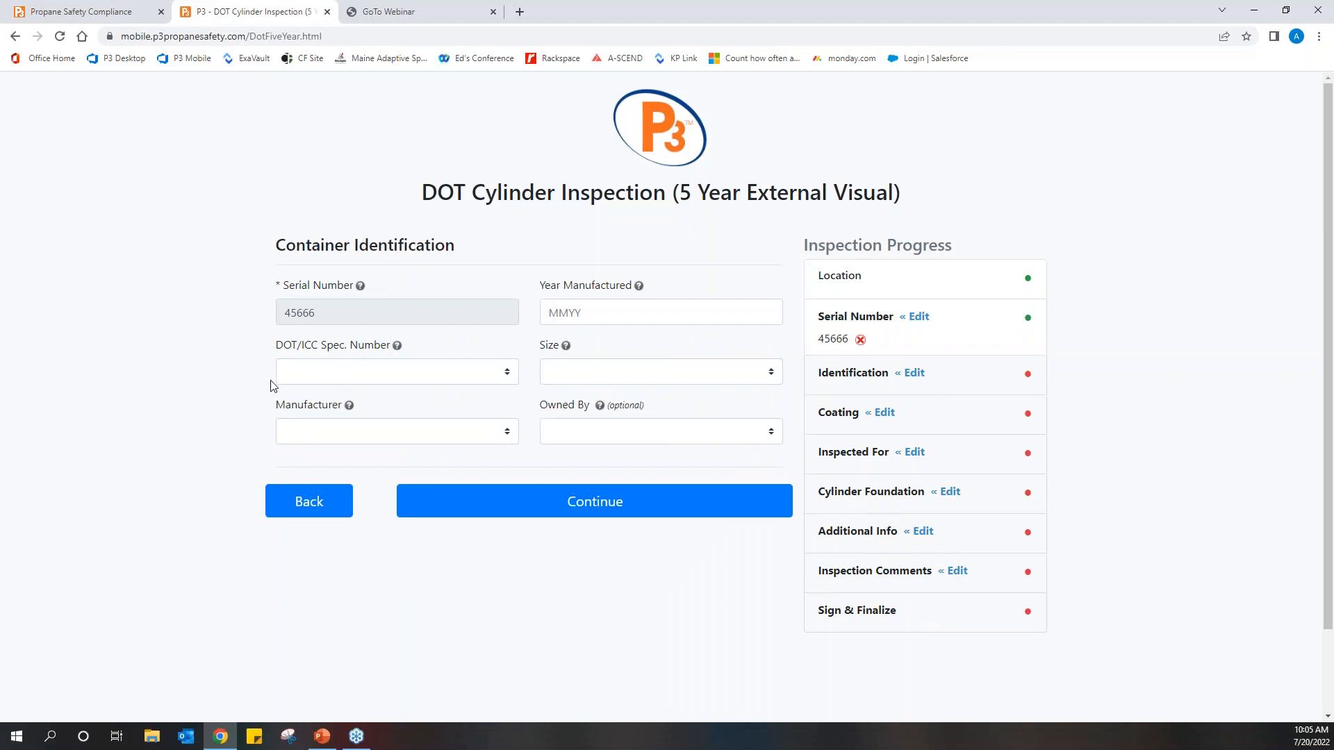
mouse_move(156, 414)
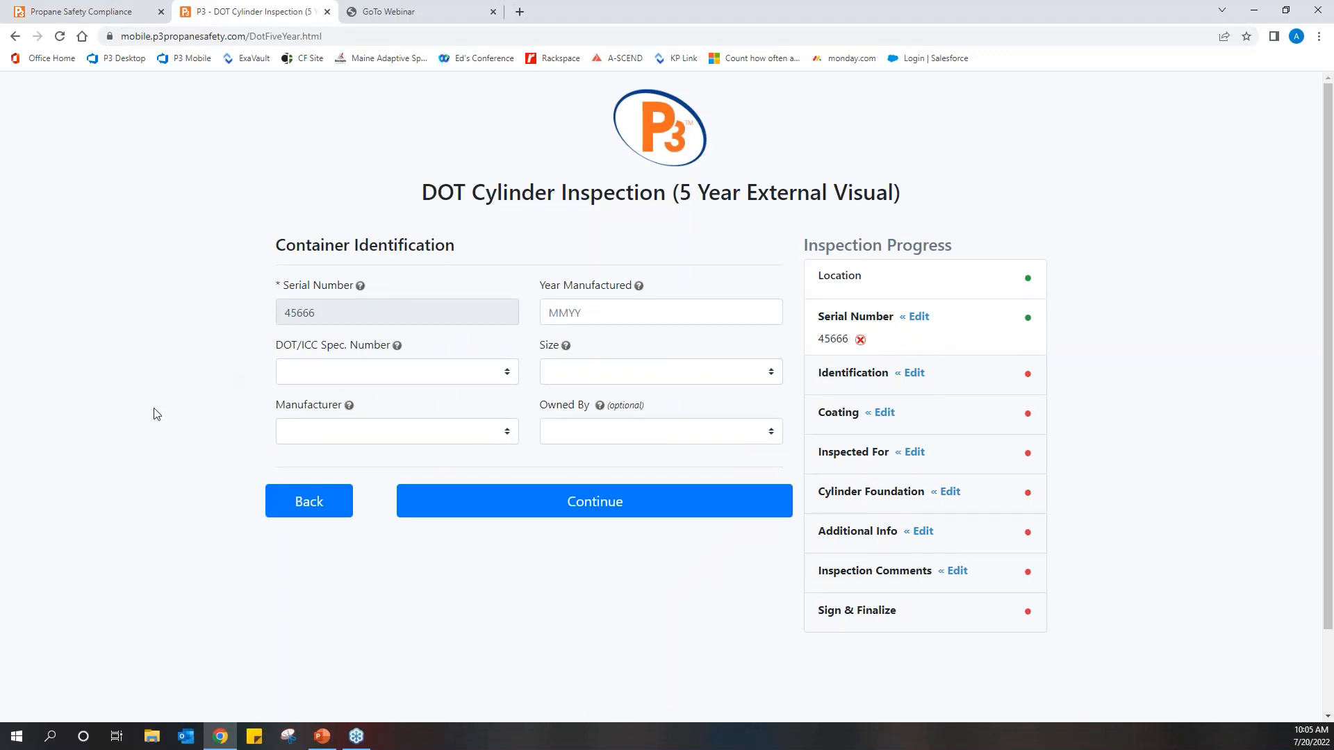
mouse_move(584, 332)
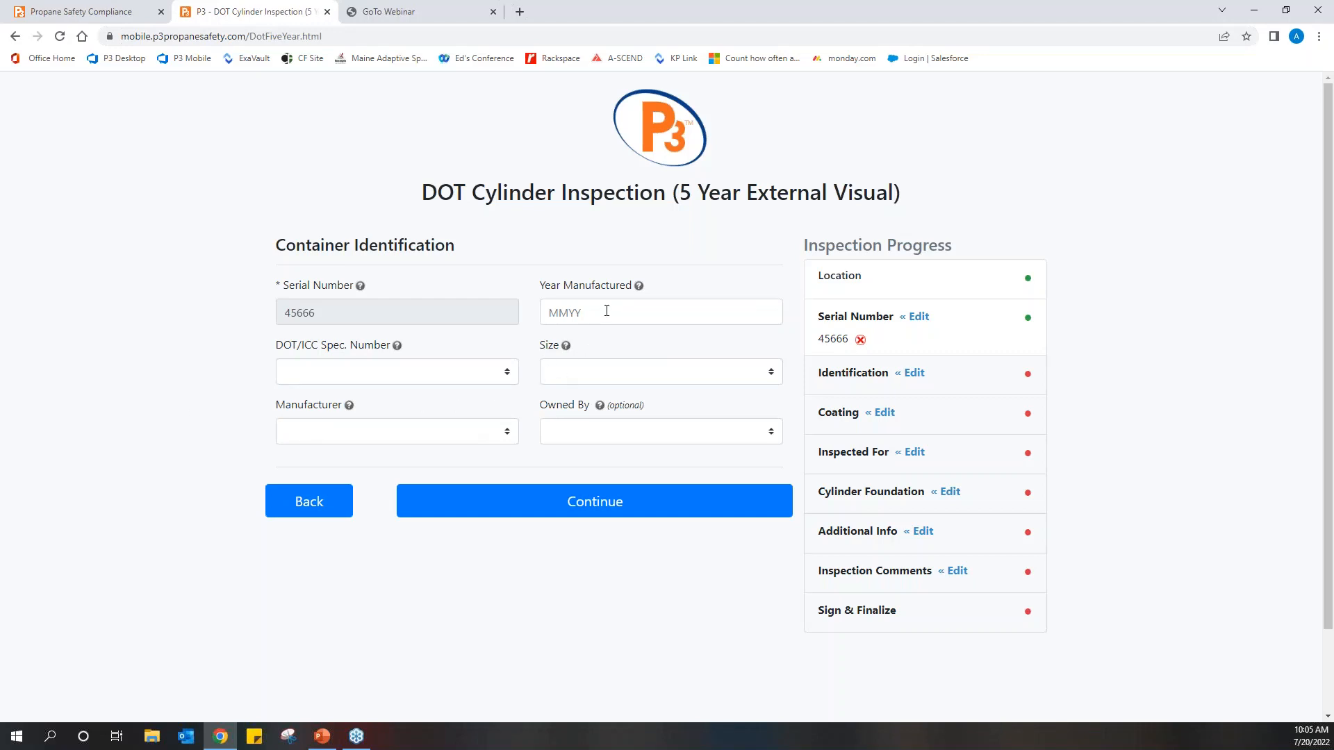
mouse_move(563, 430)
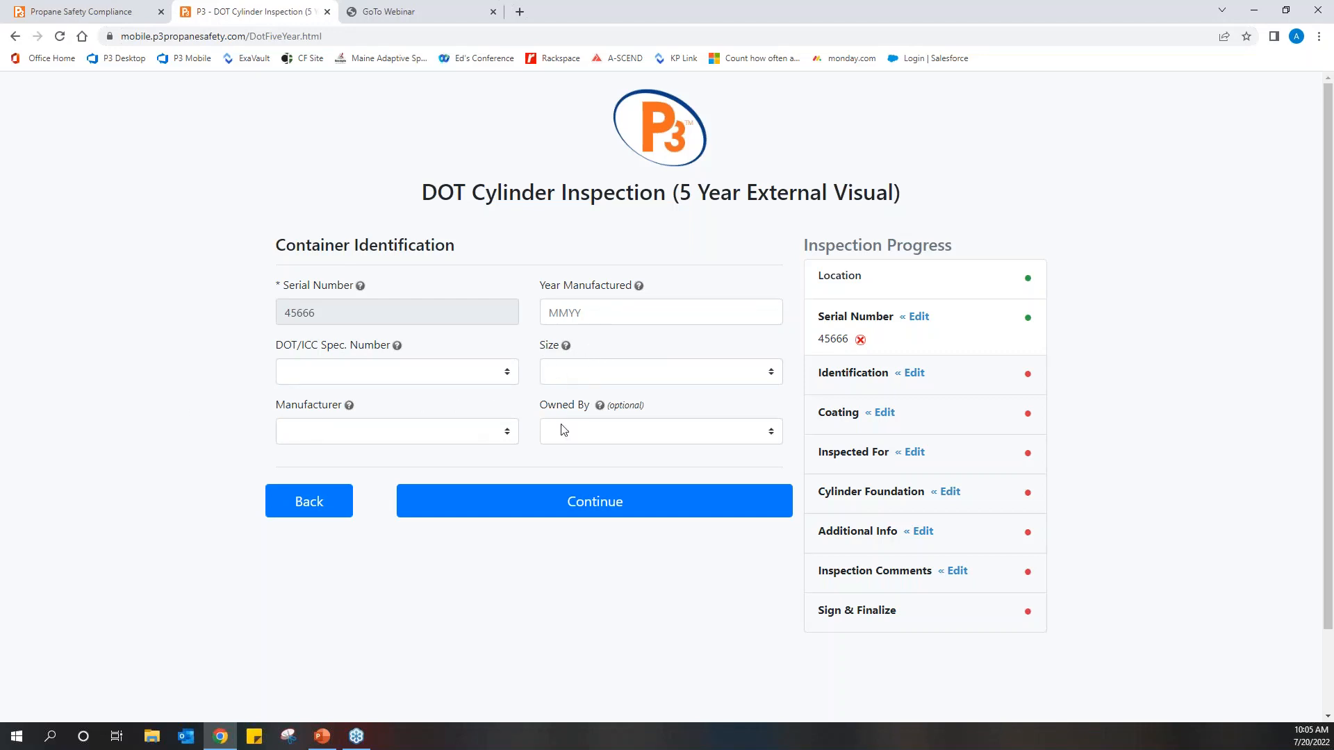
- Record the container as TRINITY, manufactured 0310, 420 lb, owned by Company
left_click(396, 431)
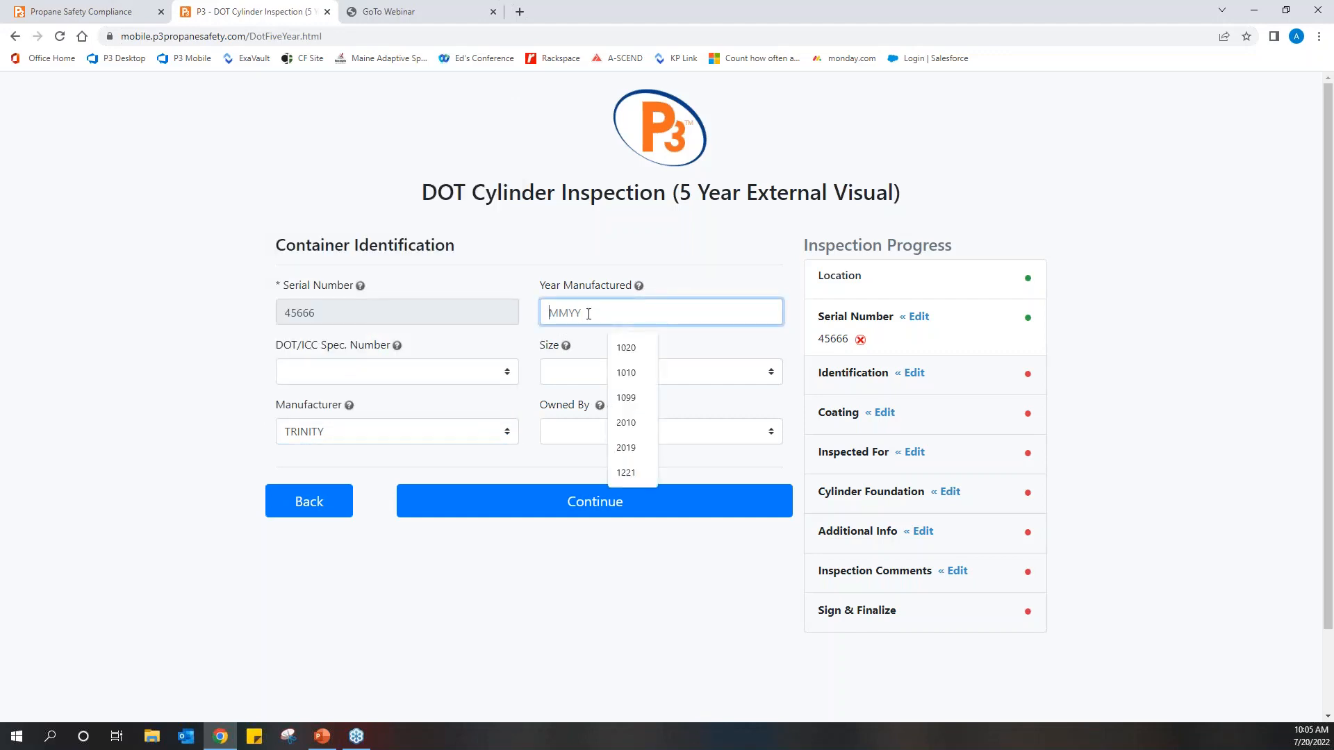
type("0310")
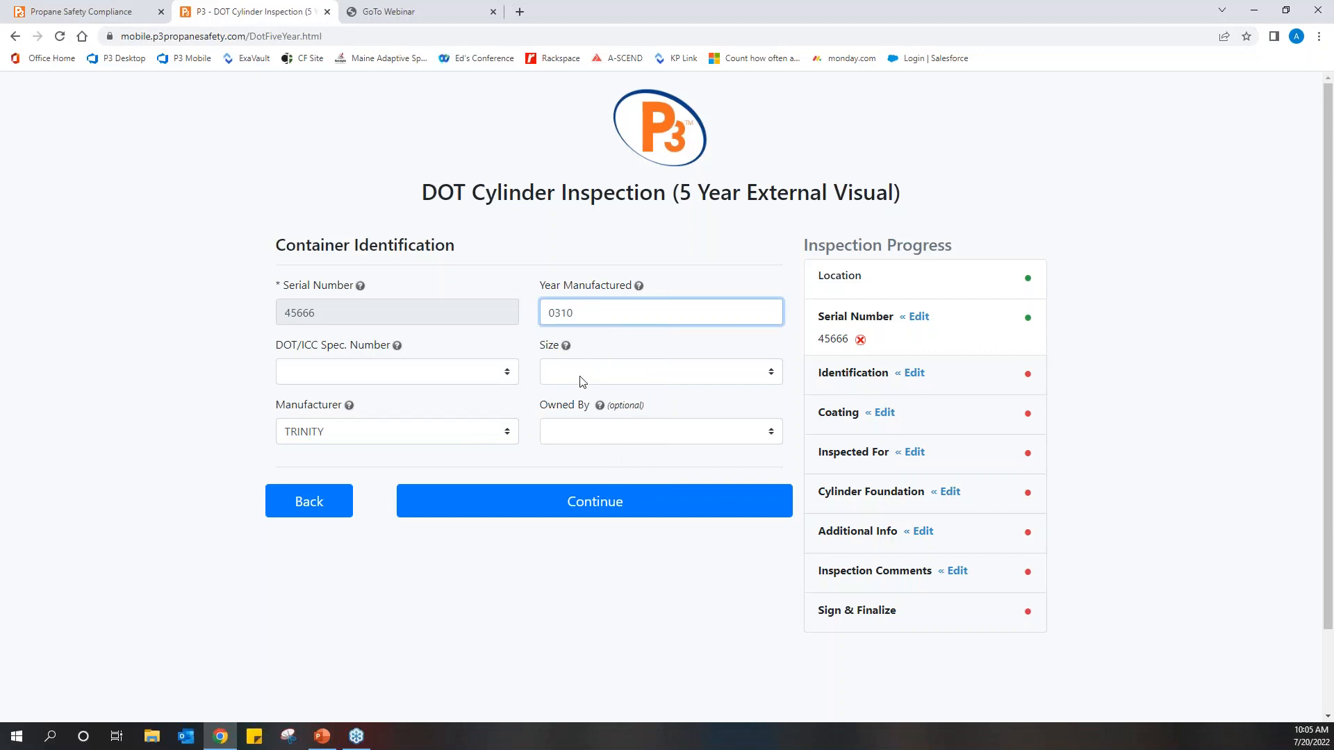
left_click(660, 371)
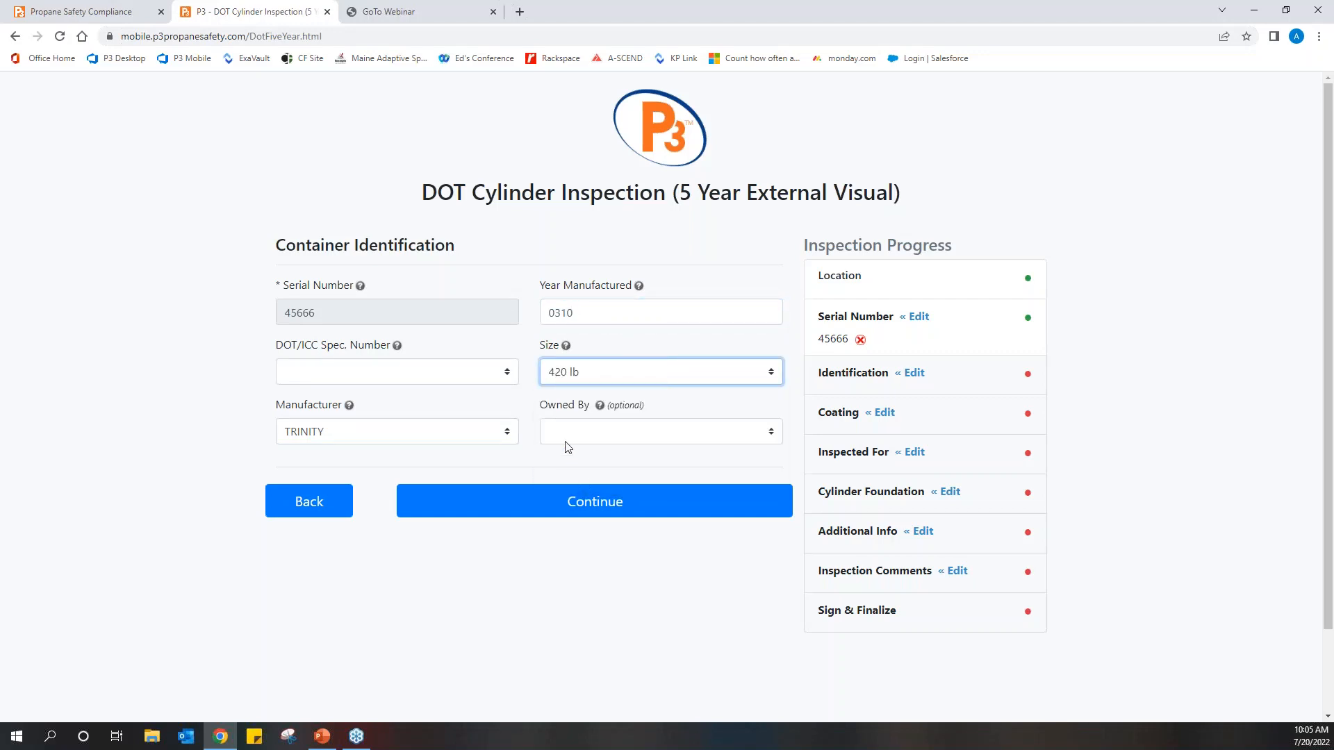
left_click(660, 431)
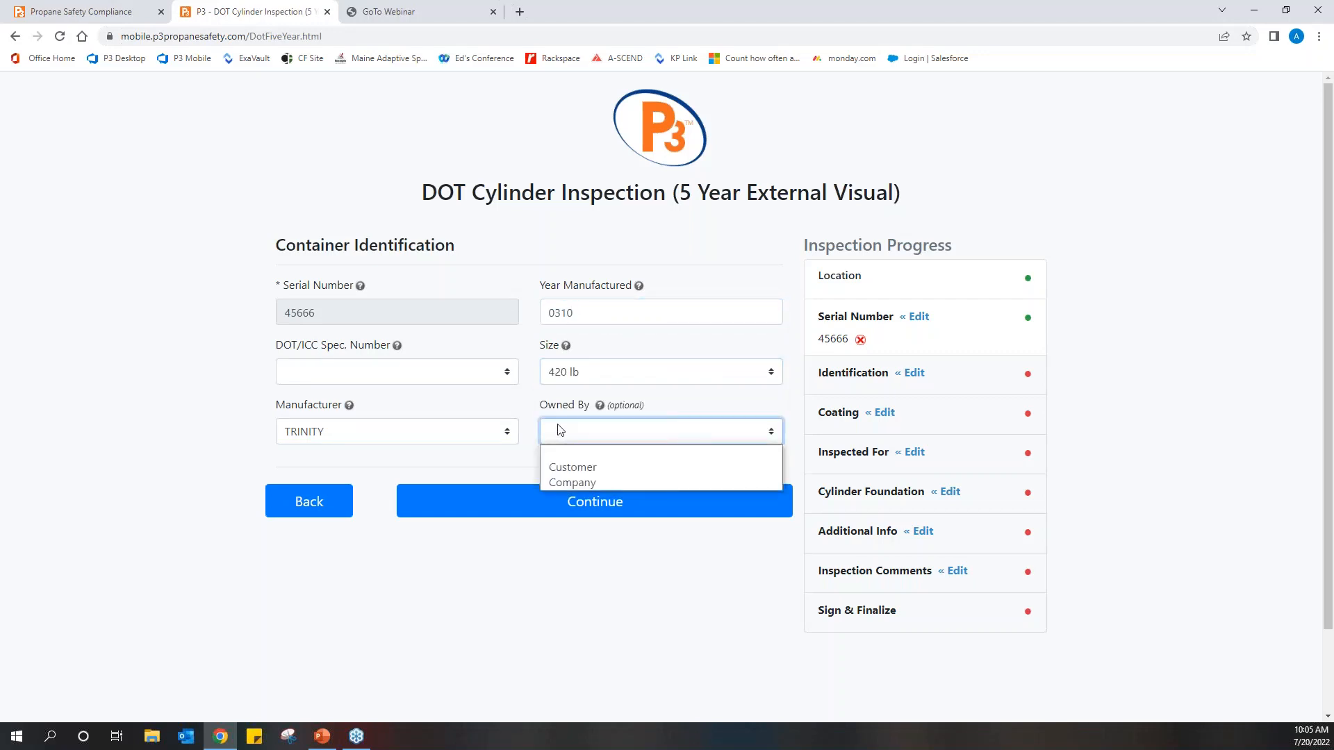
mouse_move(573, 467)
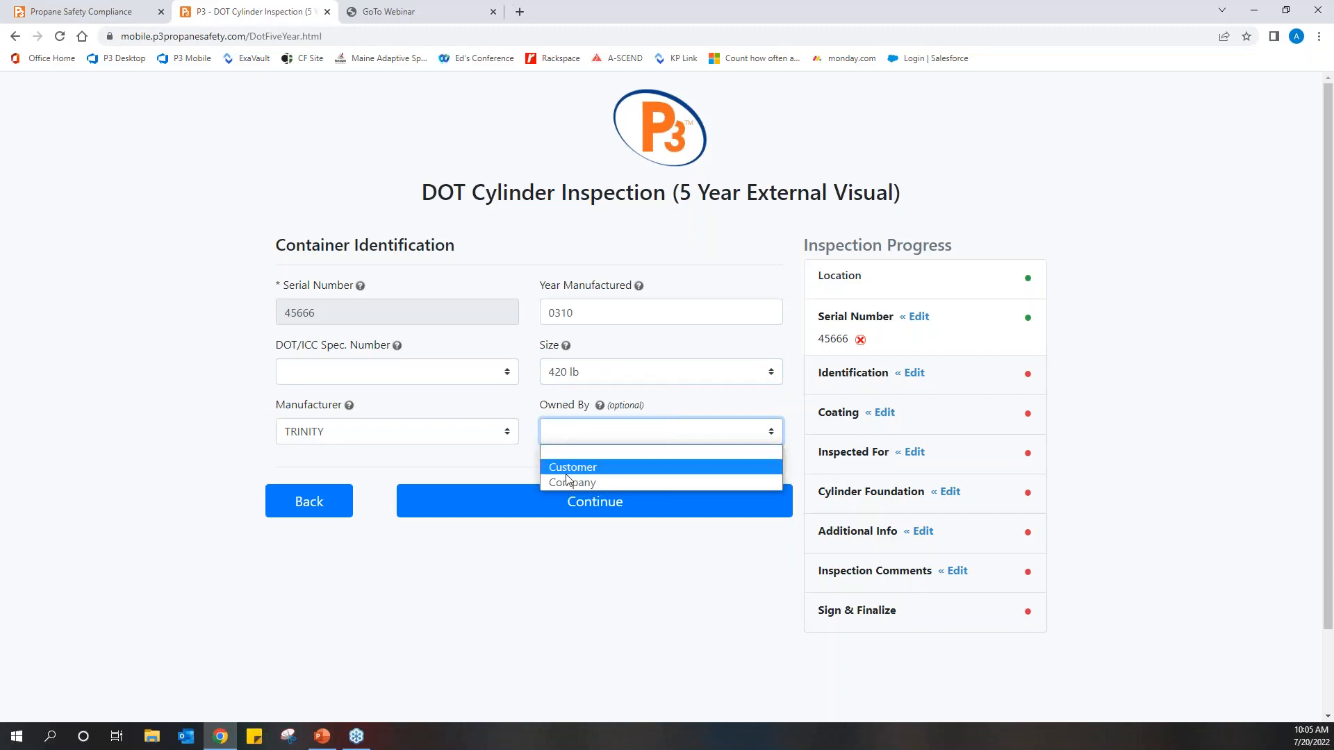
mouse_move(572, 482)
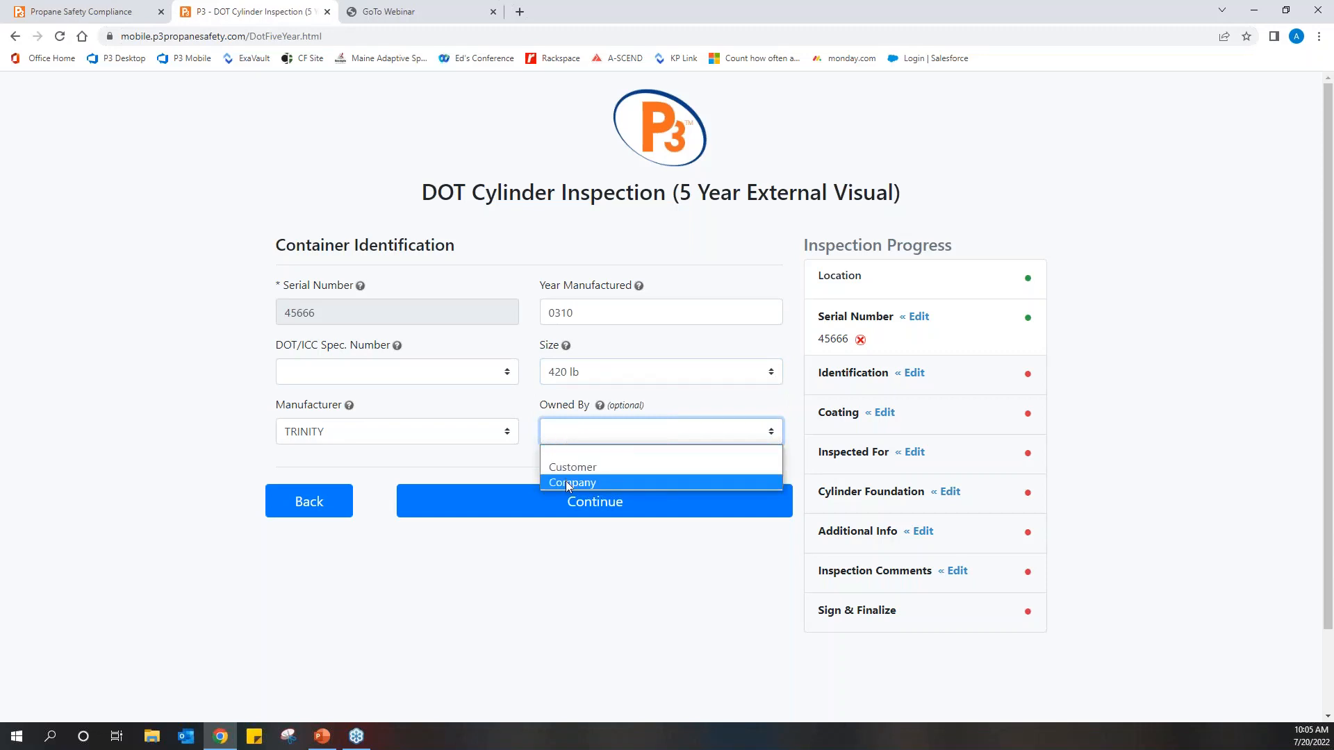
left_click(572, 482)
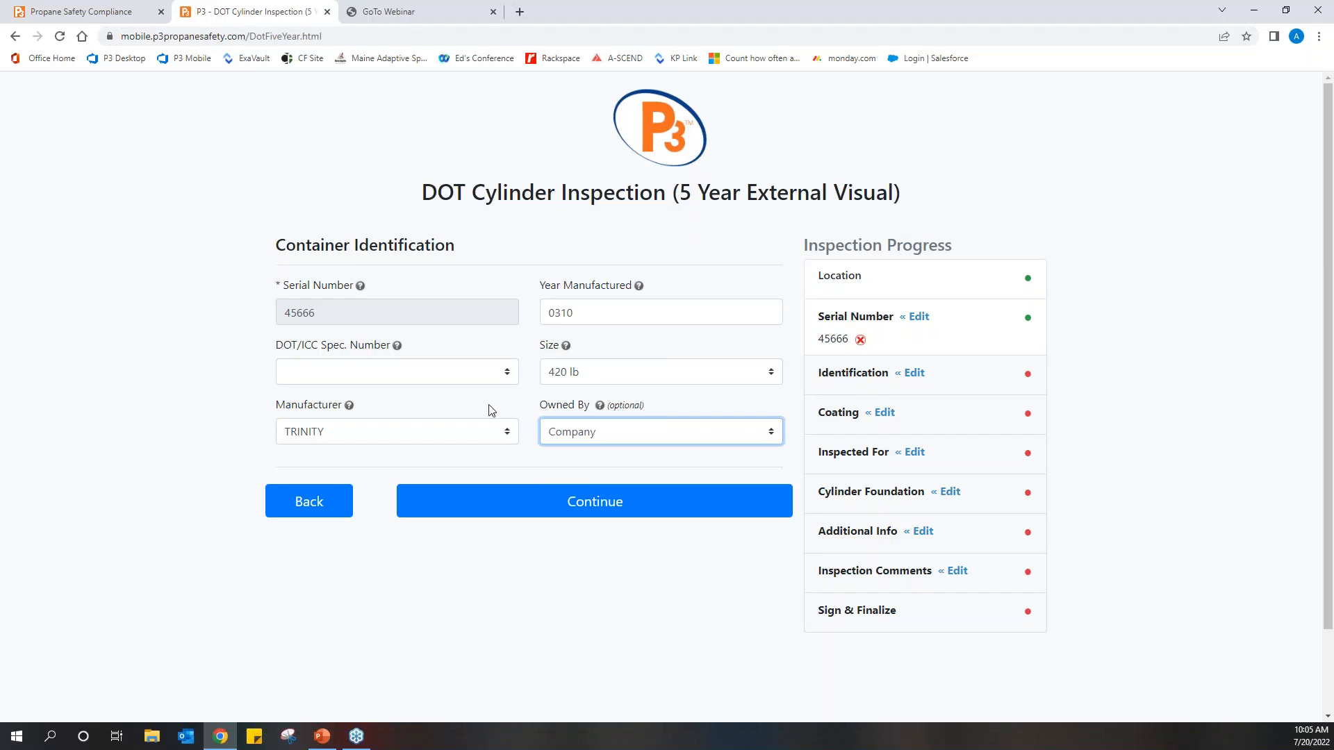
mouse_move(433, 353)
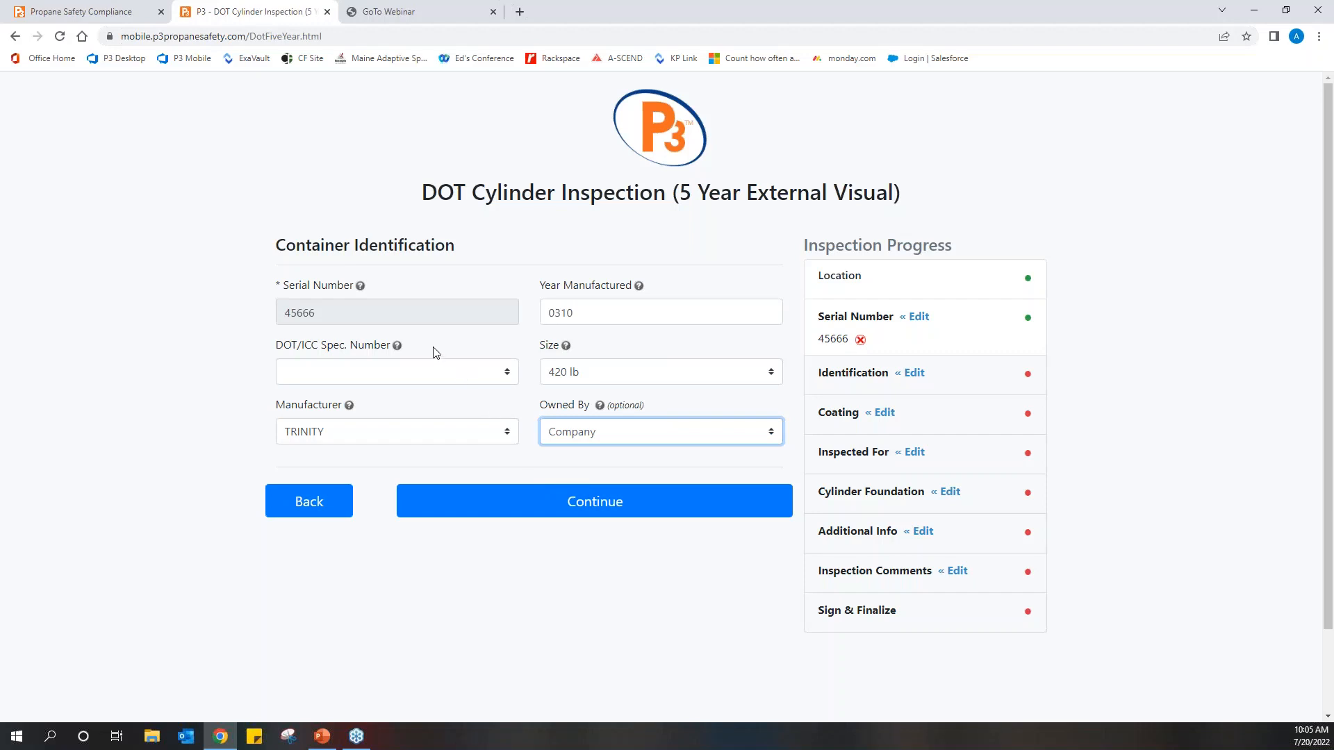
mouse_move(463, 271)
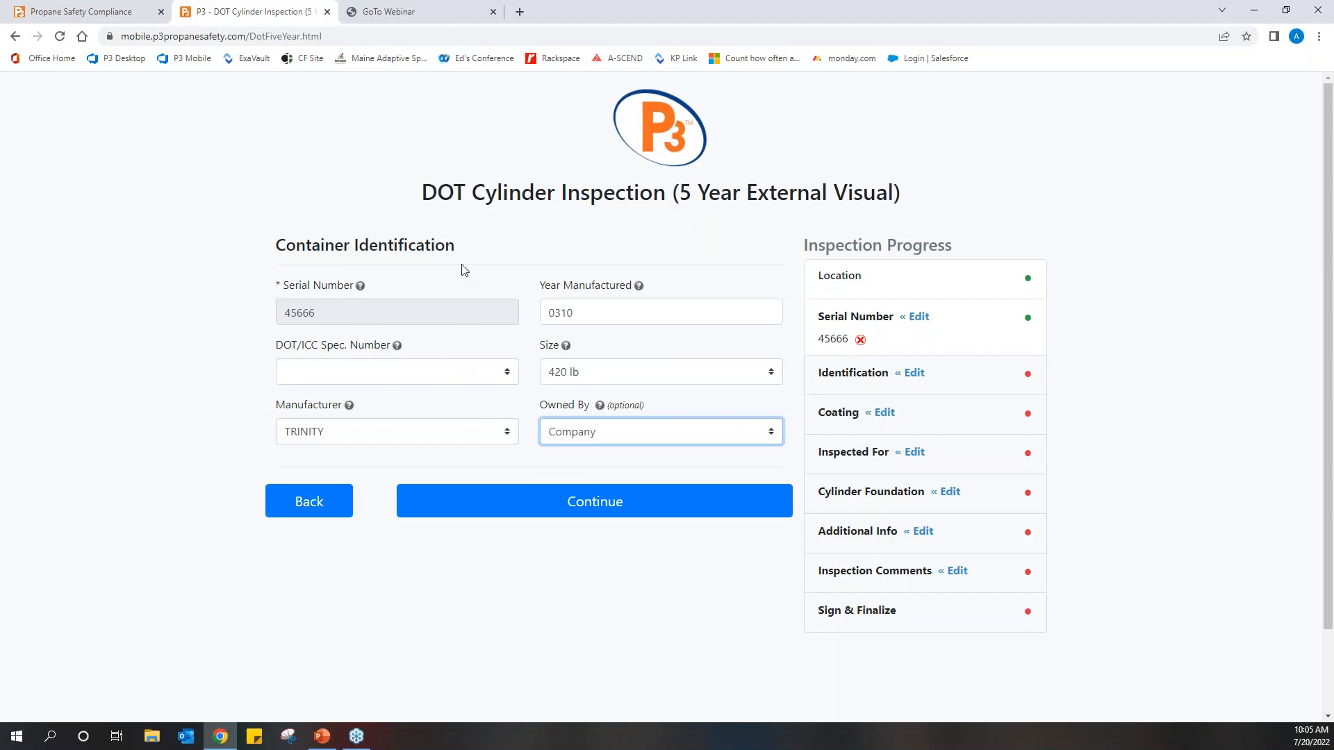
mouse_move(397, 350)
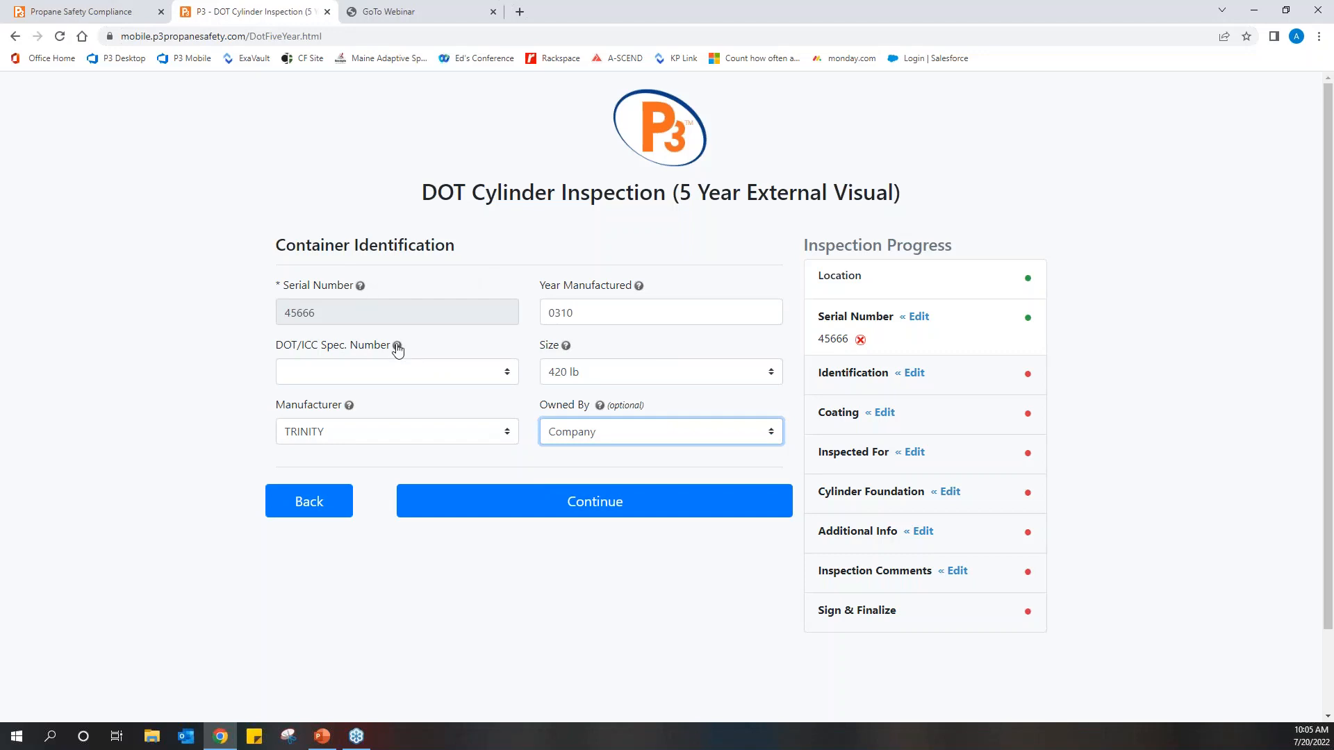
- View the DOT/ICC Spec. Number help note and dismiss it with OK
left_click(397, 348)
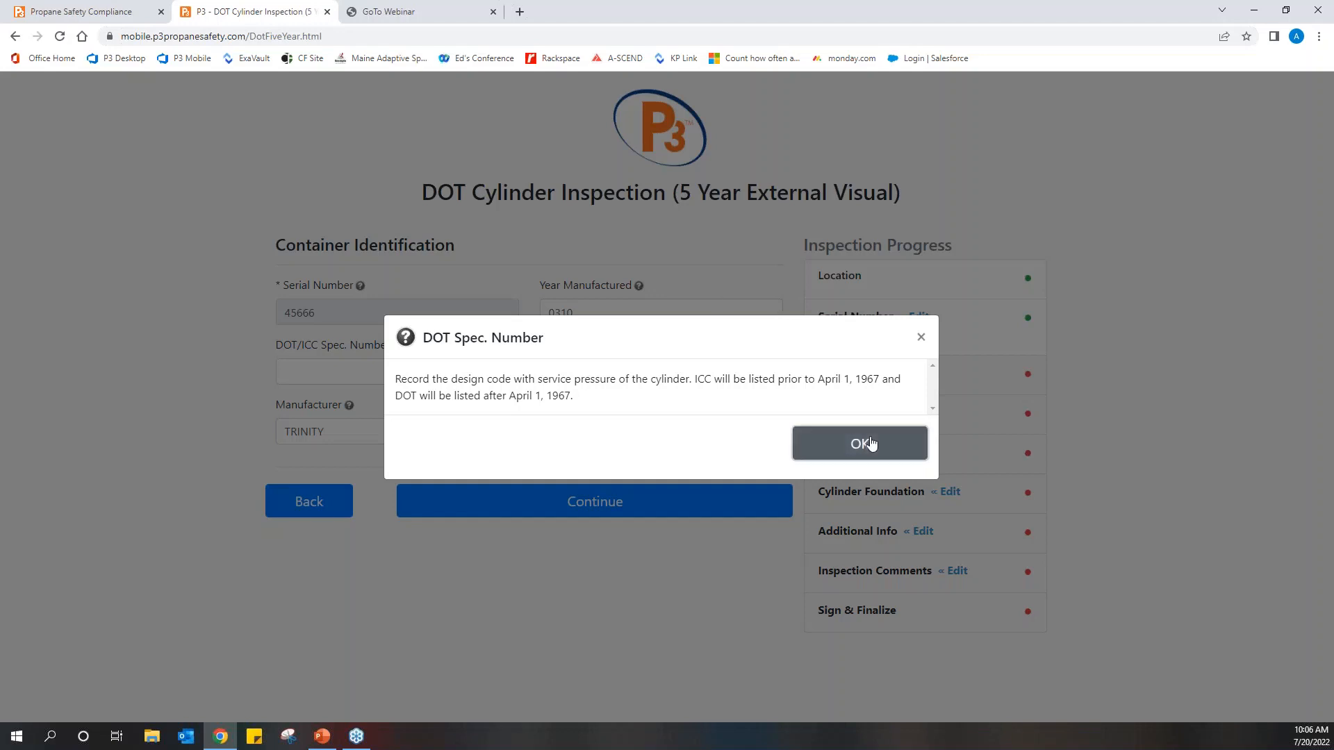
left_click(860, 443)
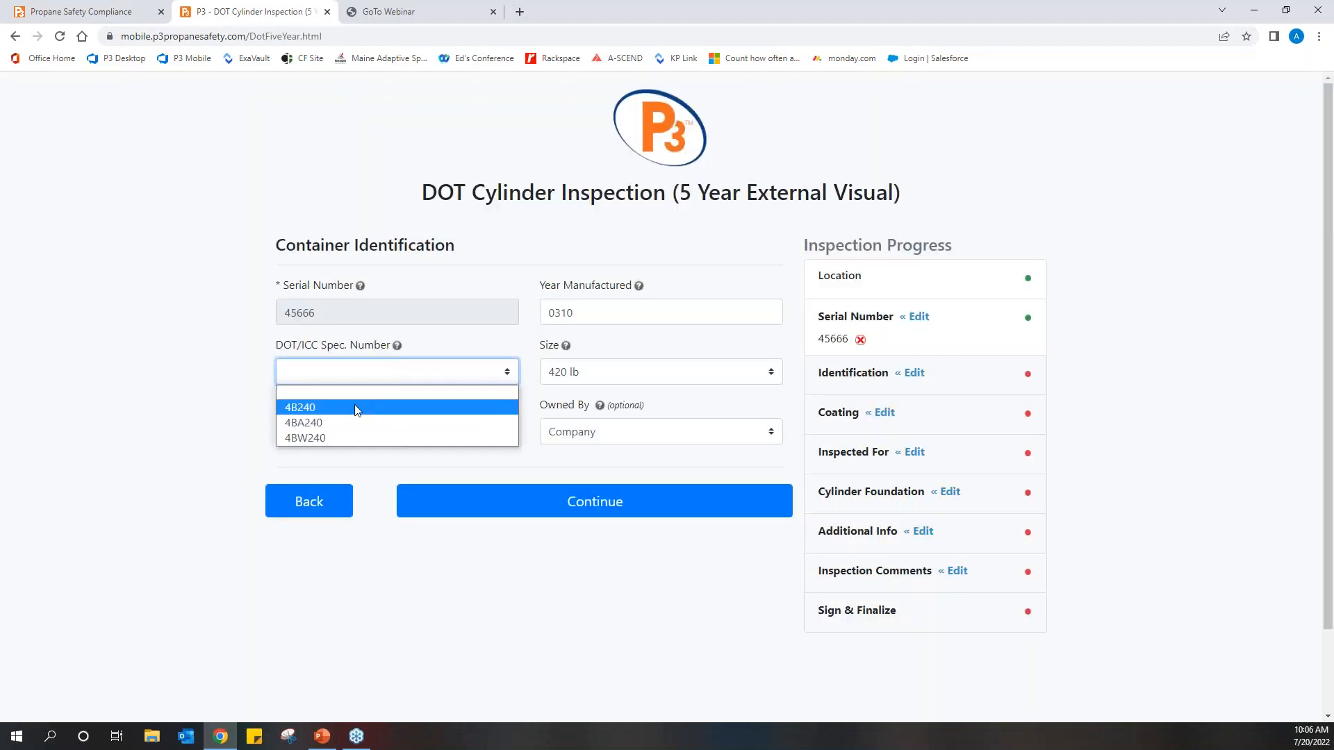
- Set spec number 4B240 and record a Paint coating in Excellent condition
left_click(300, 408)
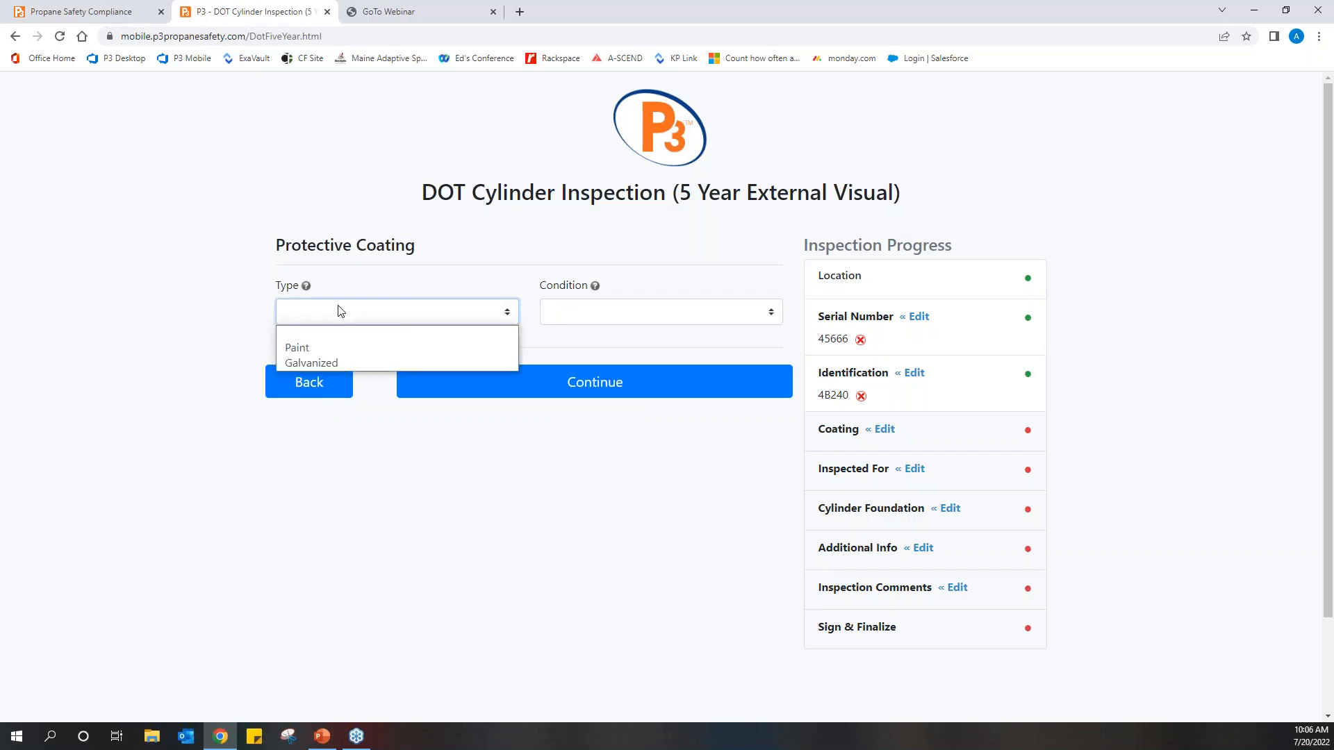
mouse_move(323, 348)
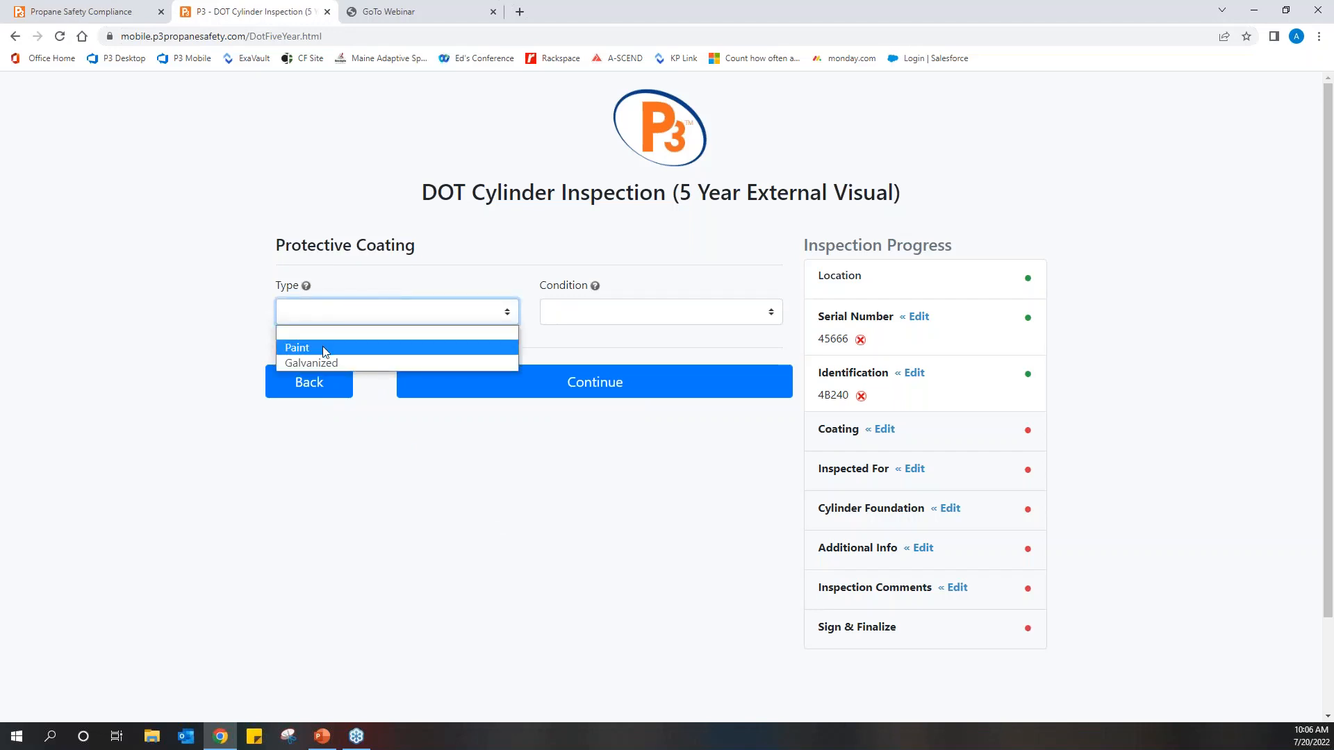
left_click(297, 347)
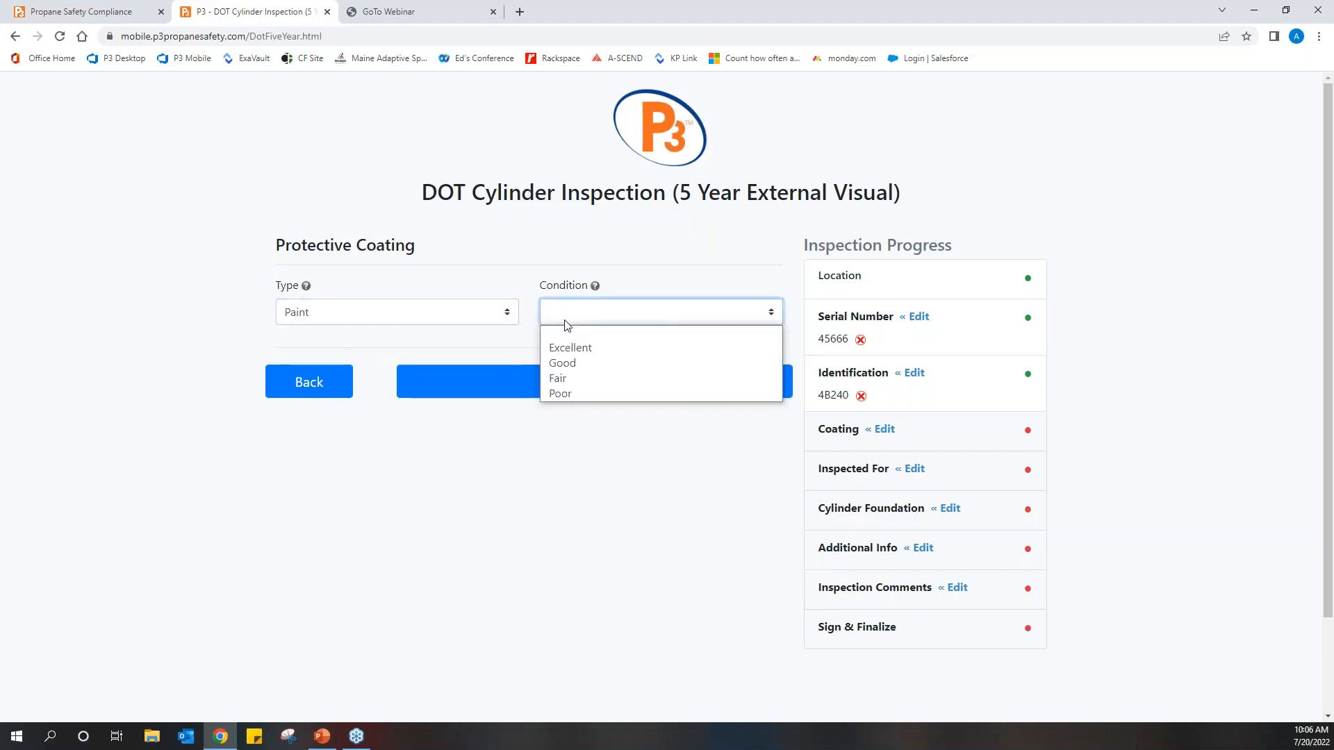
left_click(592, 381)
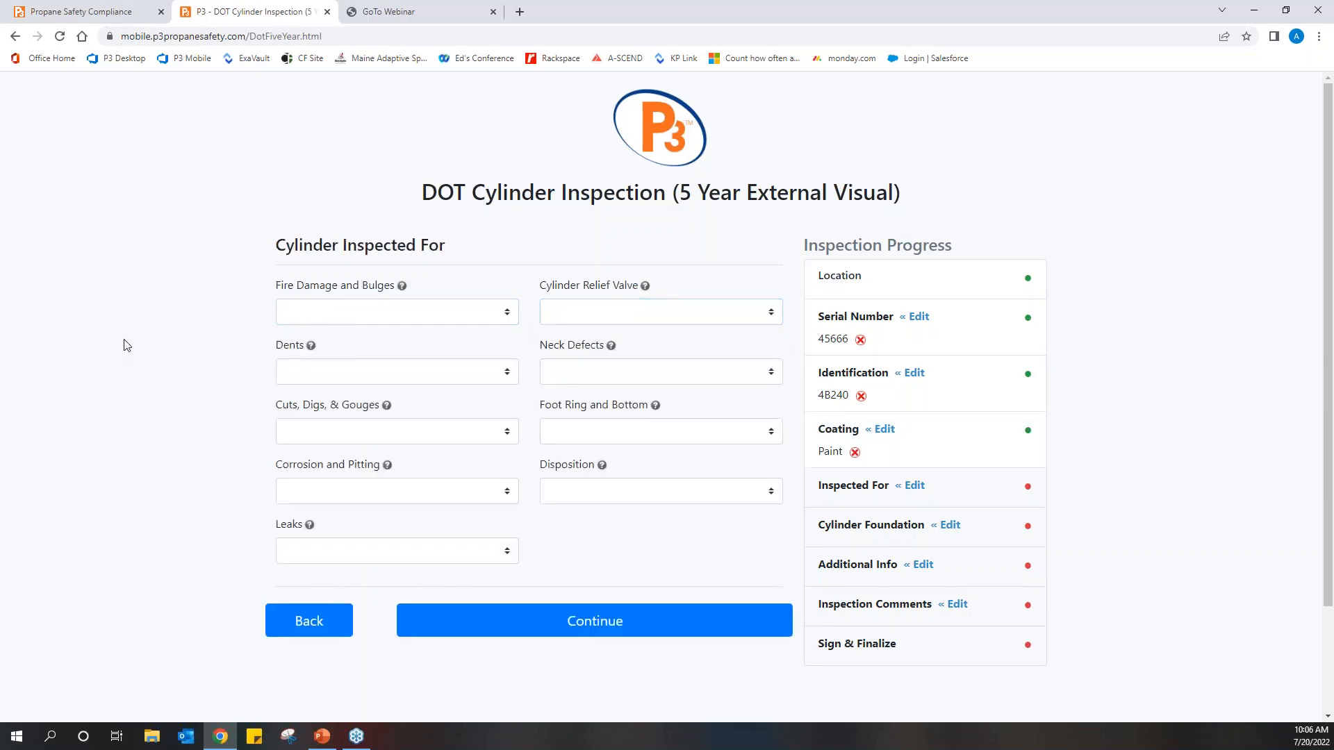
mouse_move(175, 353)
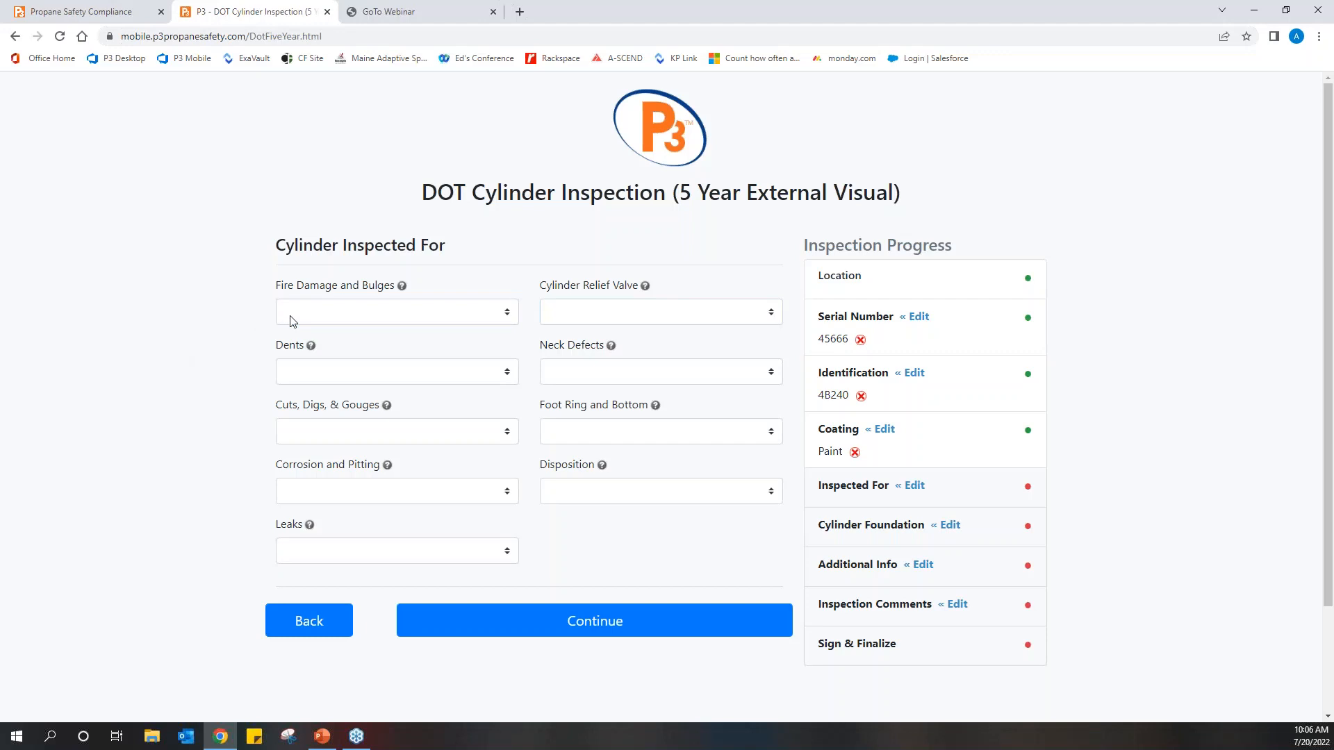
- Mark fire damage, dents, corrosion, leaks, relief valve, neck defects and disposition Return to Service
left_click(396, 311)
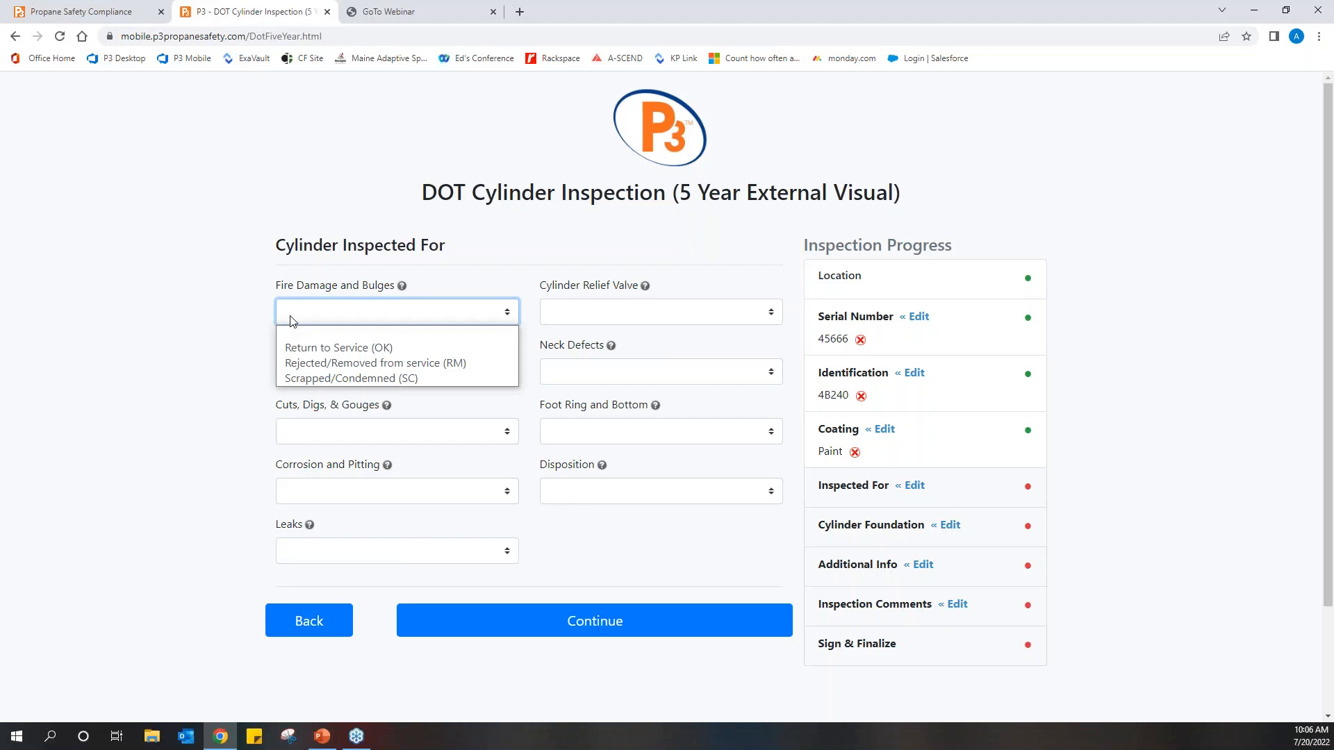
left_click(338, 347)
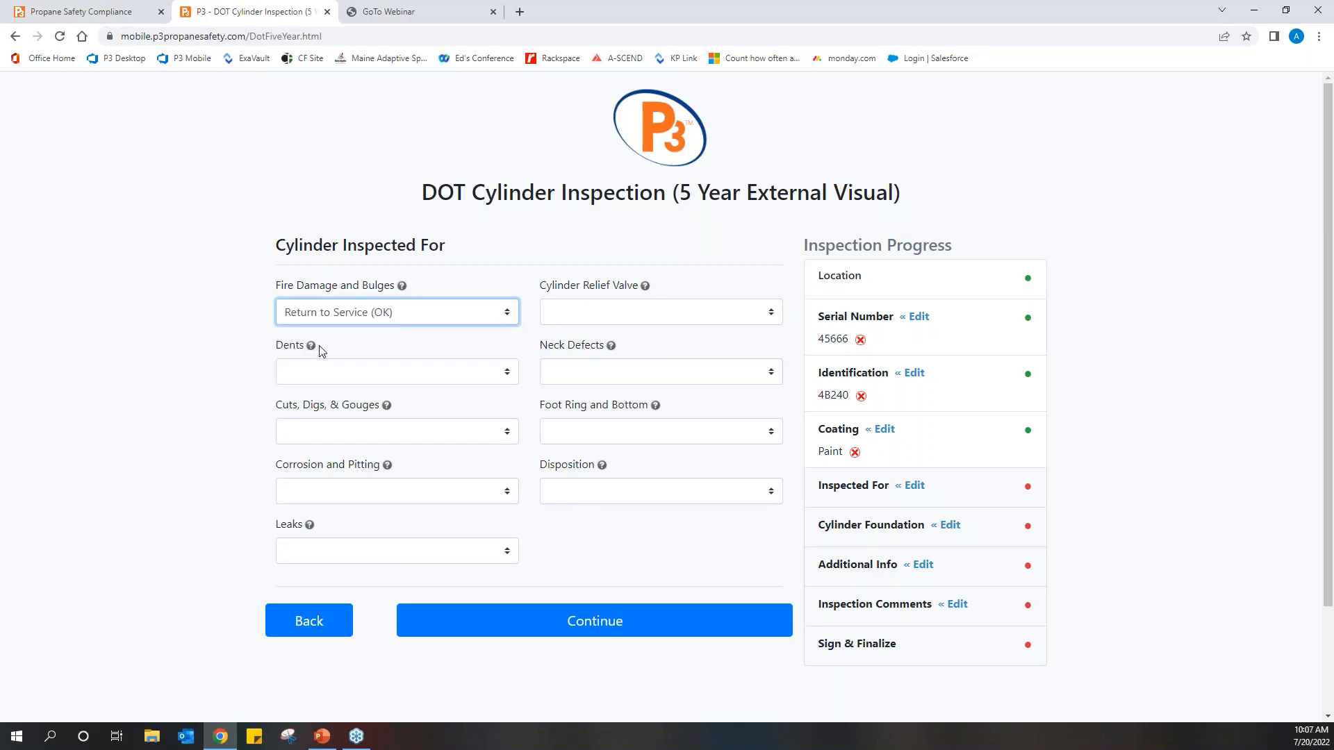
left_click(395, 371)
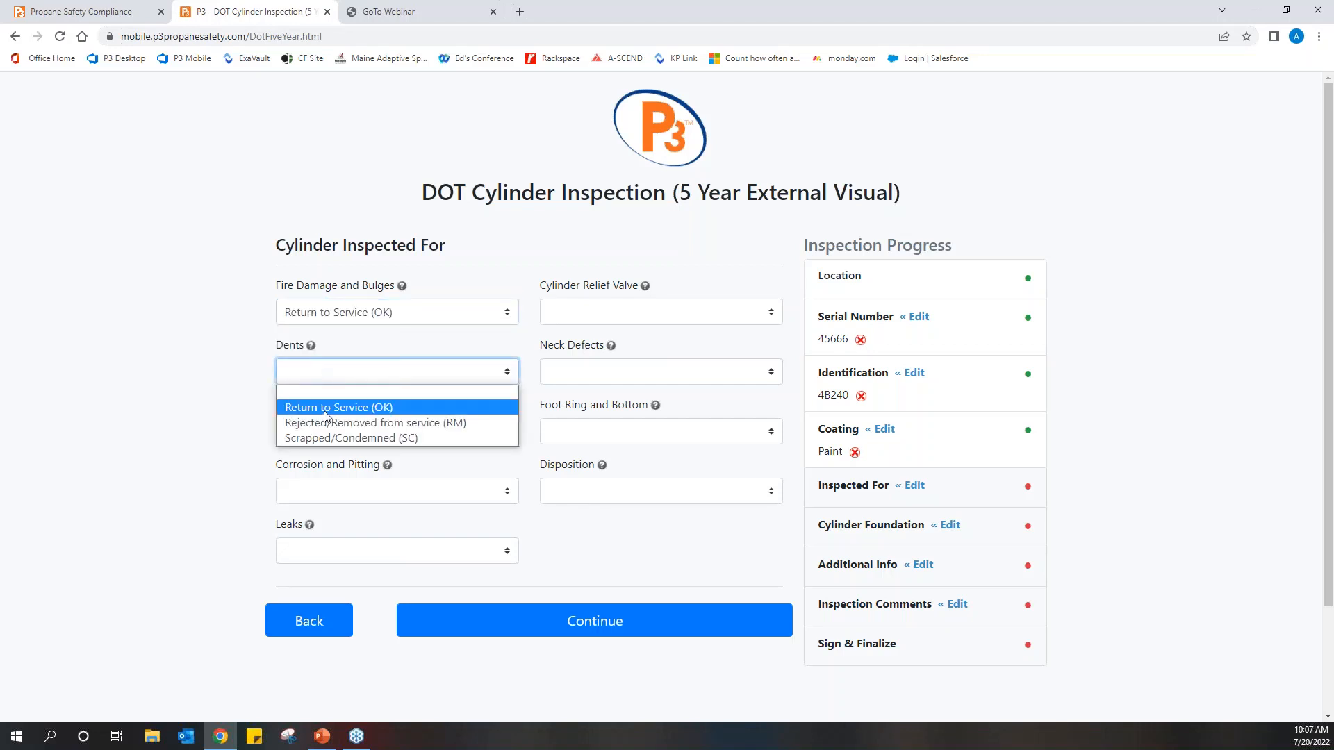
left_click(337, 406)
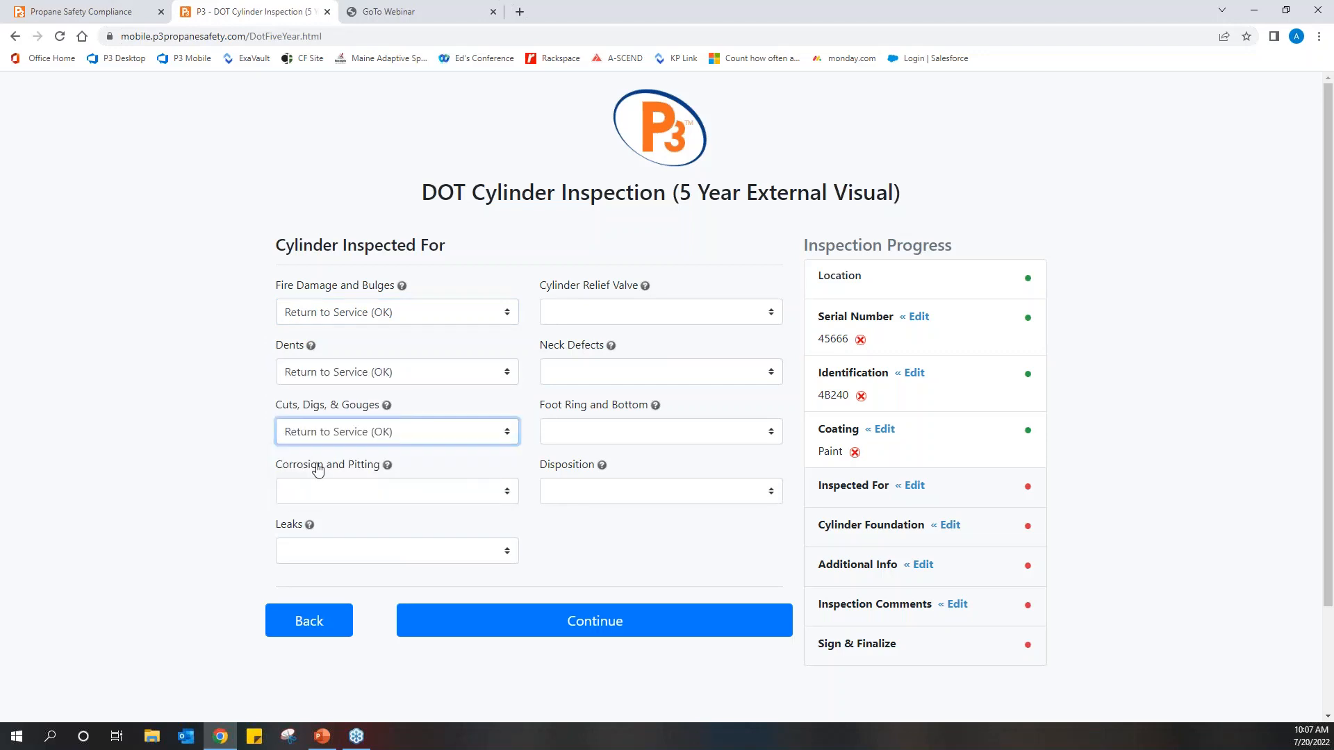
left_click(395, 491)
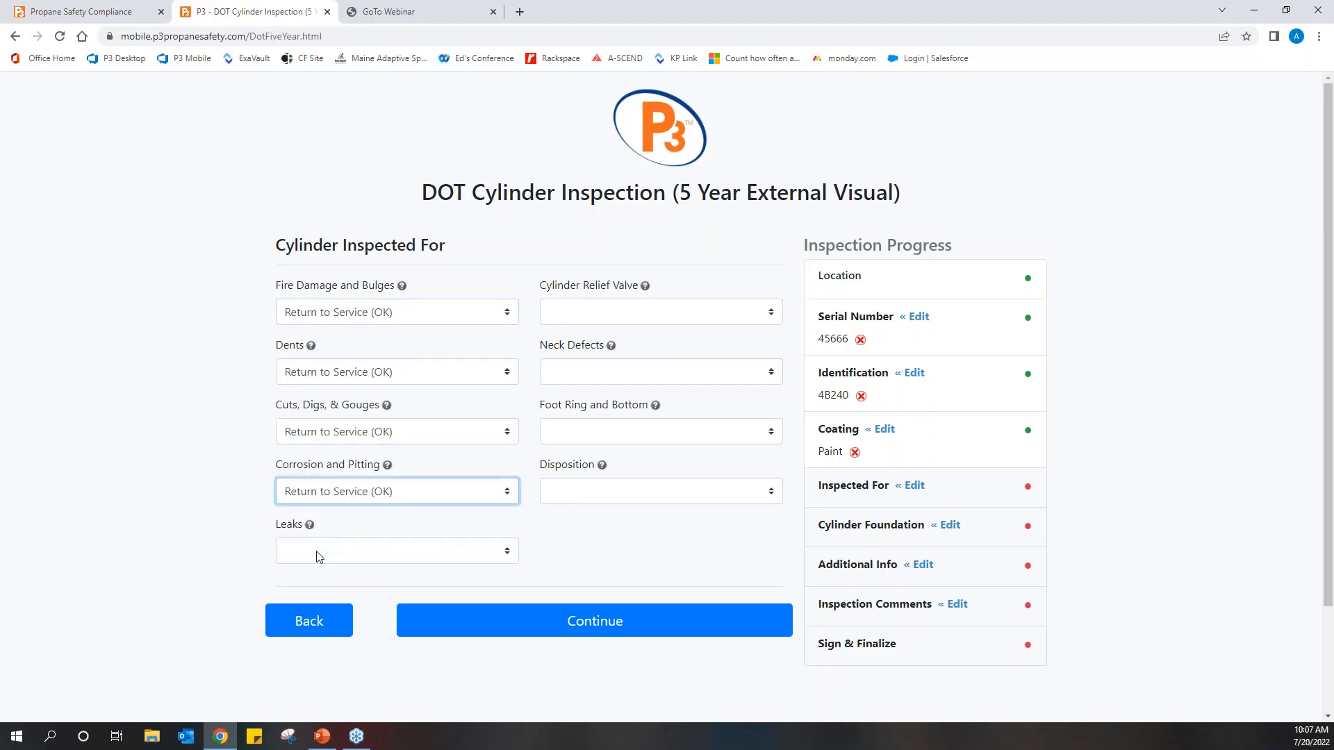
left_click(395, 550)
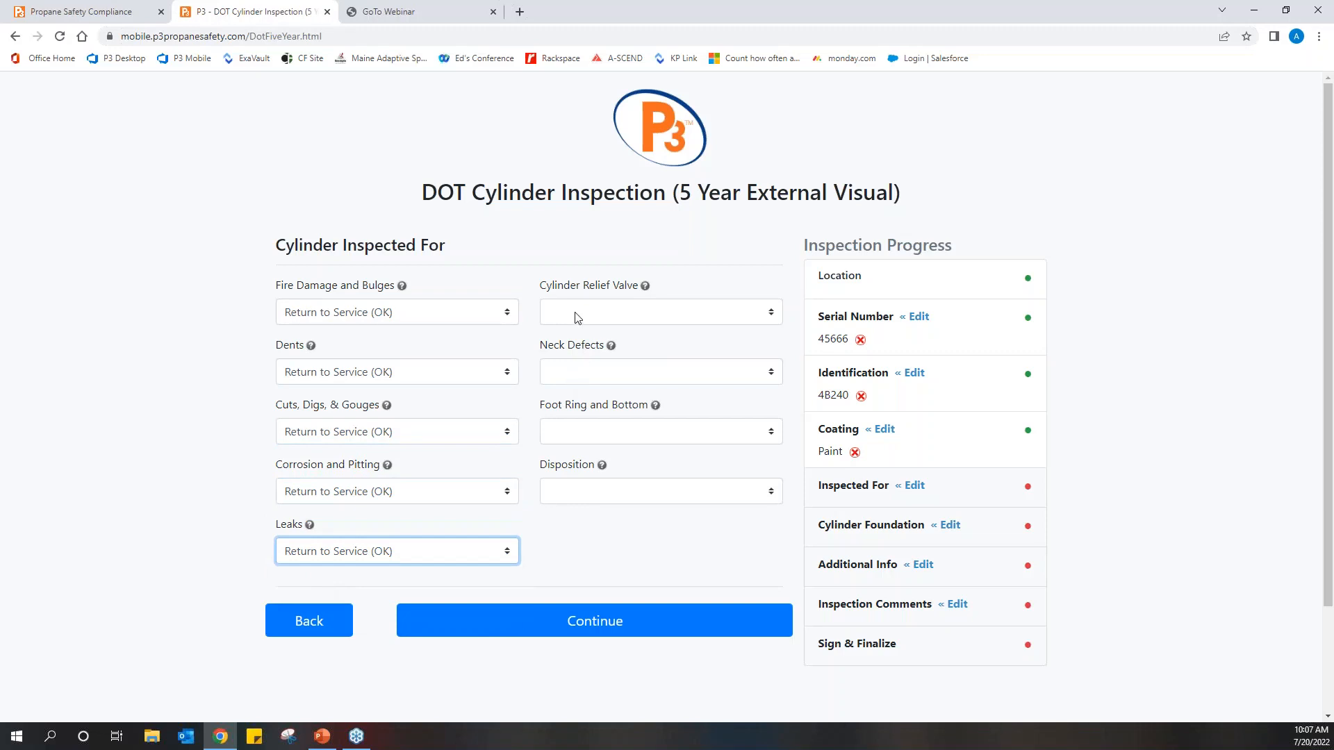
left_click(660, 312)
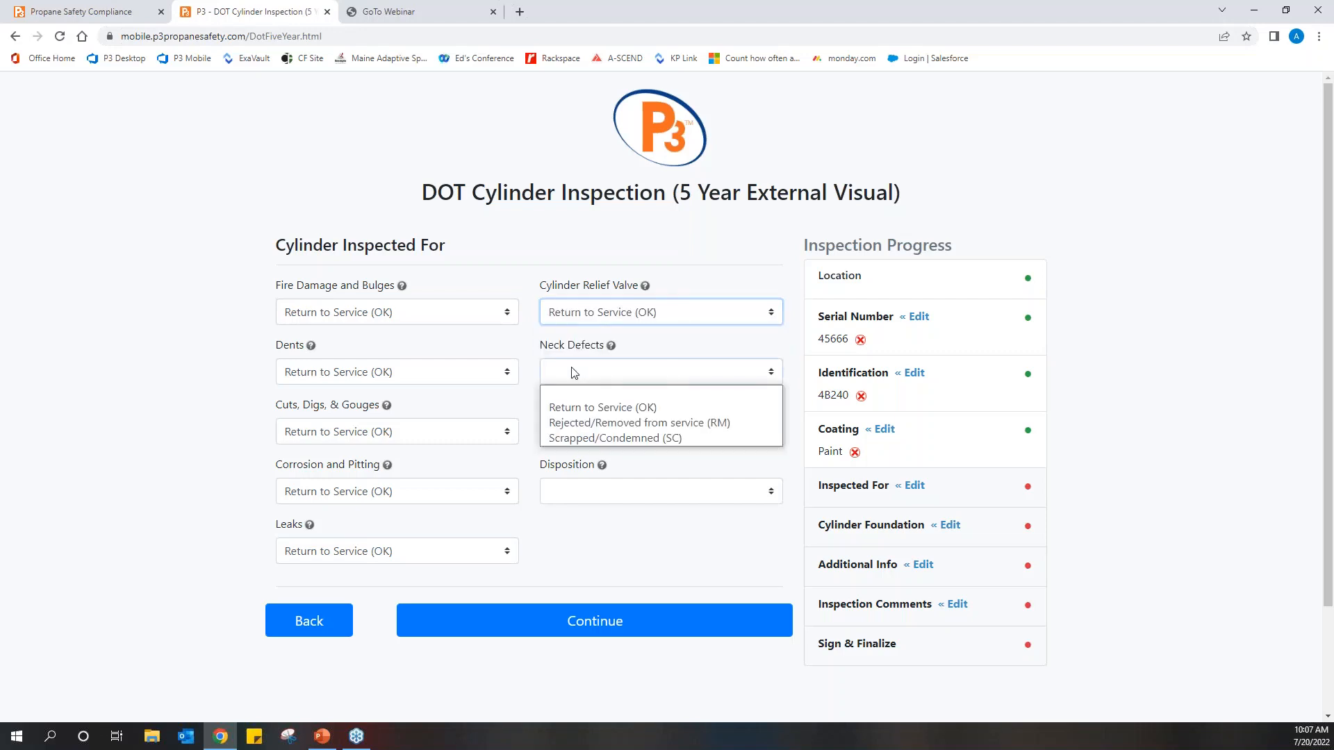
left_click(602, 406)
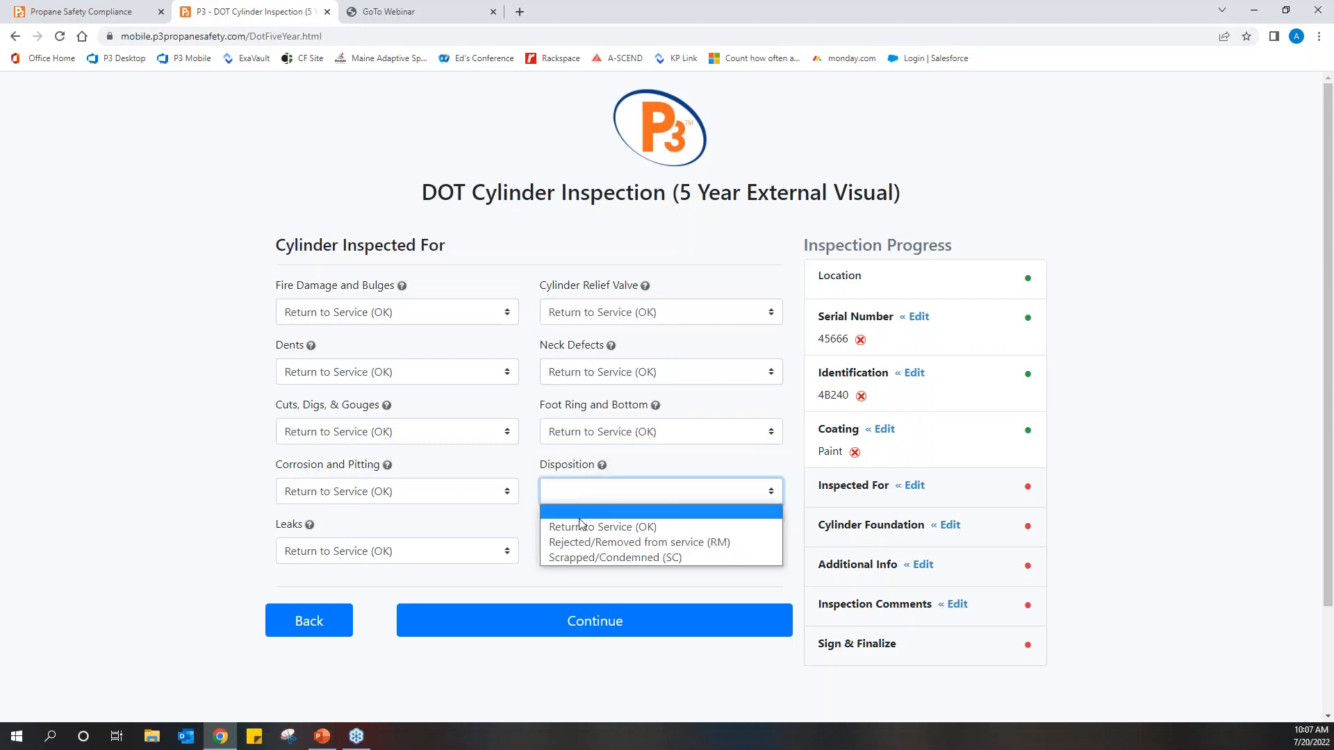
left_click(603, 527)
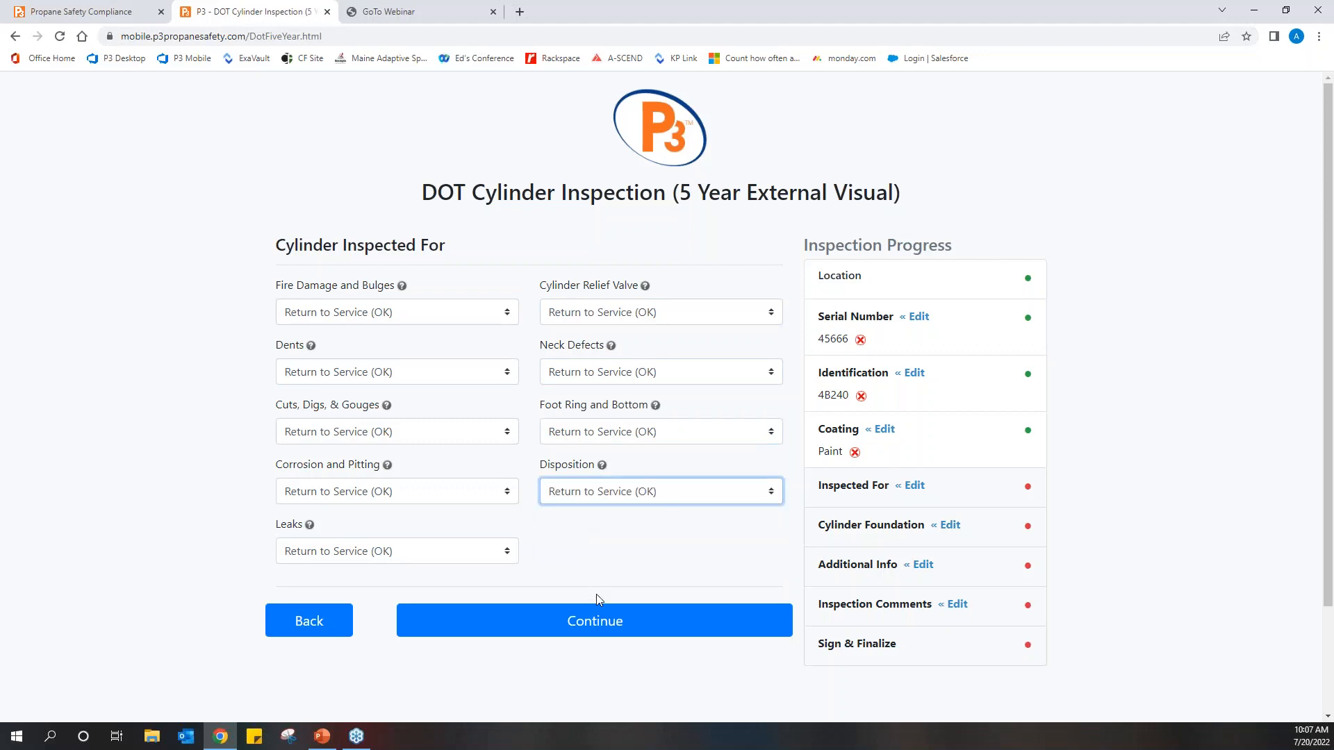
- Set the cylinder foundation, answer Yes to new requalification date and N/A to decals
left_click(594, 620)
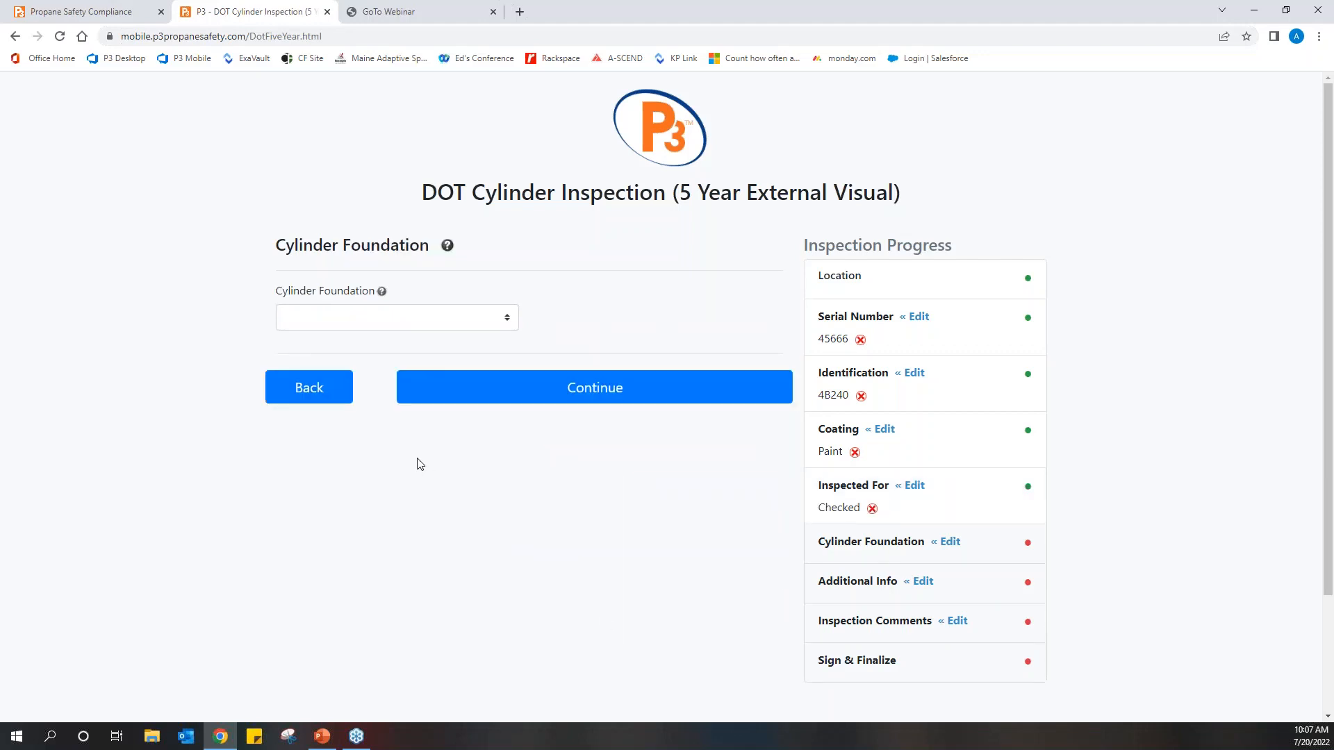
left_click(395, 318)
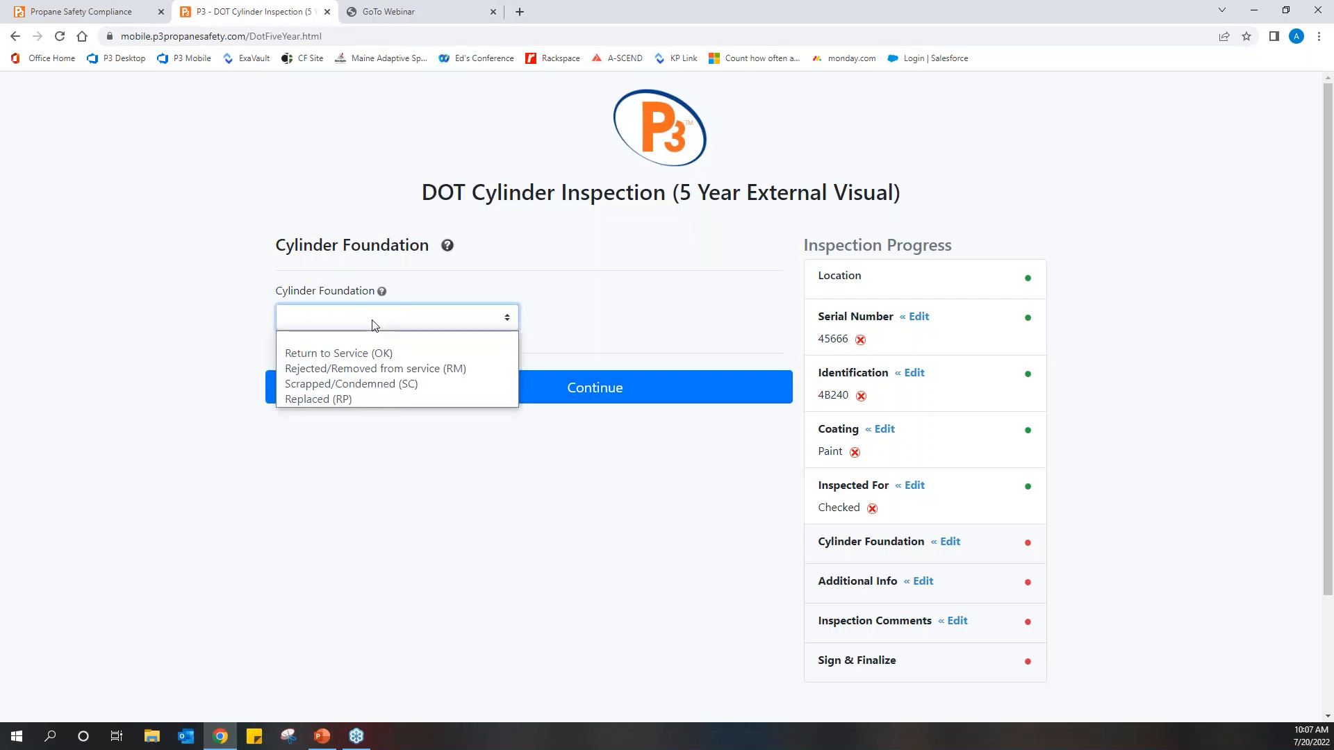
mouse_move(366, 353)
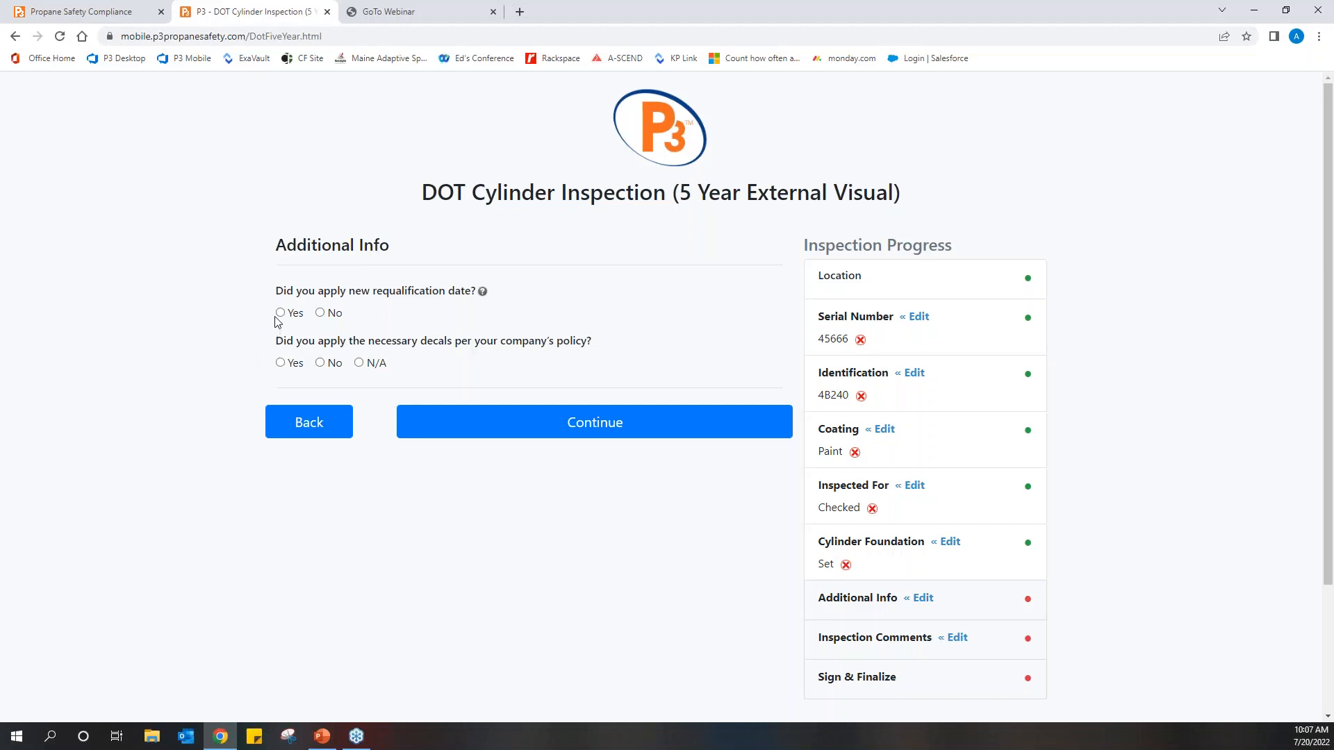
left_click(279, 312)
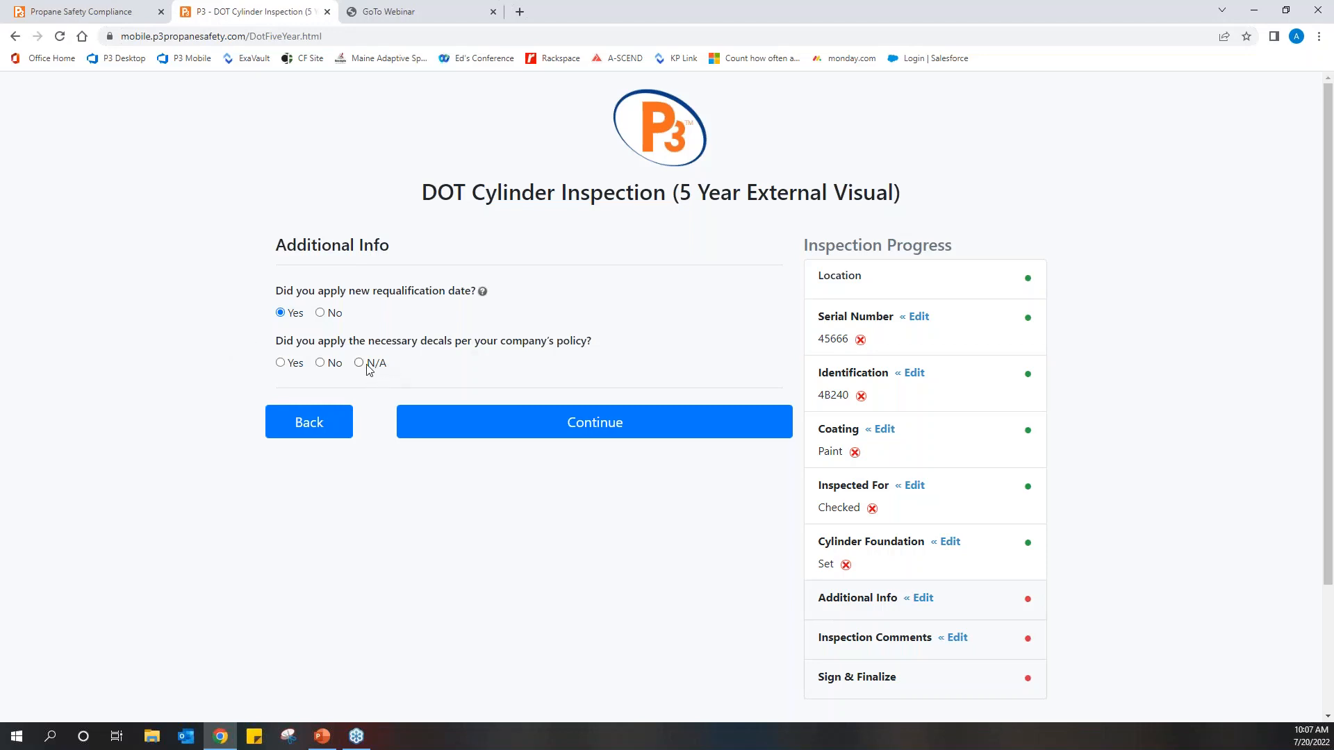
left_click(358, 363)
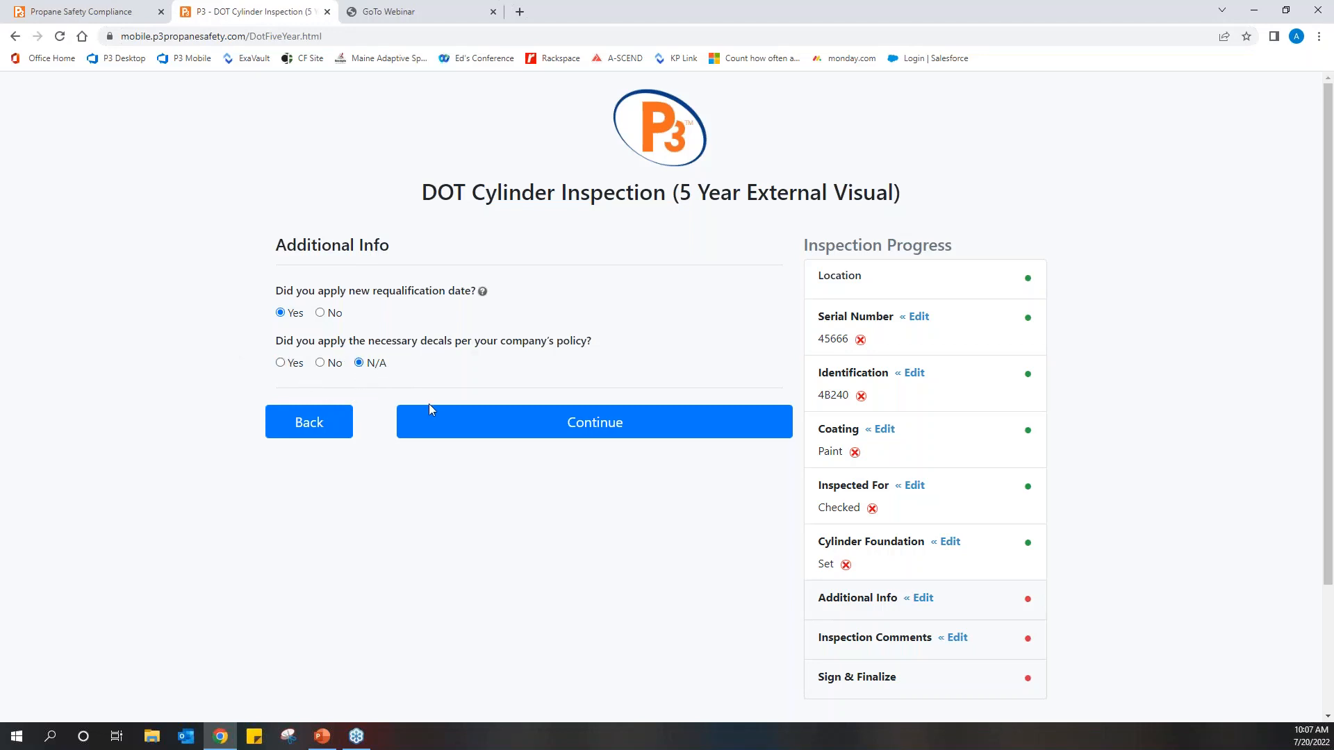
left_click(594, 422)
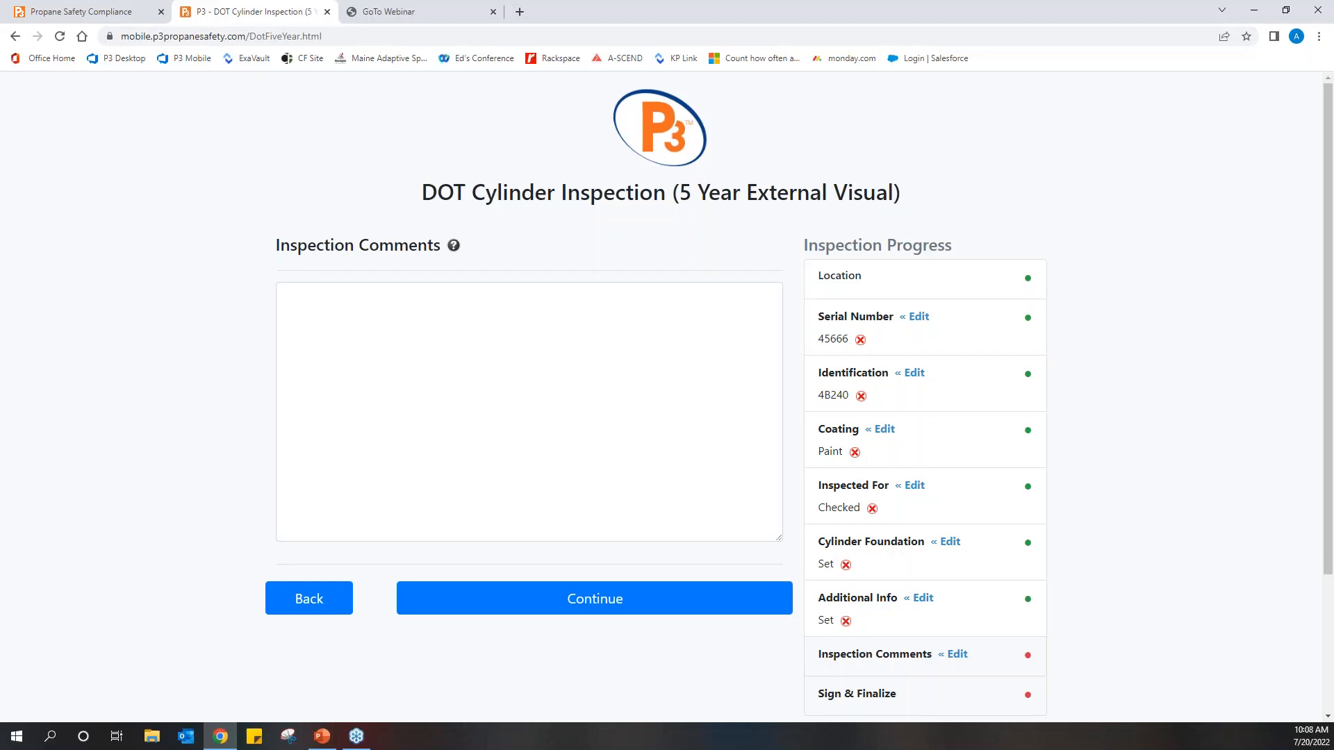
mouse_move(526, 598)
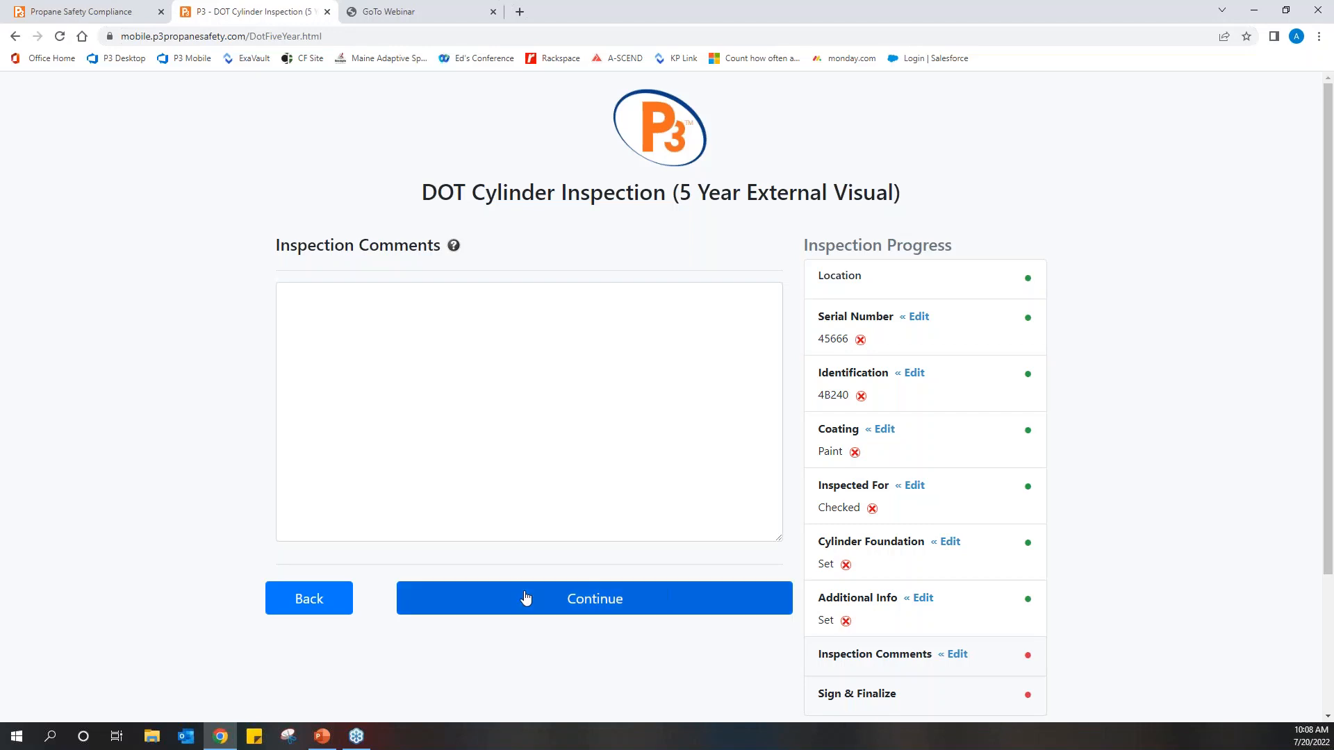
- Skip comments, then save and upload the signed inspection report
left_click(594, 598)
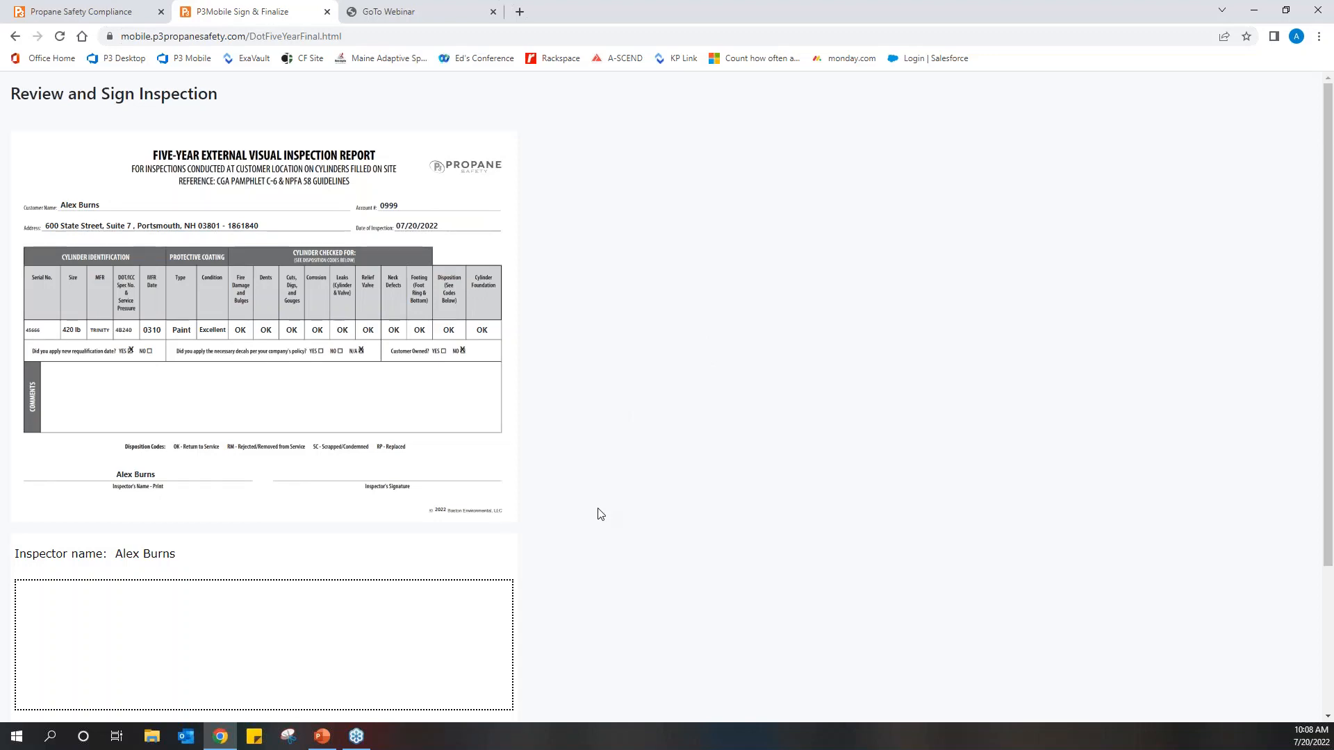
mouse_move(38, 693)
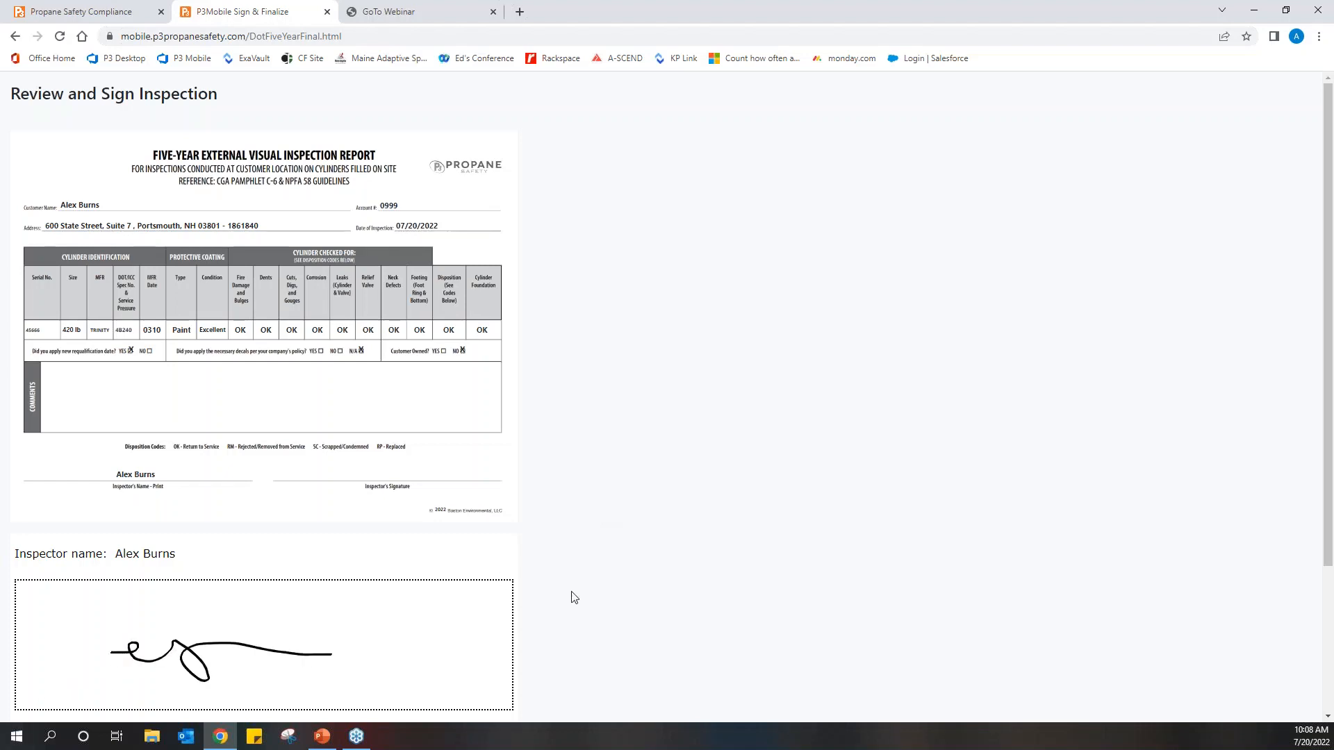
left_click(224, 541)
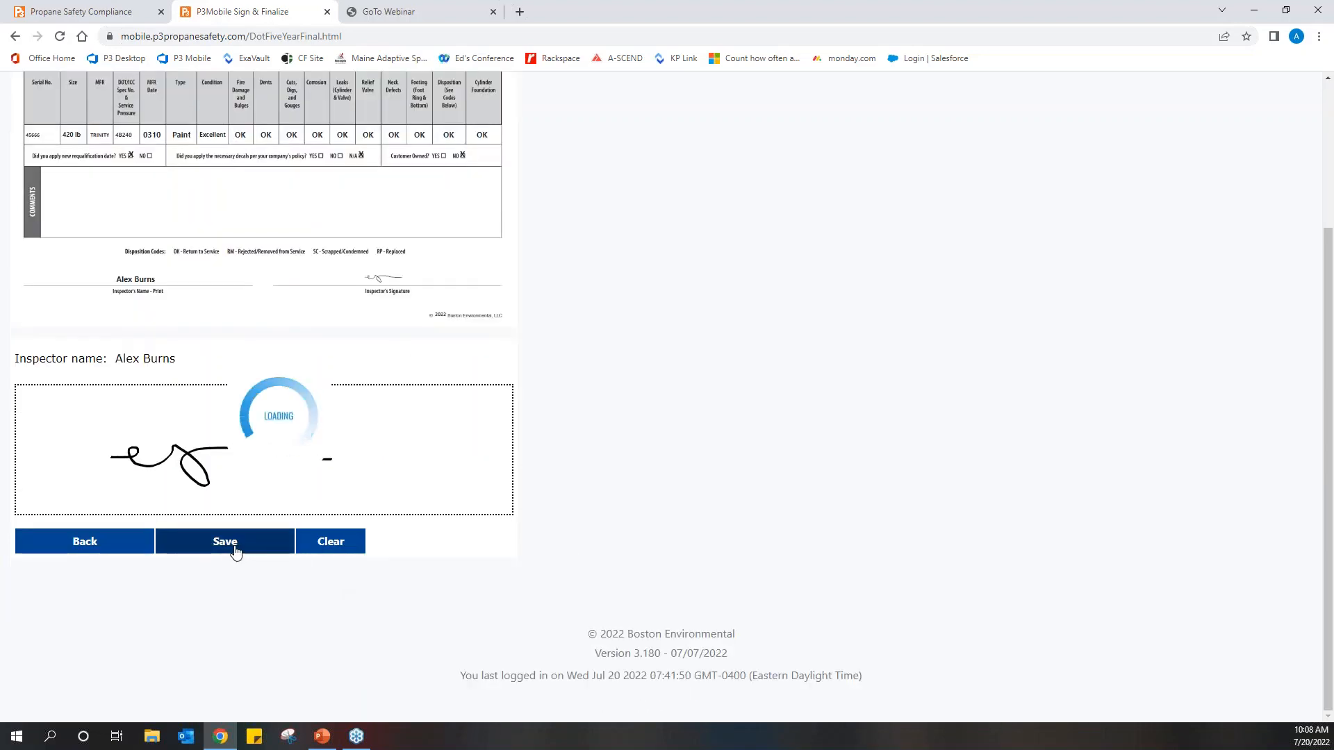
left_click(224, 541)
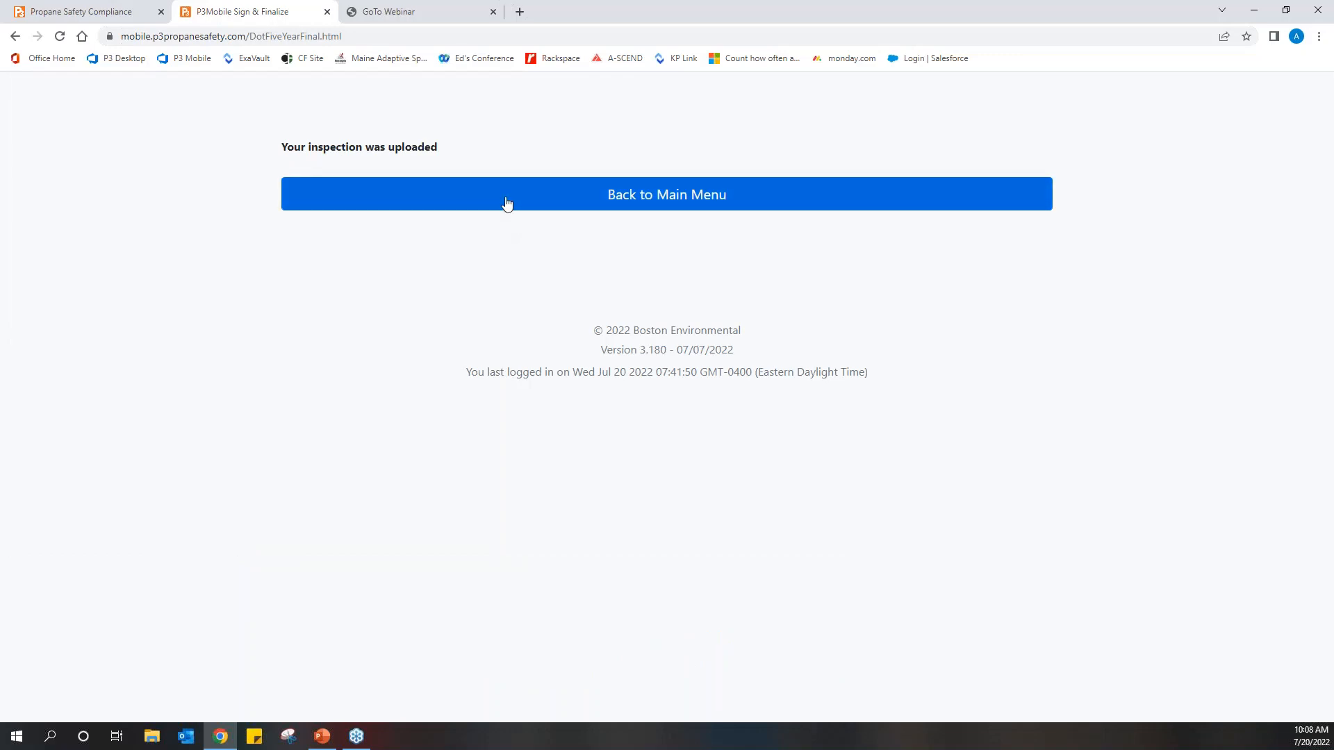
- Return to the main menu, then expand Reports > Containers in P3 Desktop
left_click(666, 193)
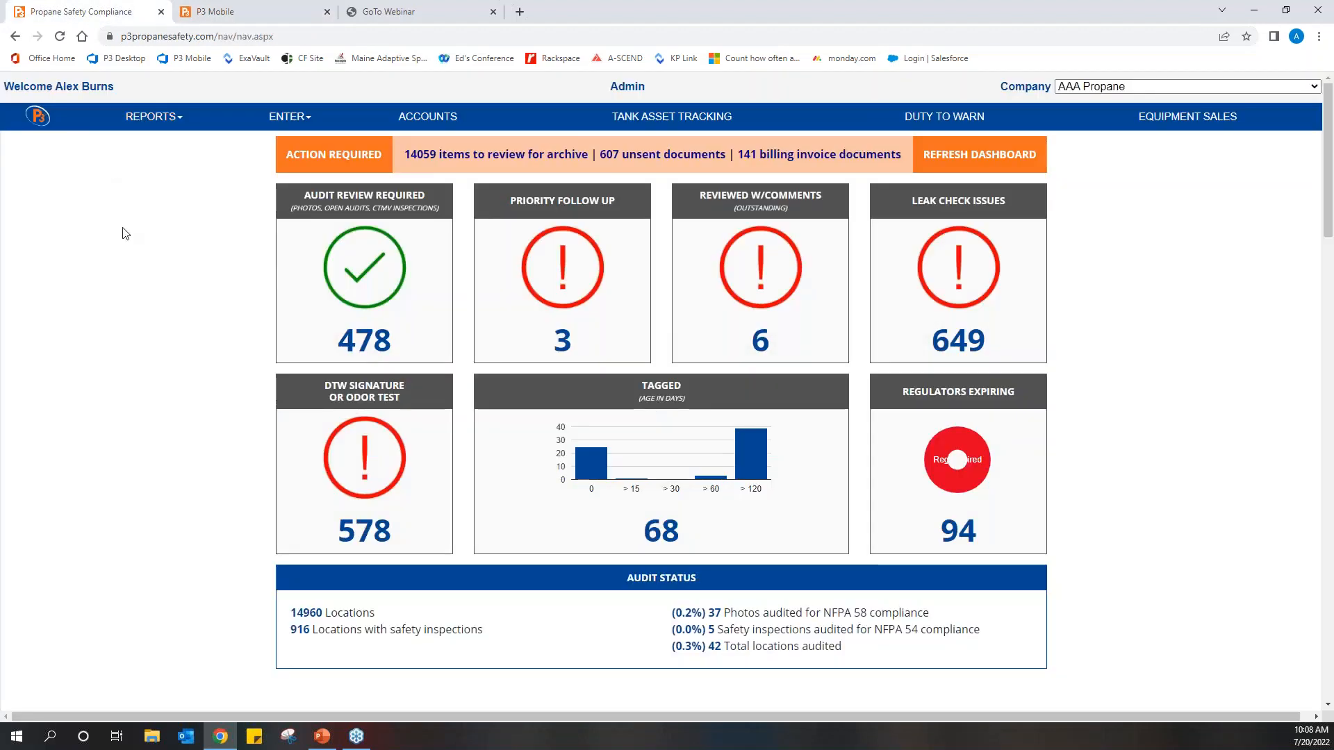
mouse_move(173, 199)
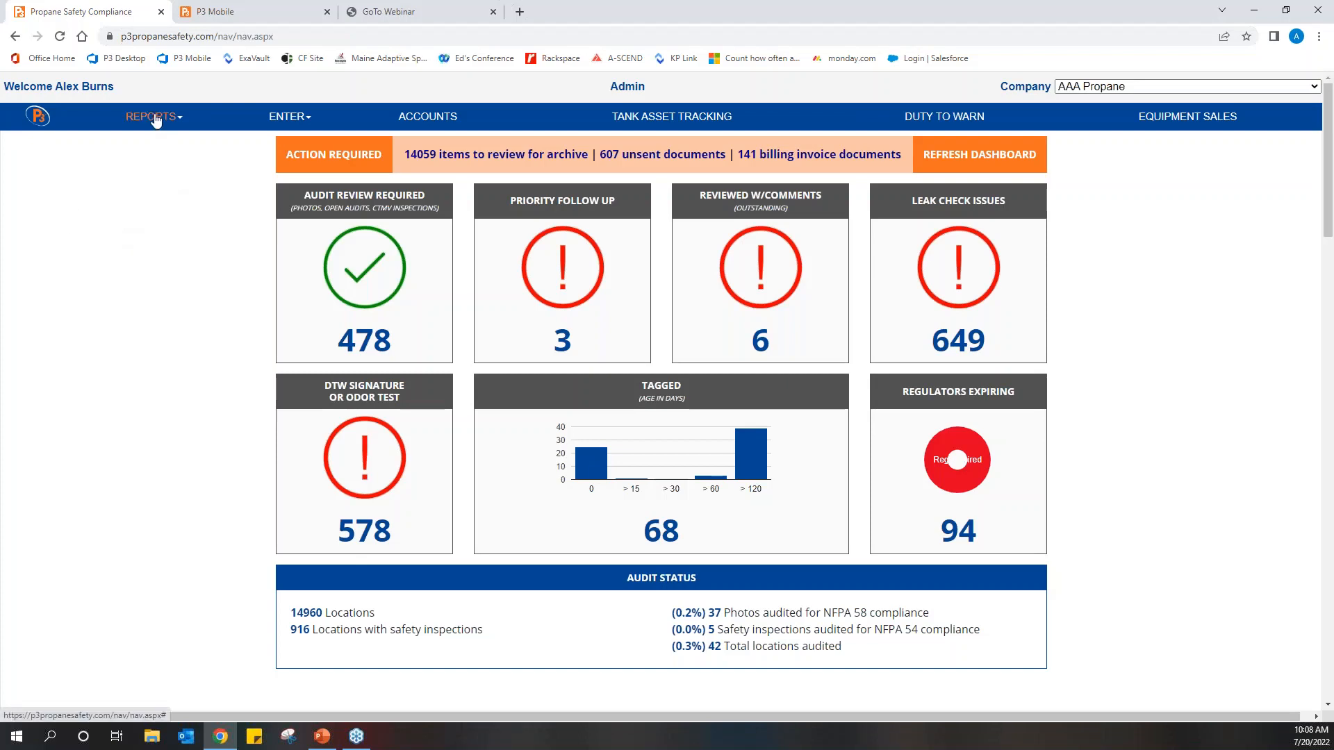
mouse_move(80, 201)
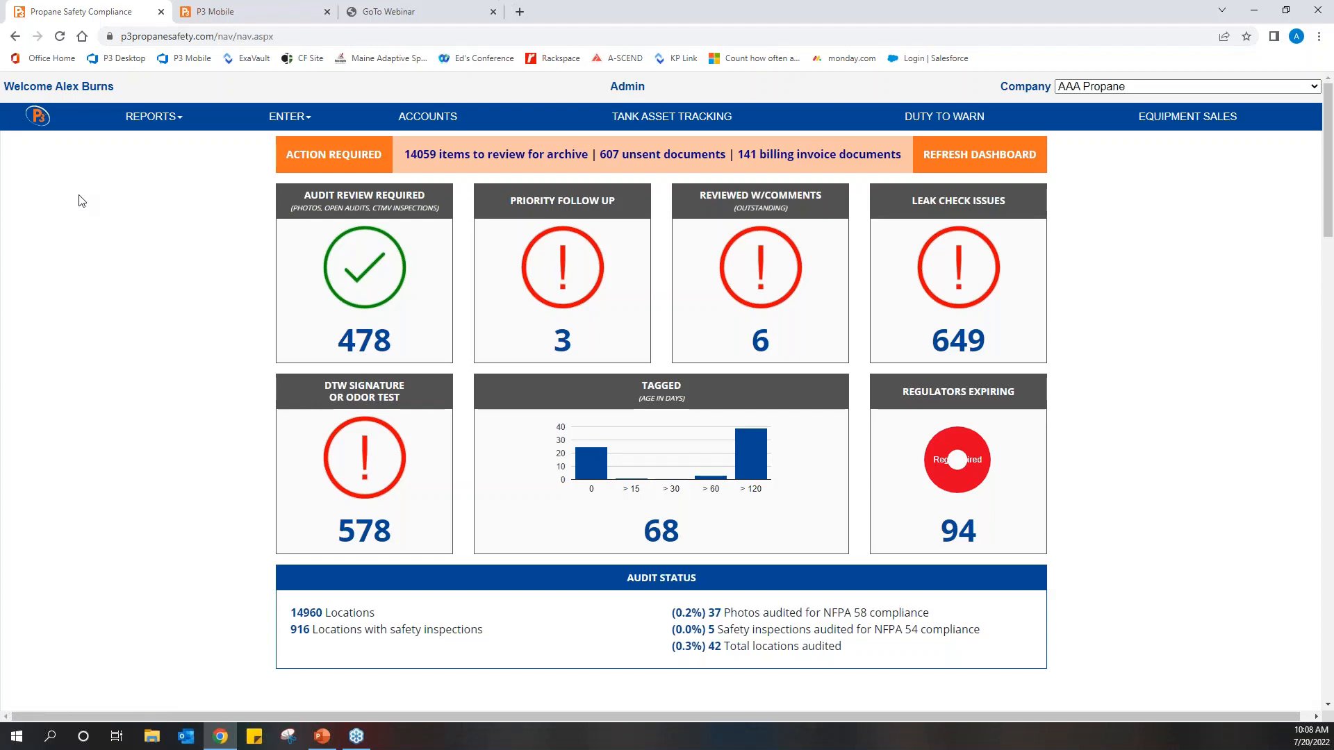
mouse_move(150, 117)
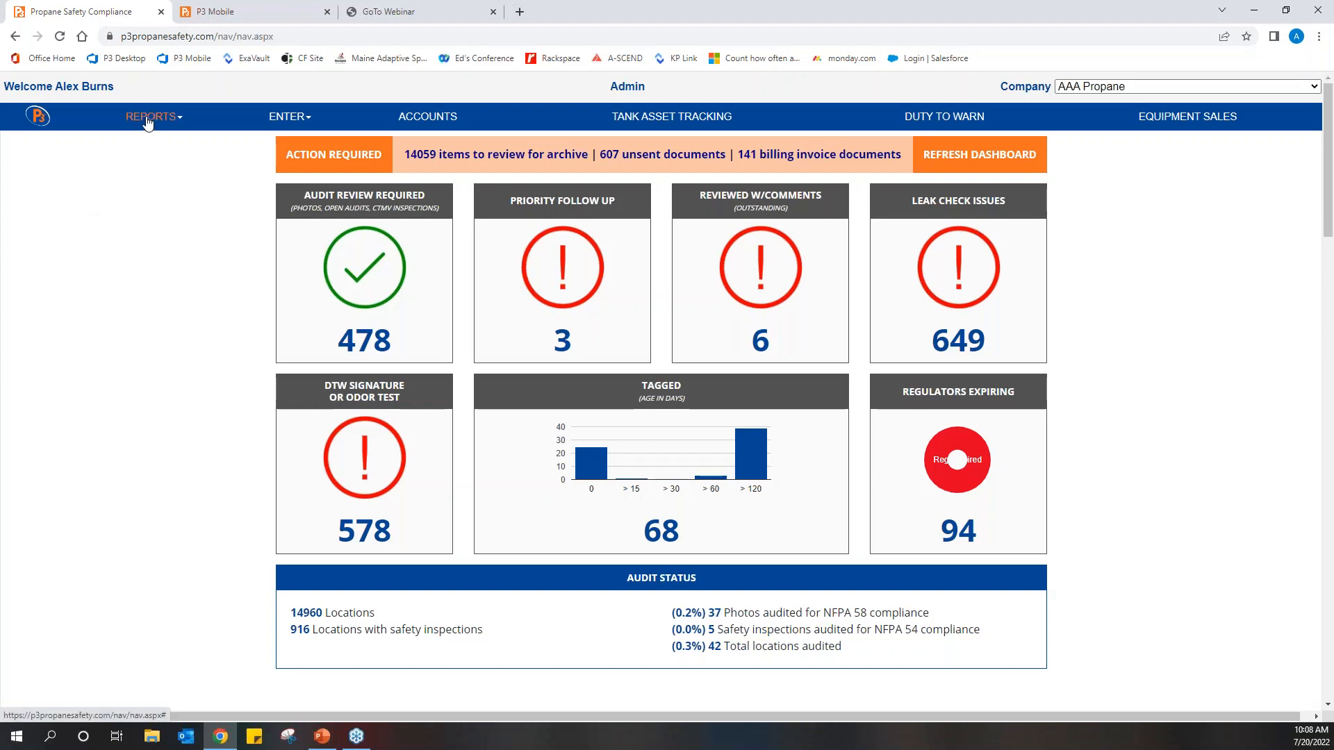
left_click(151, 117)
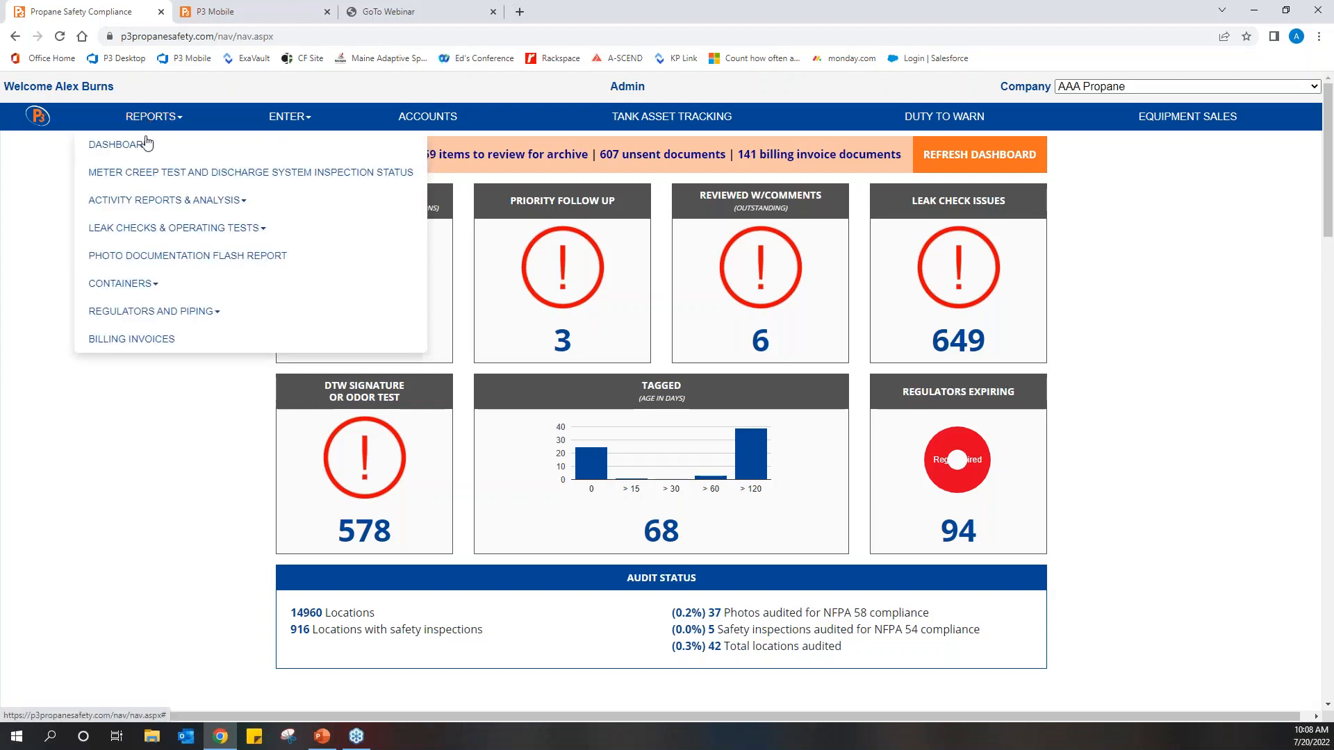
left_click(119, 284)
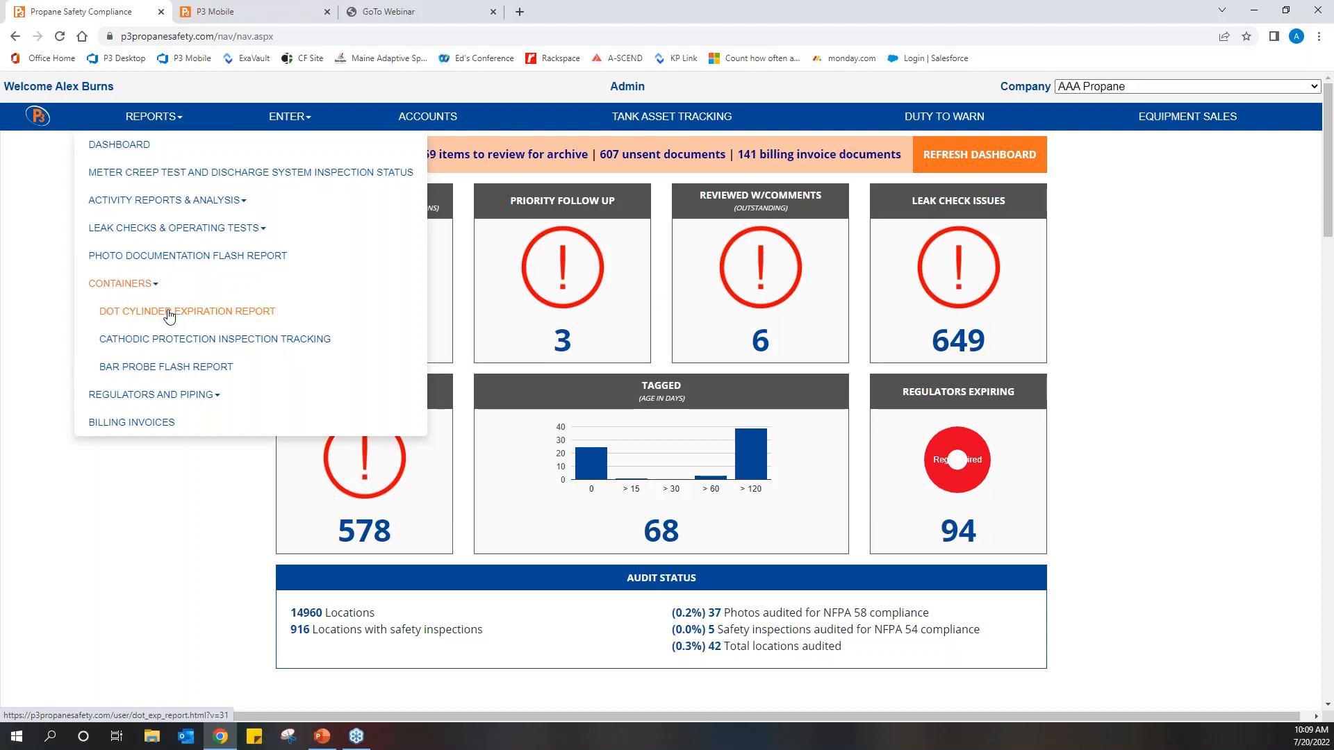
- Open the DOT Cylinder Expiration Report
left_click(186, 311)
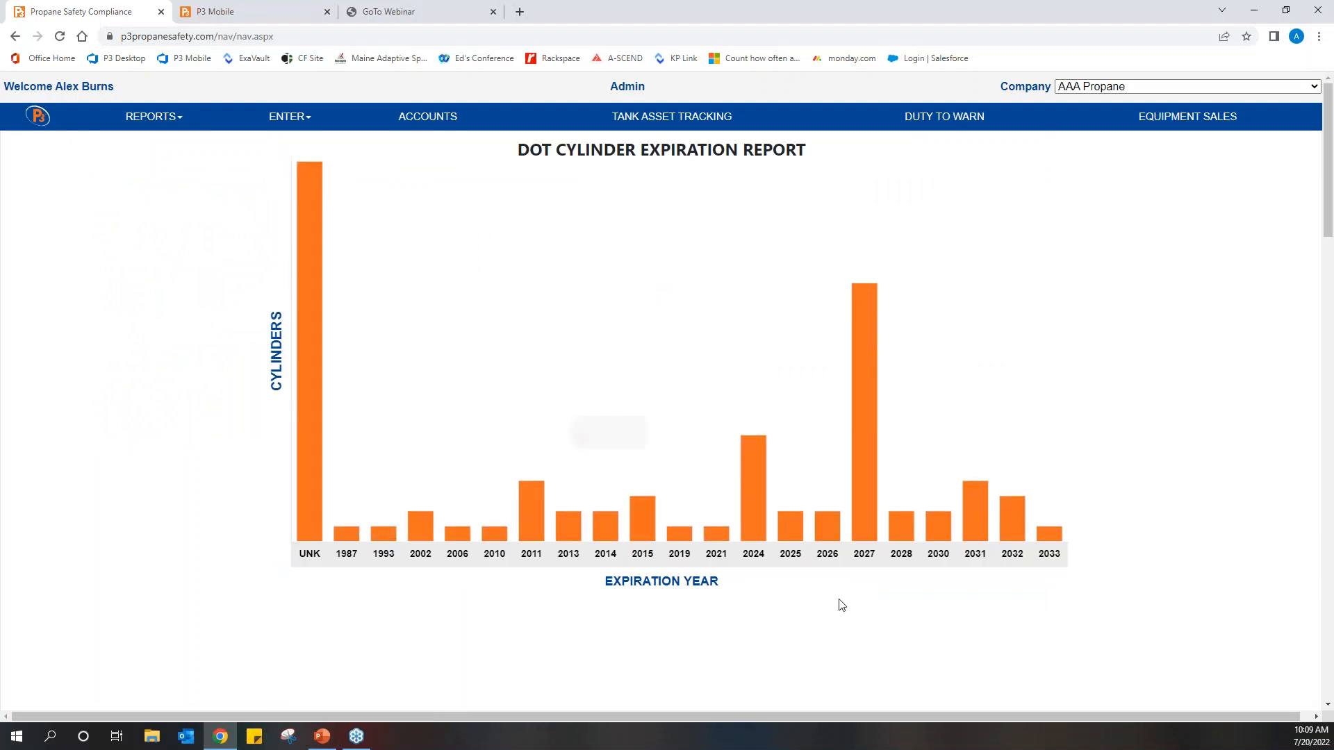
mouse_move(855, 607)
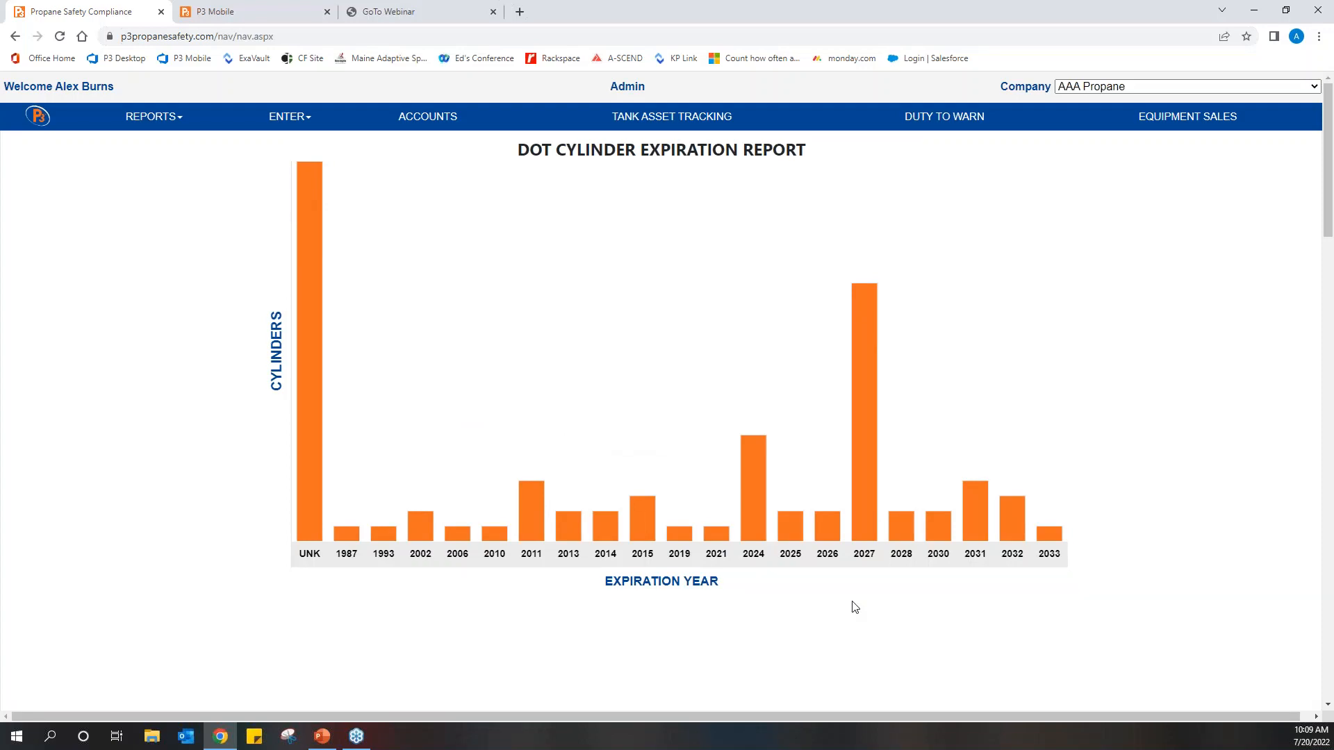
mouse_move(583, 651)
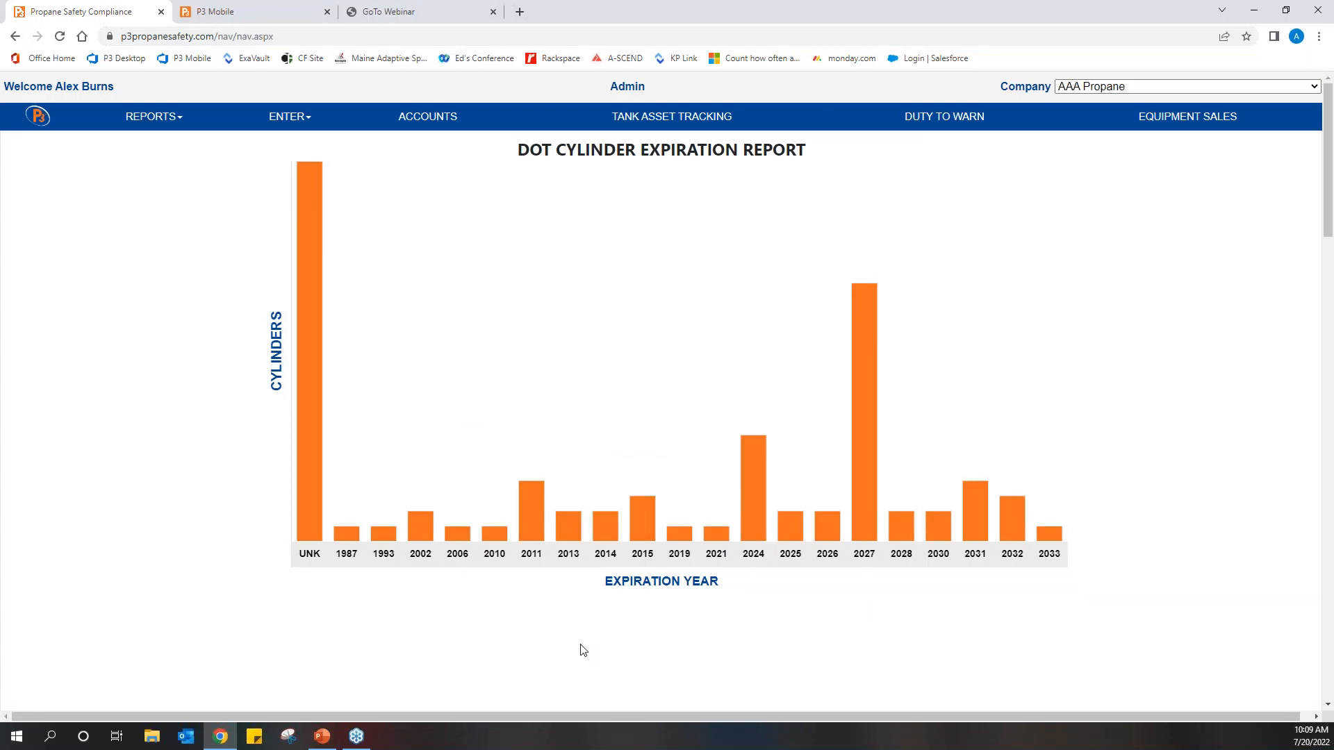
mouse_move(611, 620)
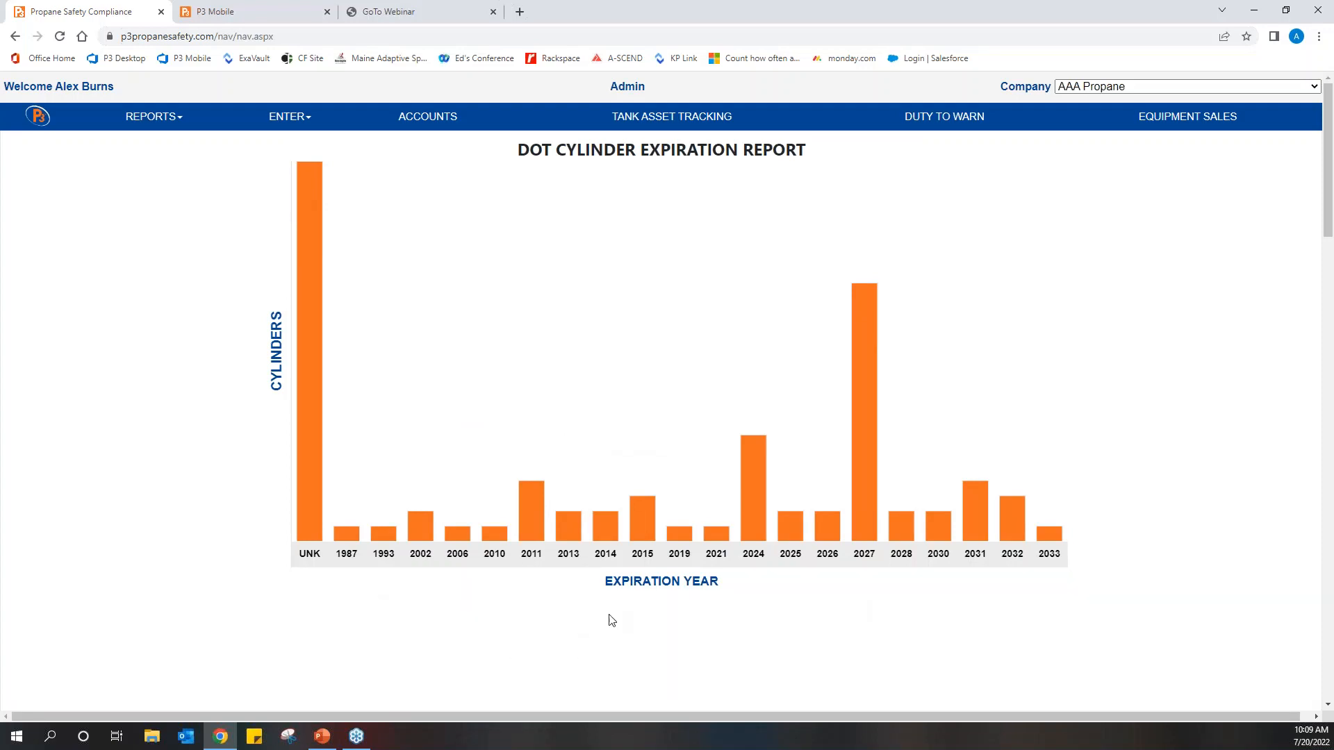
mouse_move(922, 609)
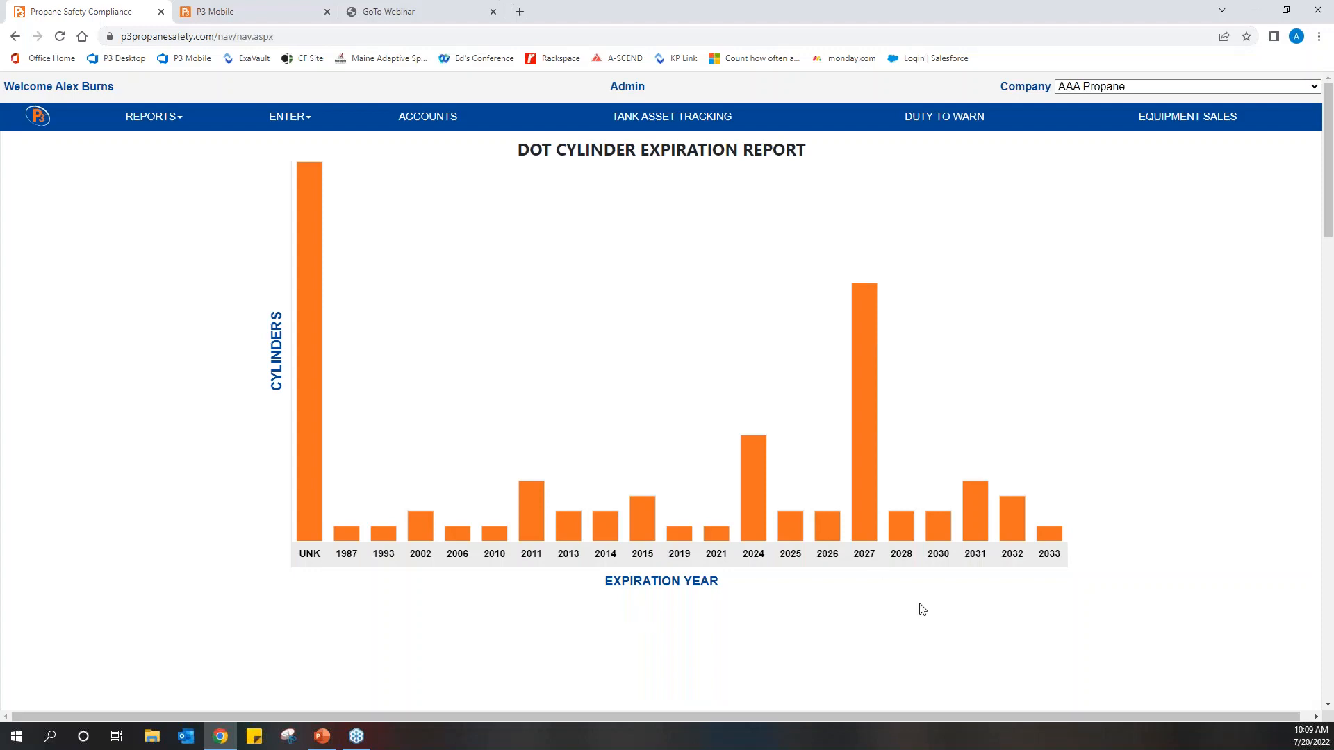
mouse_move(862, 469)
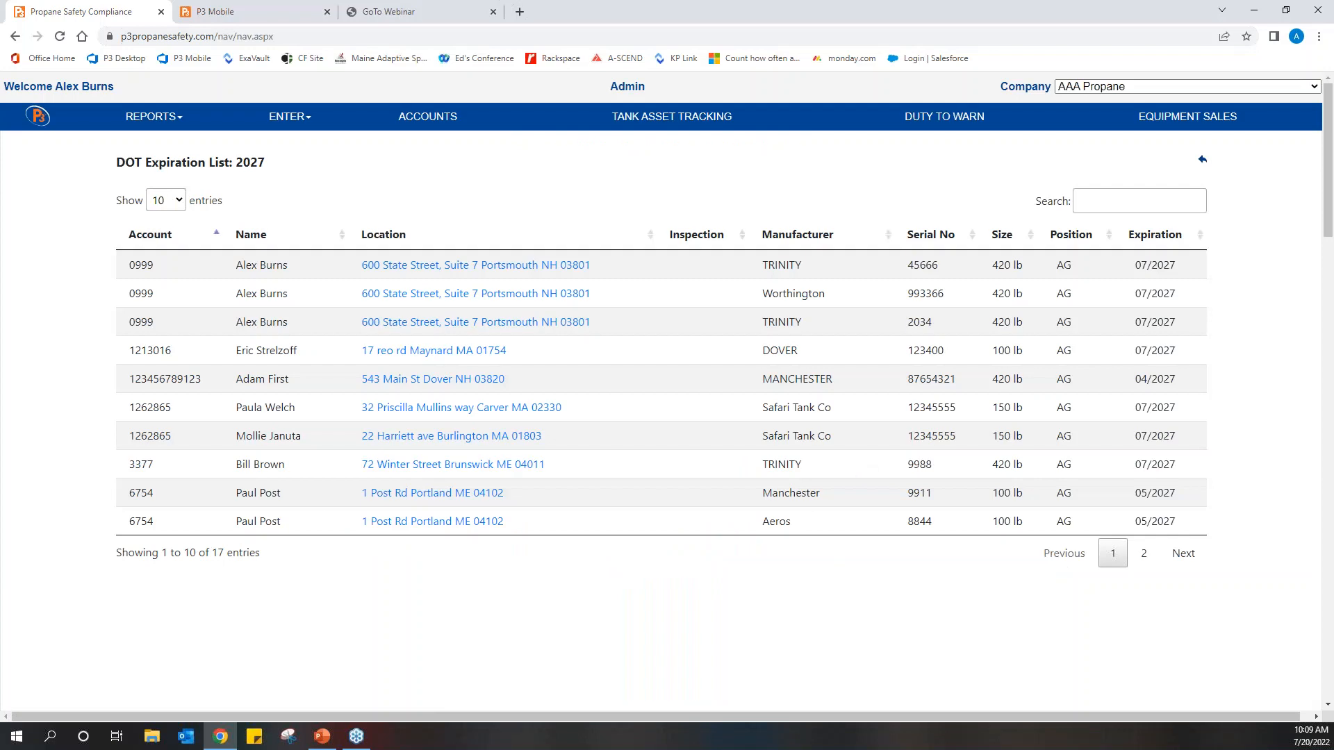
mouse_move(602, 311)
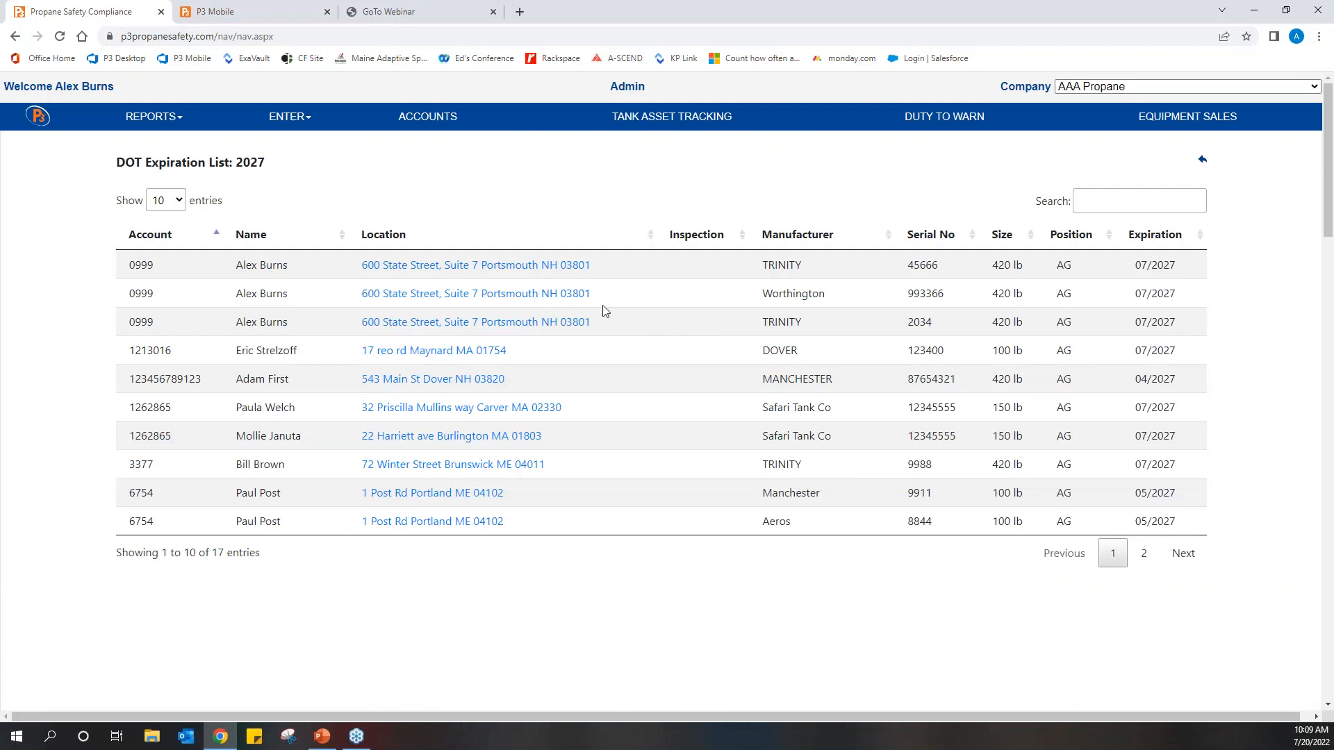
left_click(474, 265)
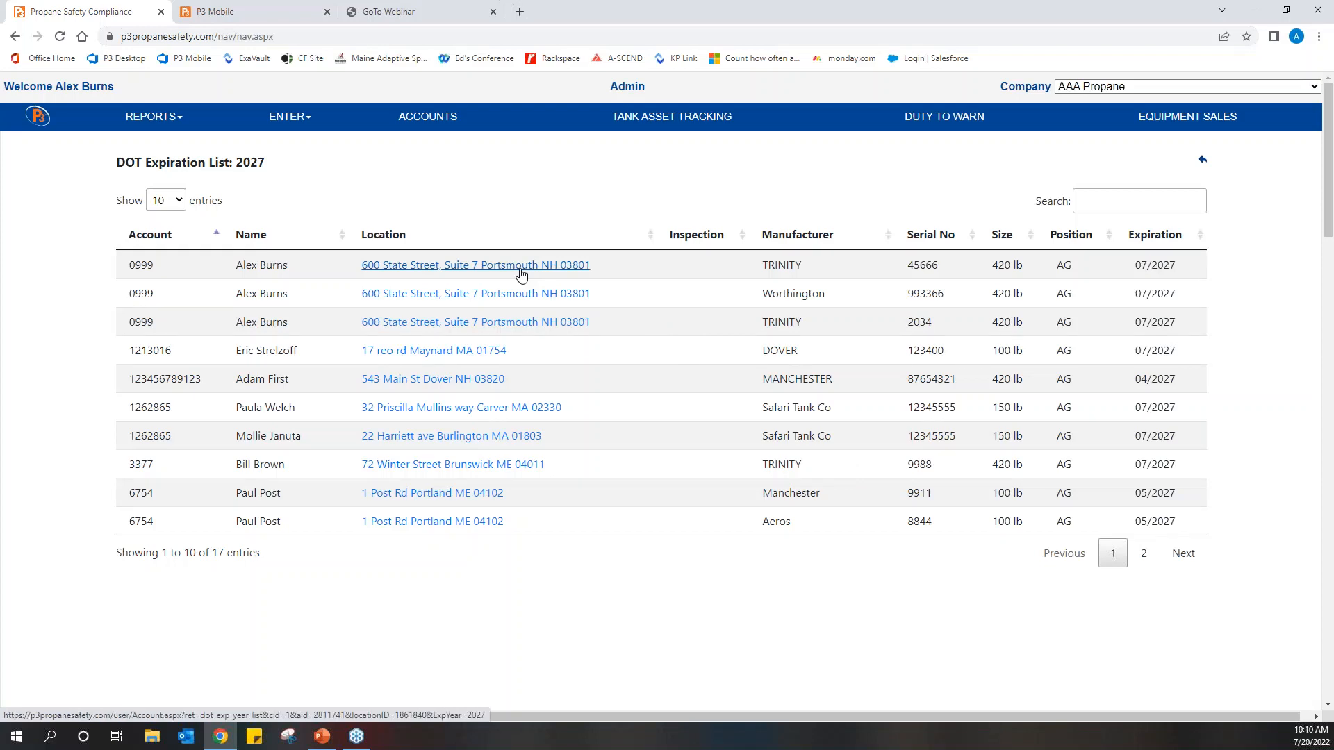
left_click(475, 264)
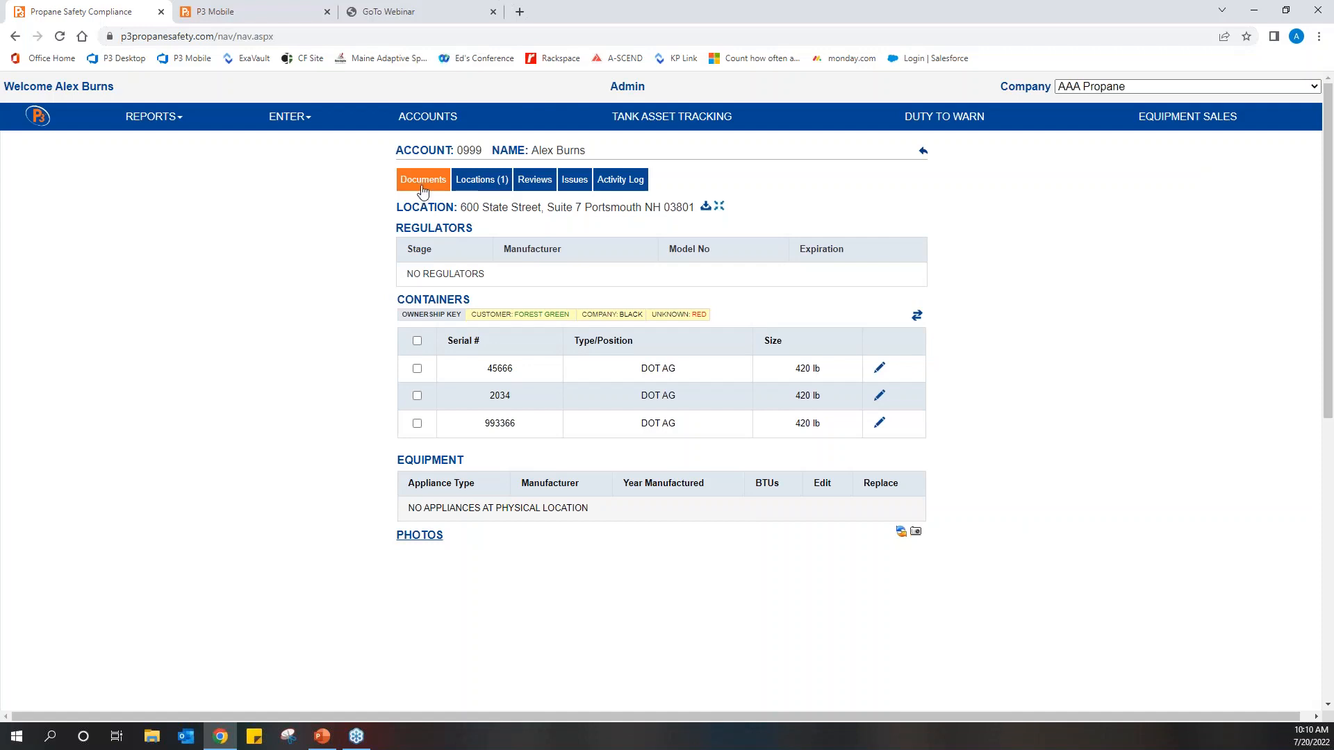
left_click(423, 179)
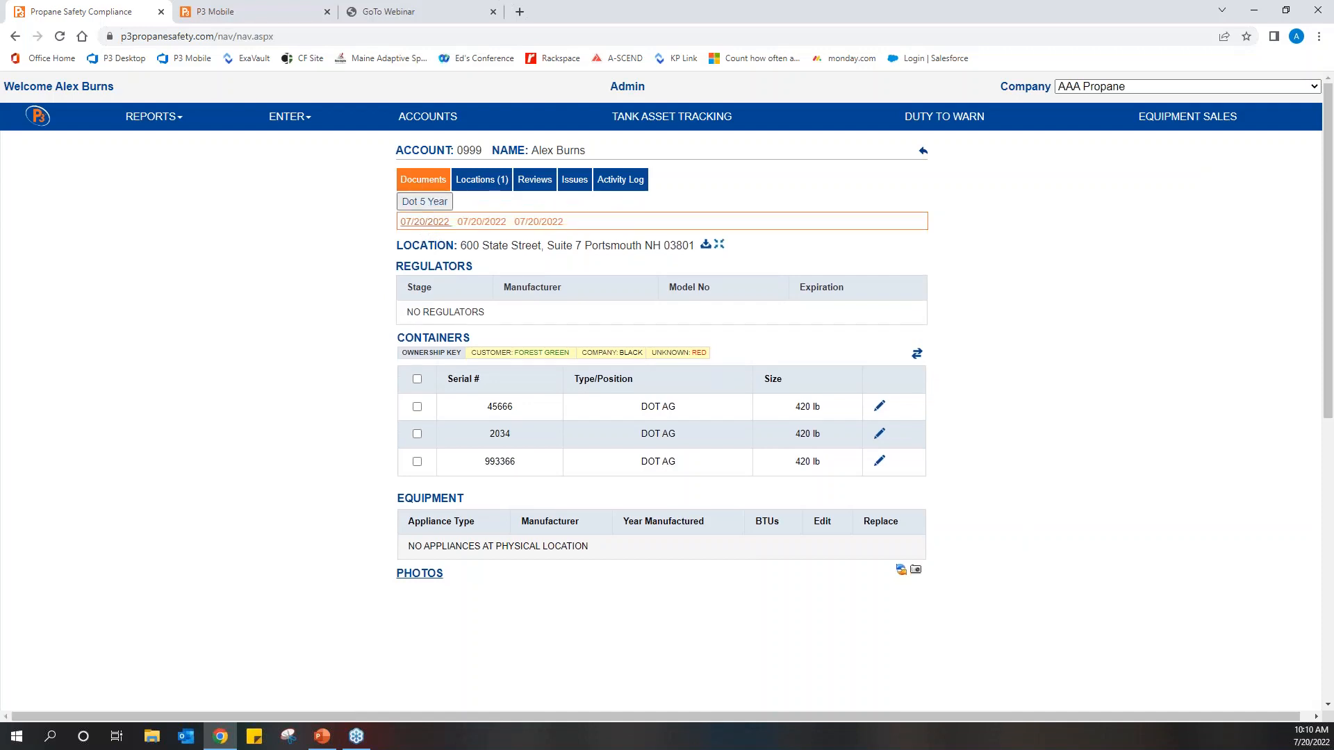
left_click(425, 221)
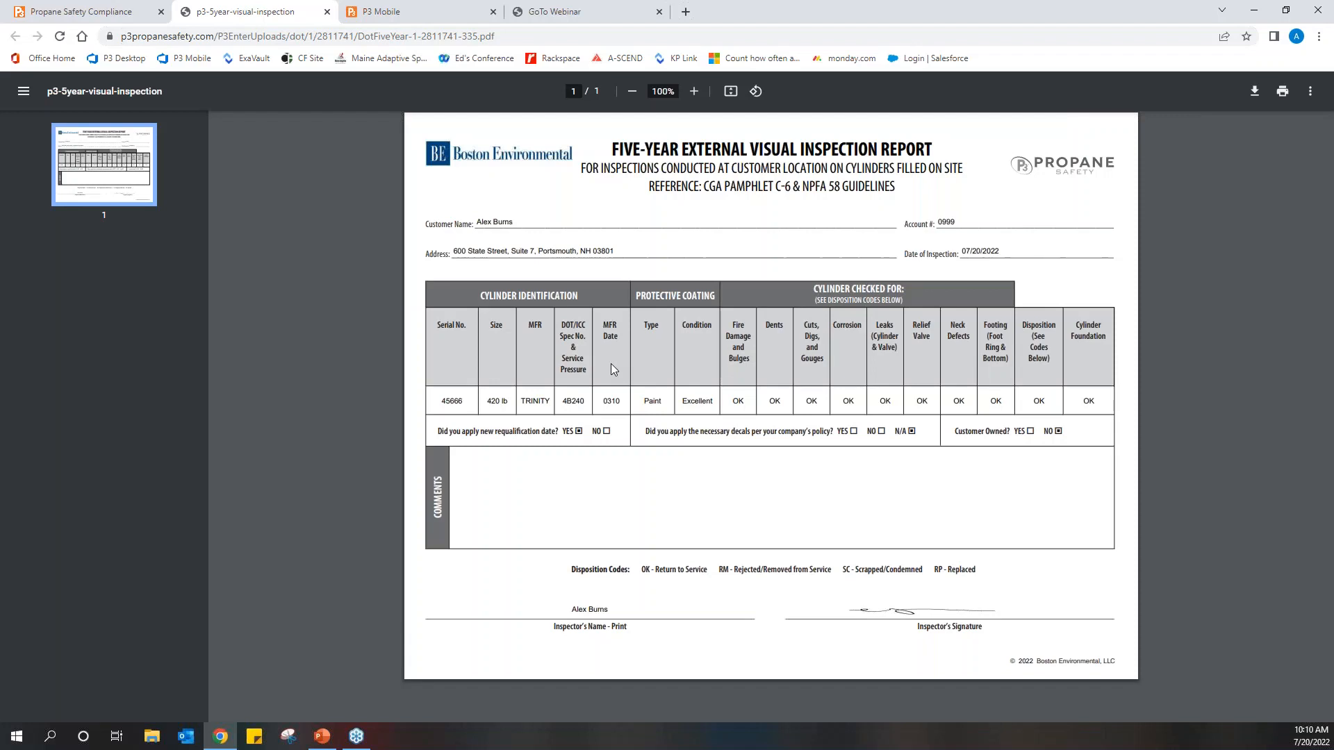
mouse_move(295, 168)
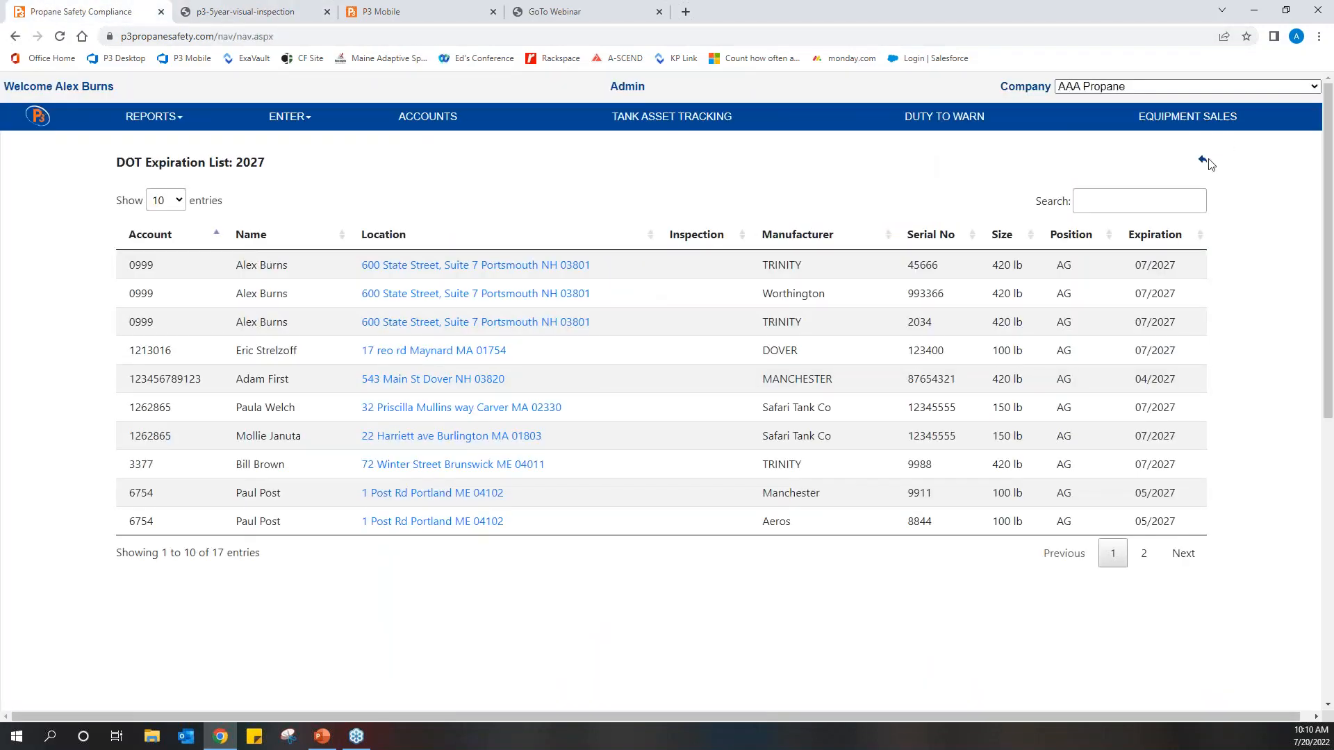
- Go back from the 2027 expiration list to the DOT Cylinder Expiration Report chart
left_click(1202, 160)
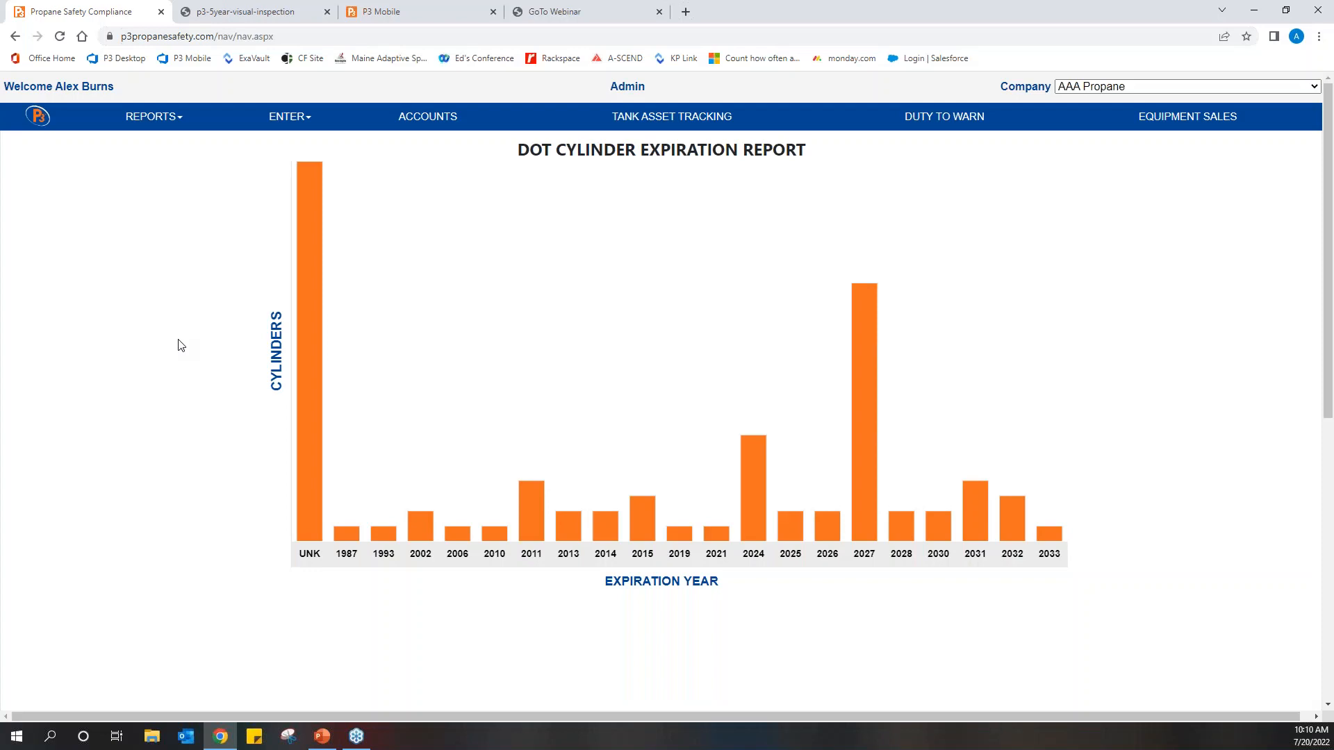
mouse_move(484, 368)
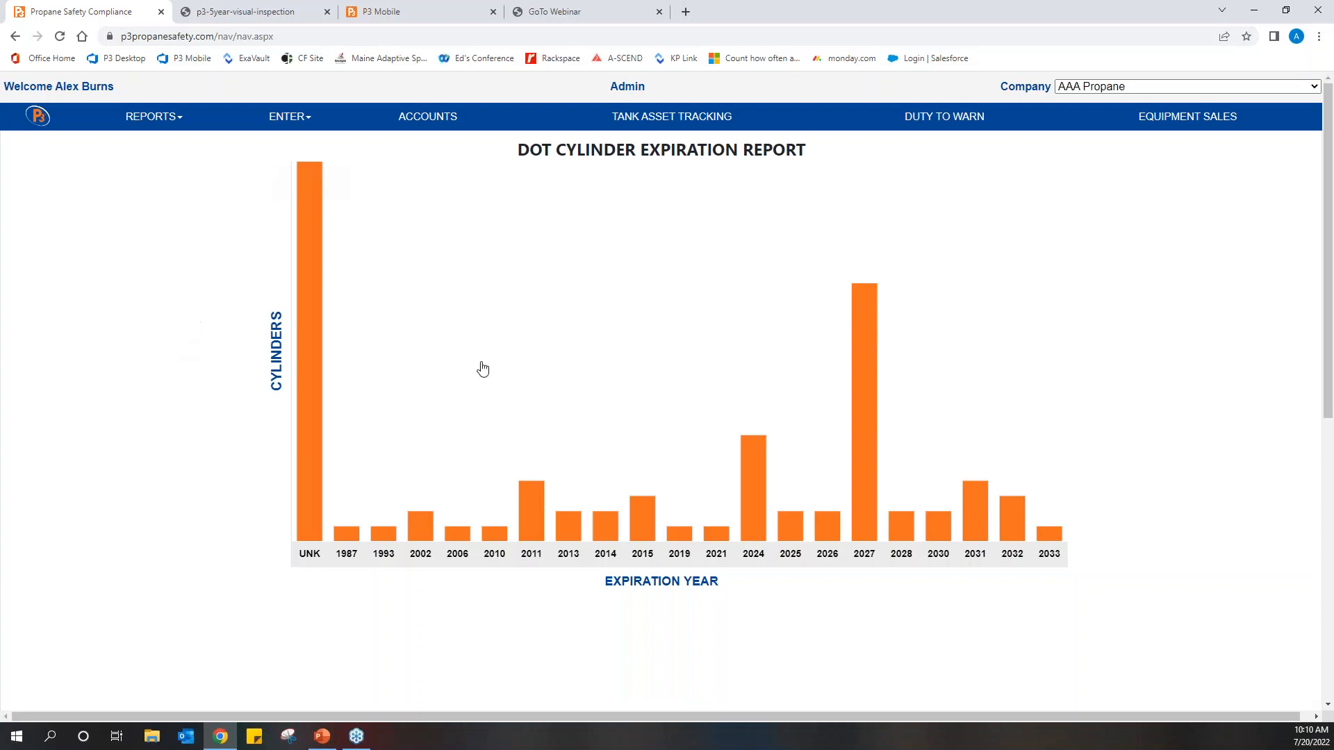
mouse_move(757, 451)
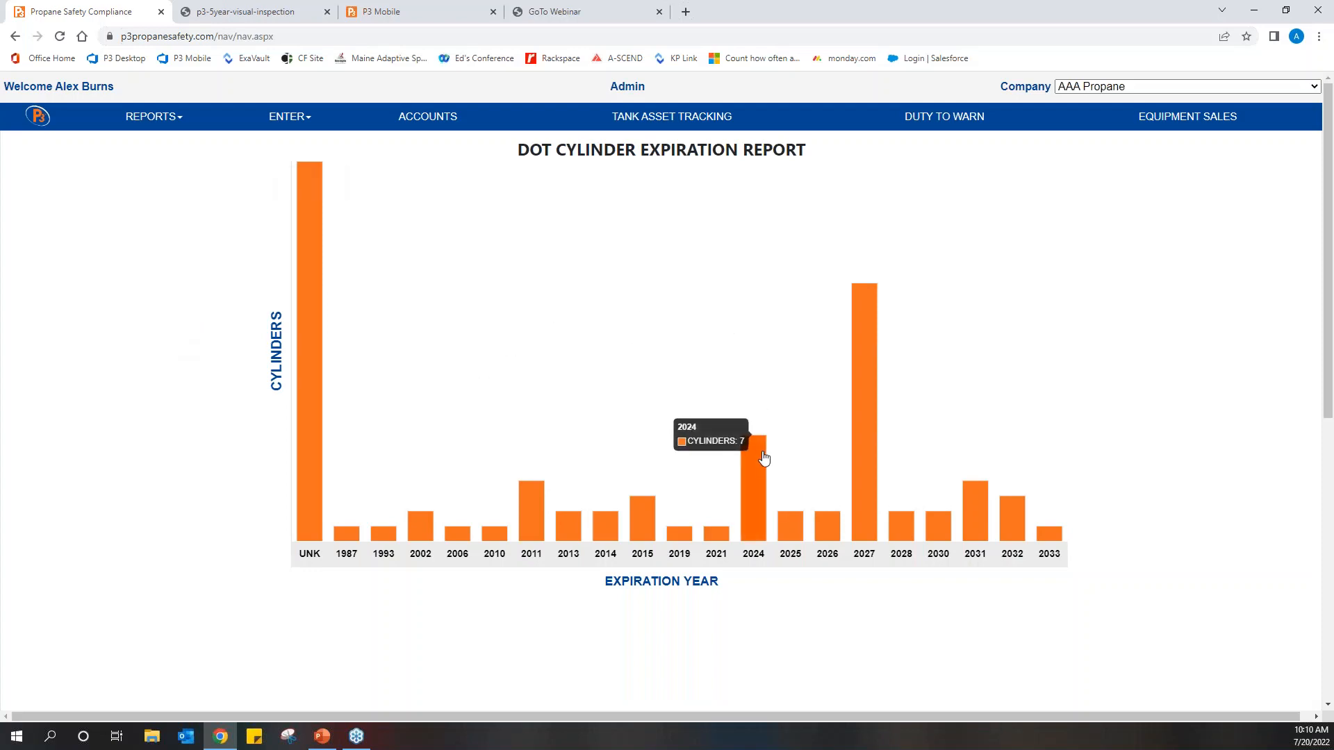